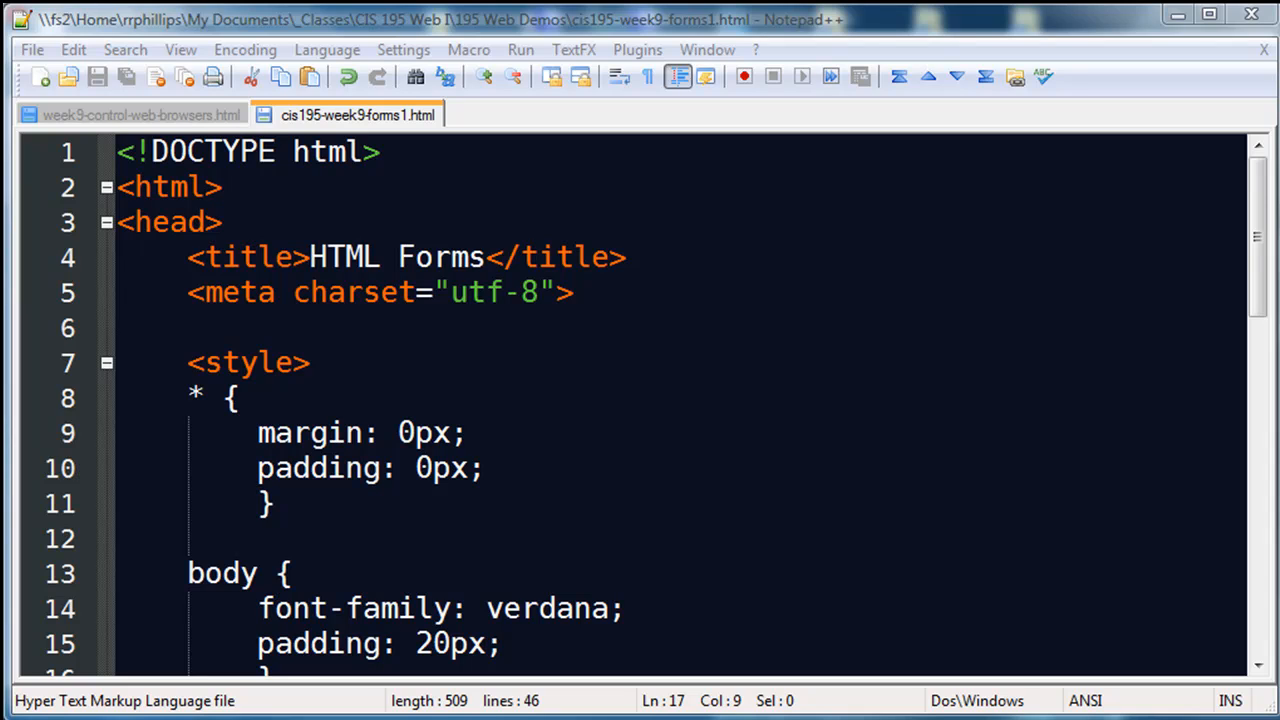
pyautogui.moveTo(957, 394)
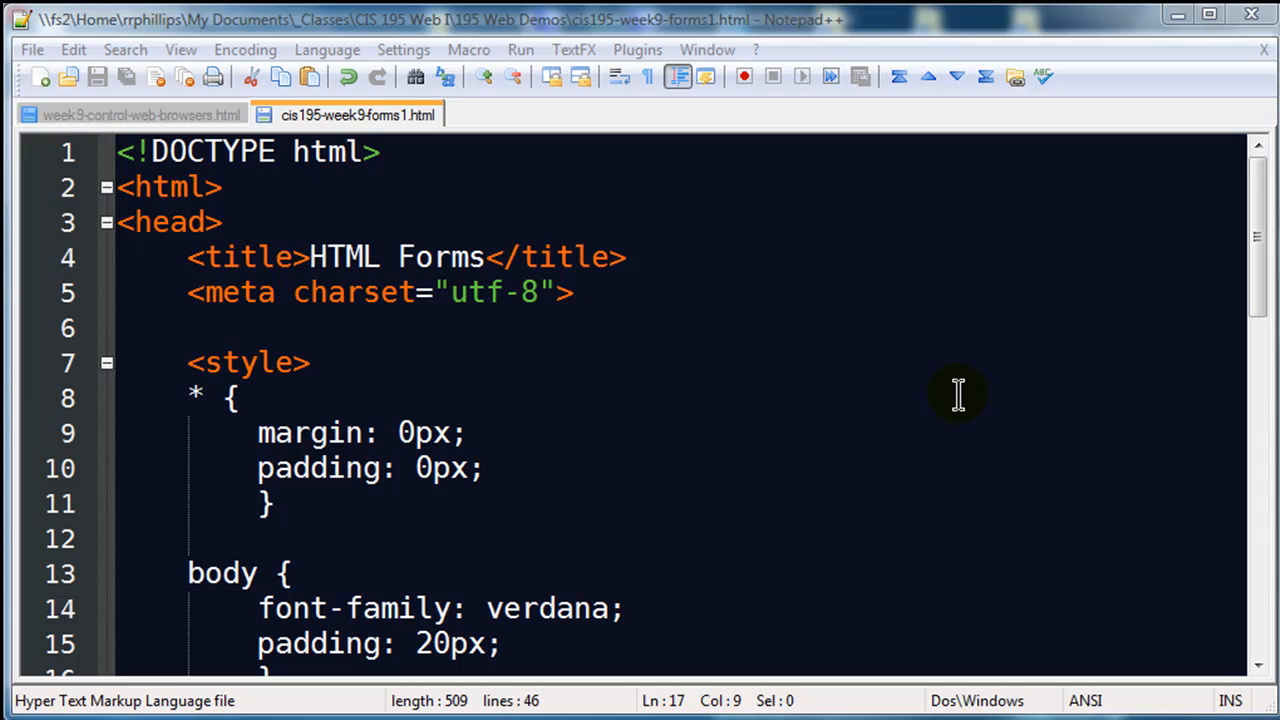
pyautogui.moveTo(1225, 298)
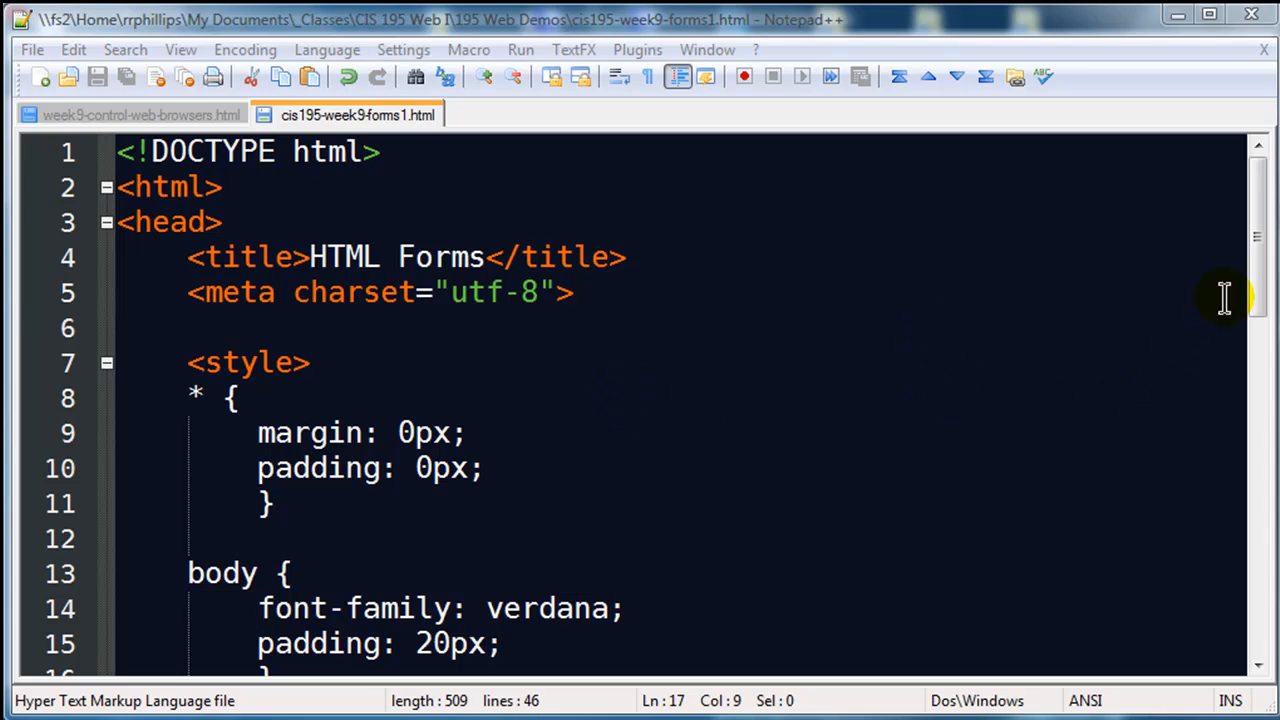
pyautogui.moveTo(278, 188)
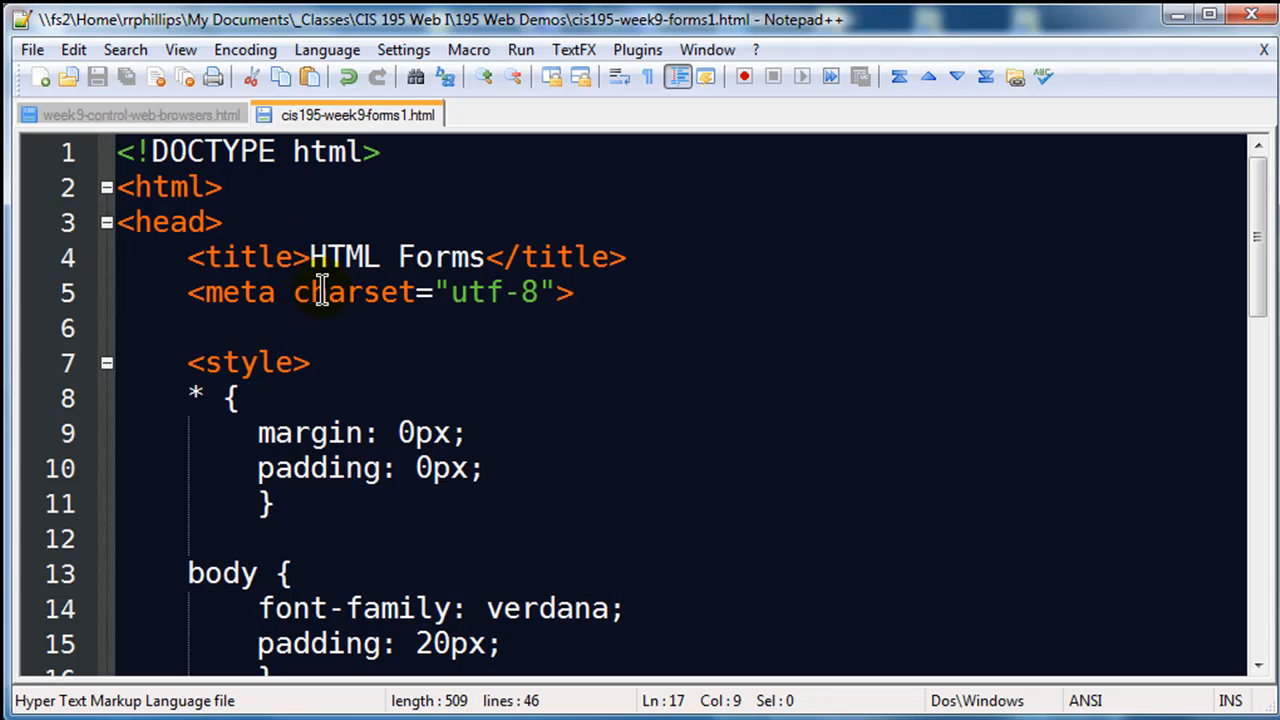
pyautogui.moveTo(1258, 245)
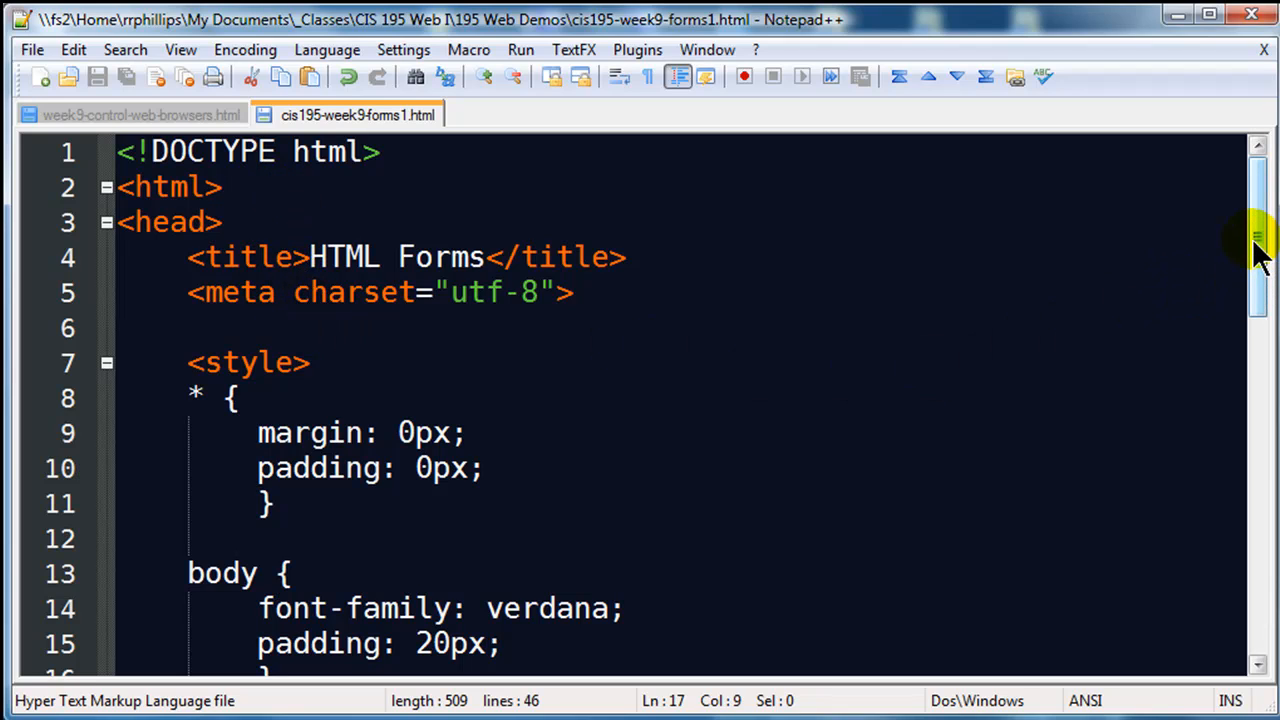
# Scroll through the stylesheet, highlighting the margin/padding reset rule and the #CFC background value.
pyautogui.scroll(-3)
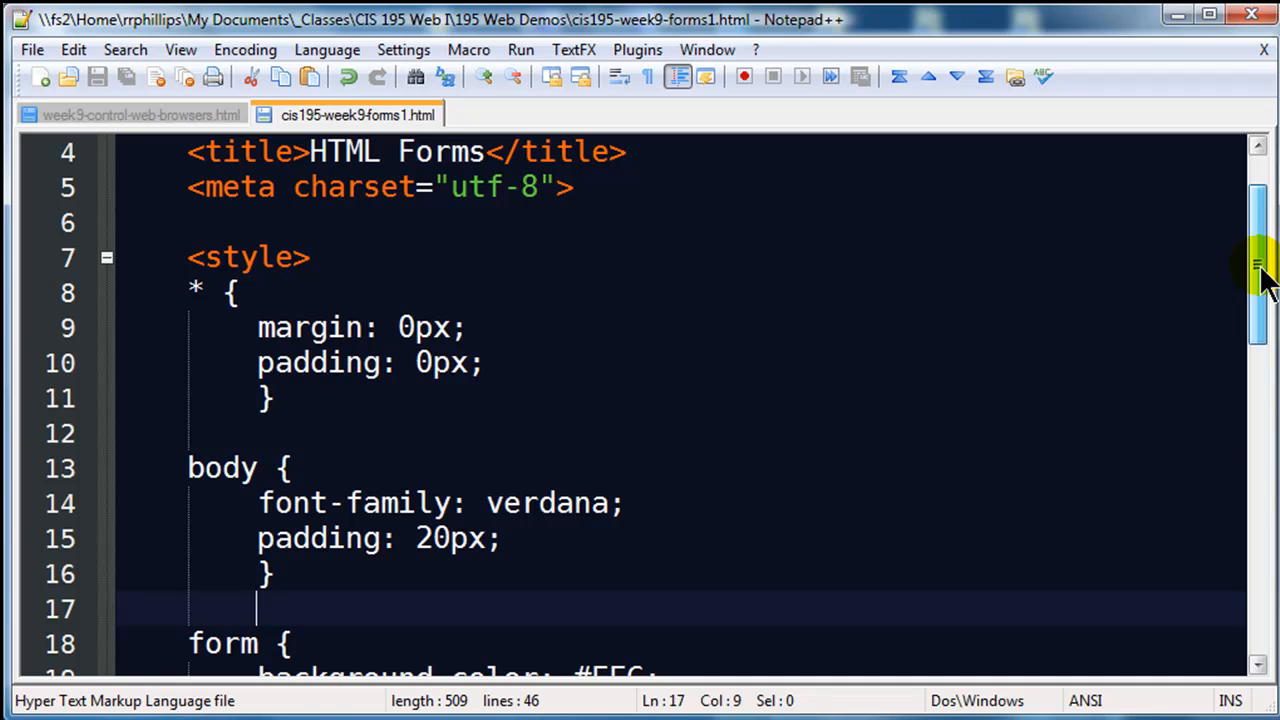
pyautogui.scroll(-3)
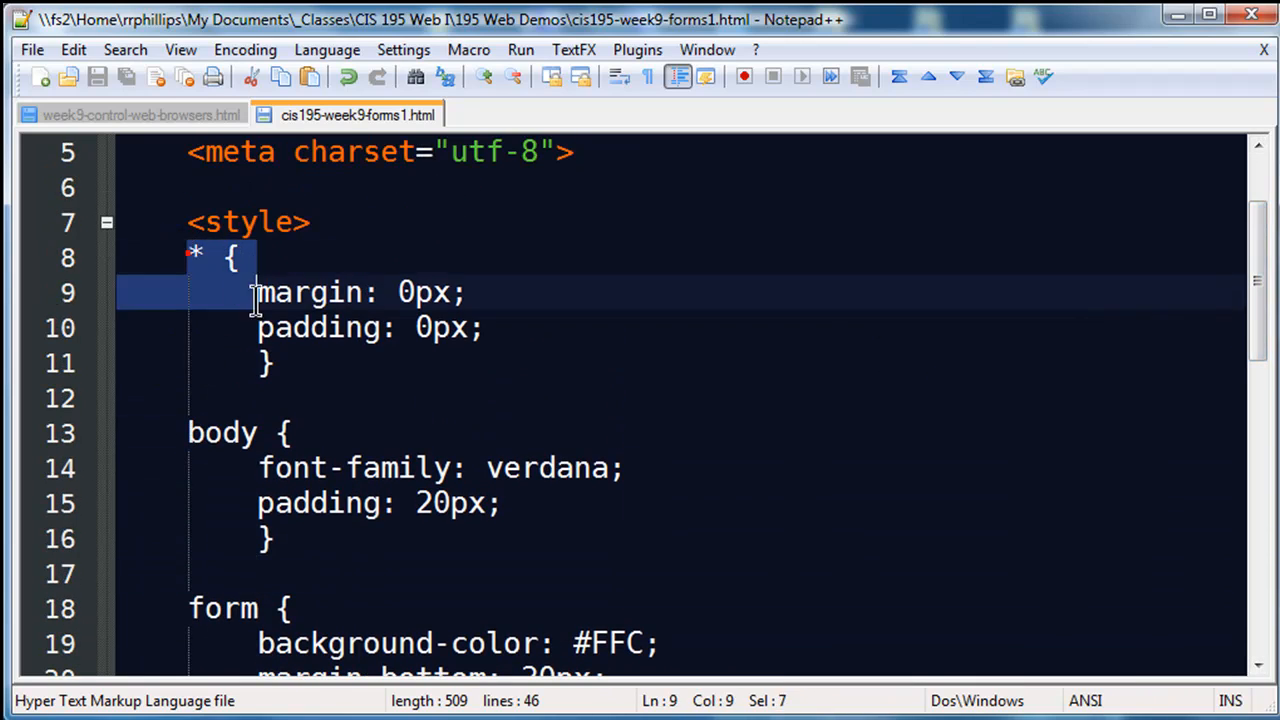
pyautogui.moveTo(255, 292); pyautogui.dragTo(270, 363)
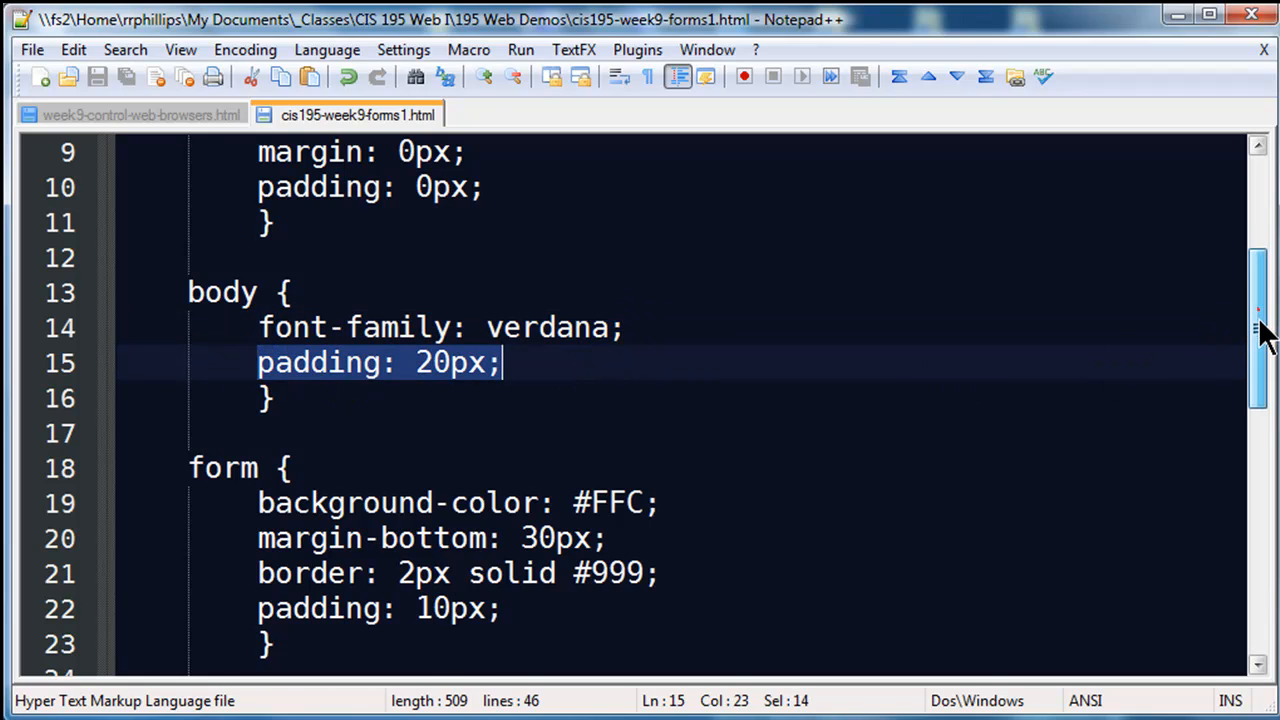
pyautogui.scroll(-3)
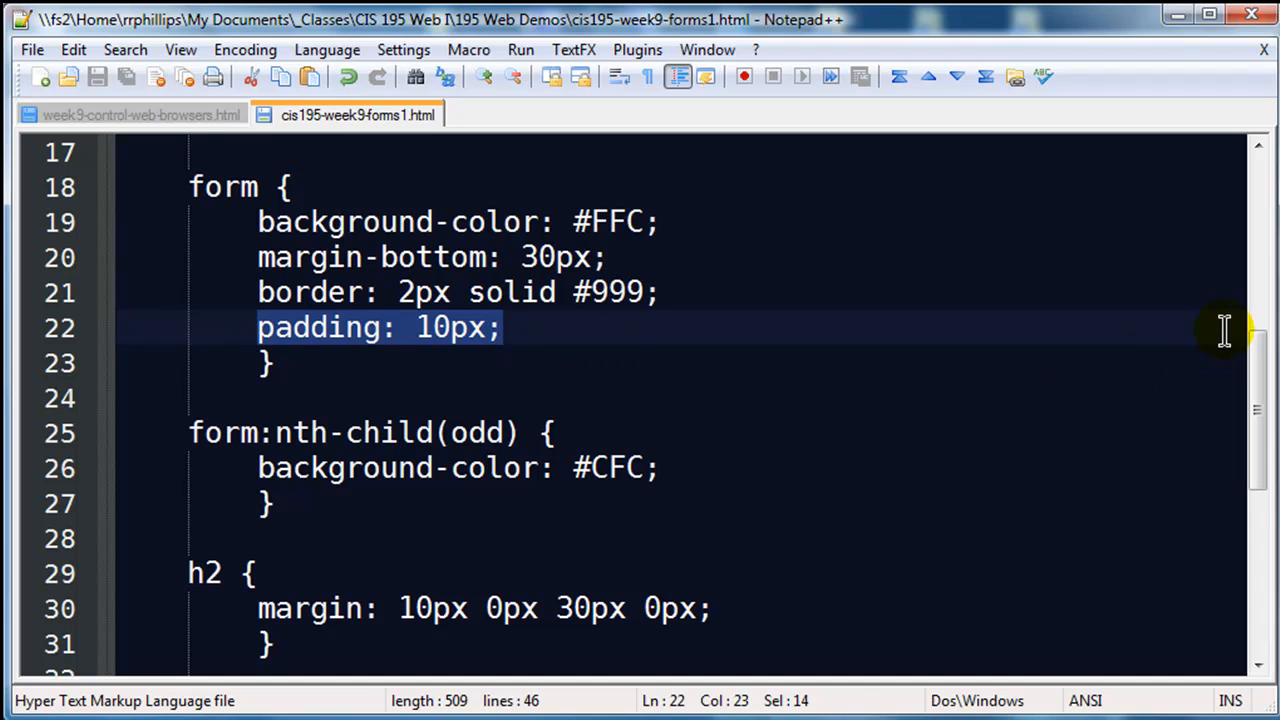
pyautogui.scroll(-3)
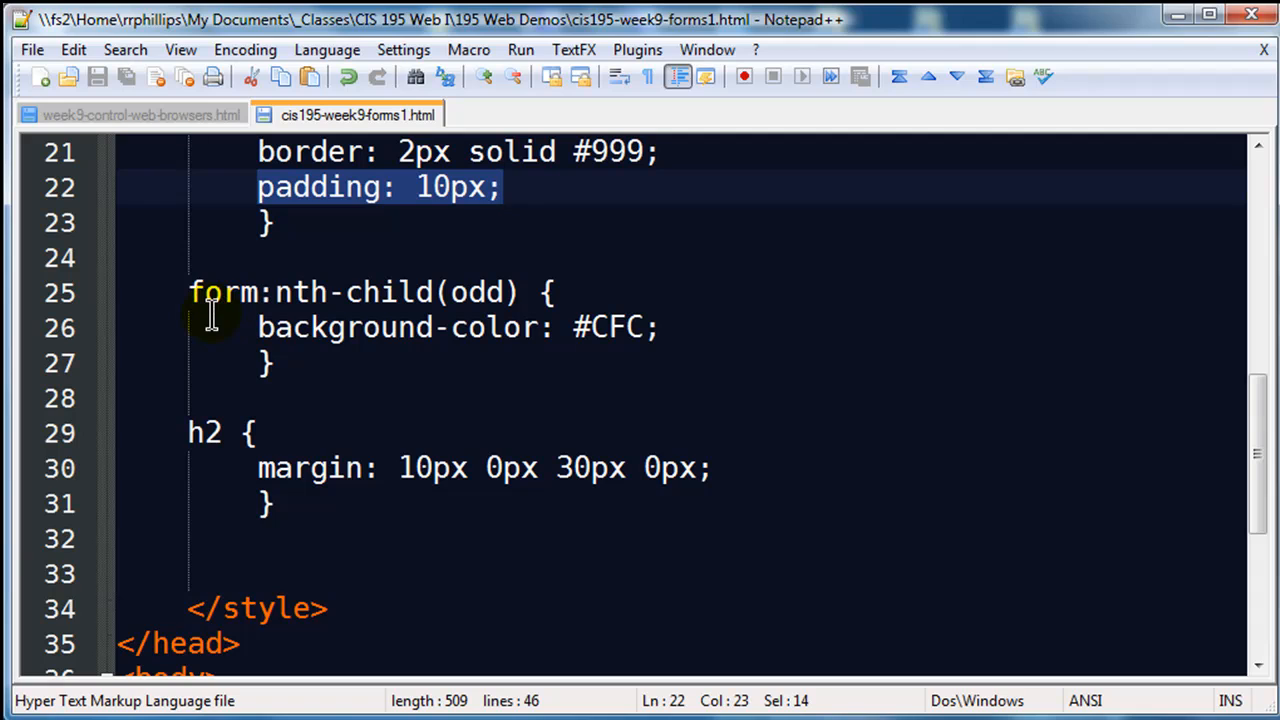
pyautogui.moveTo(185, 295)
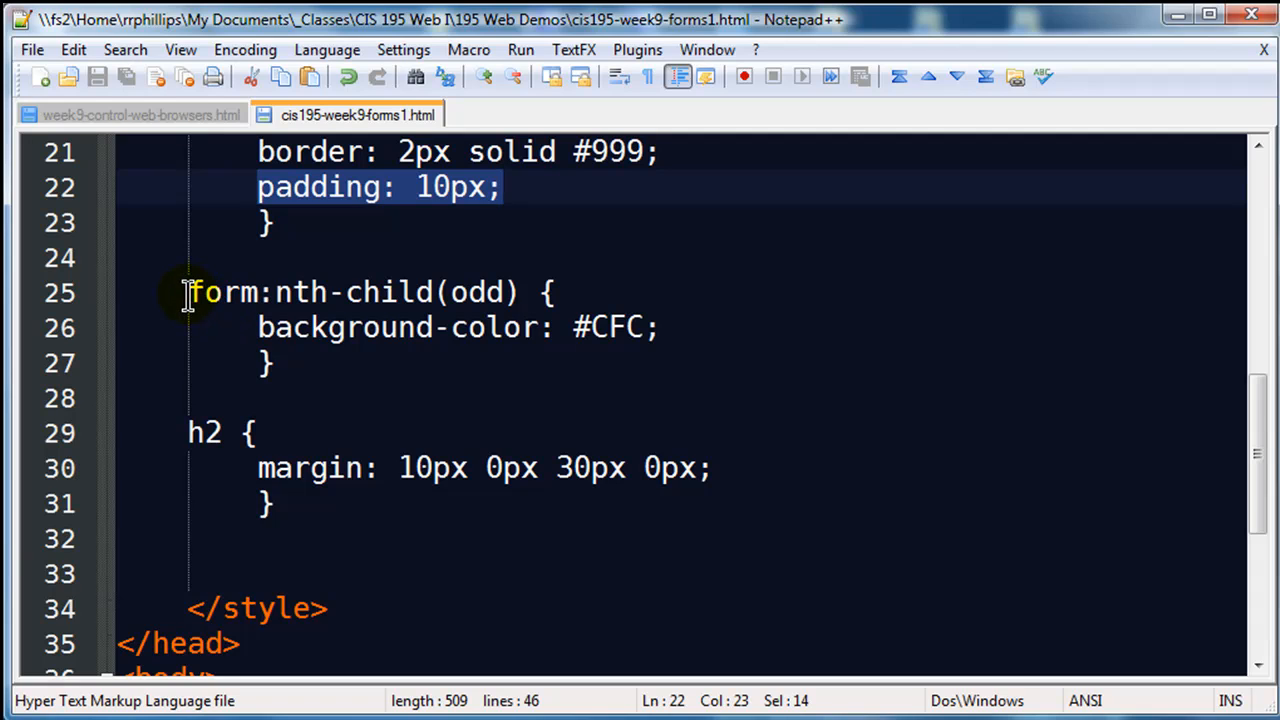
pyautogui.scroll(-3)
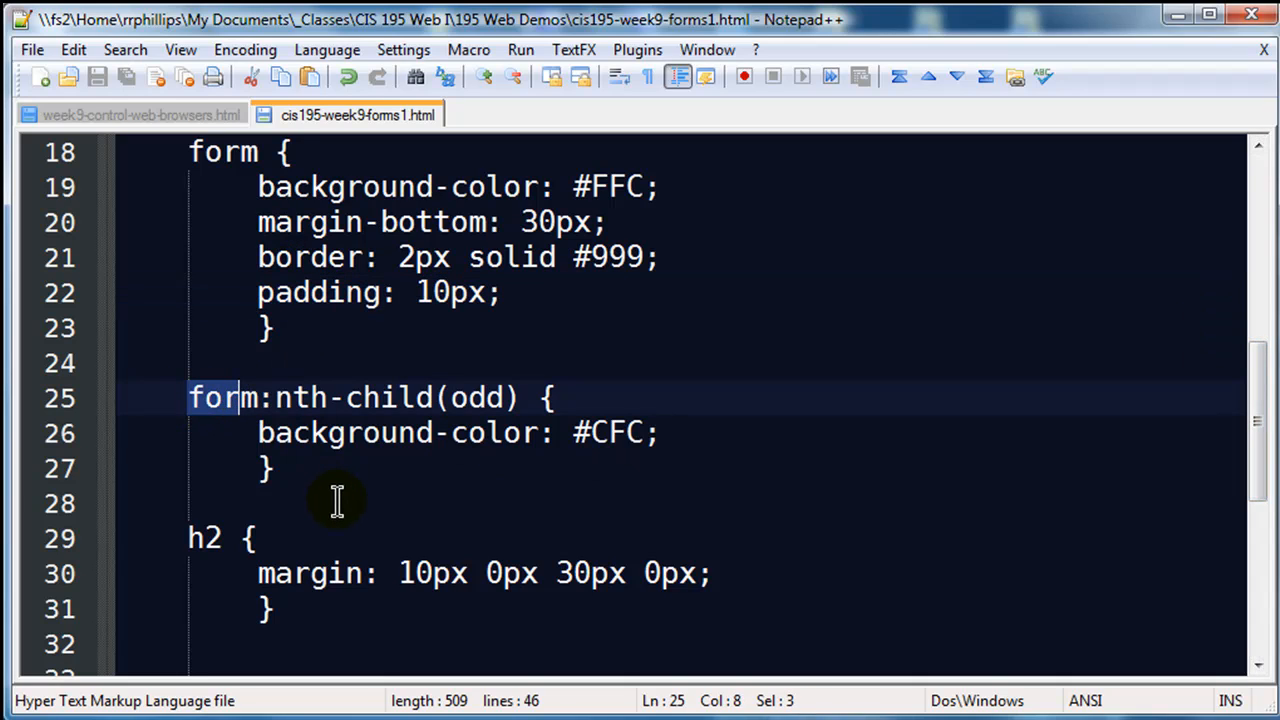
pyautogui.moveTo(290, 463)
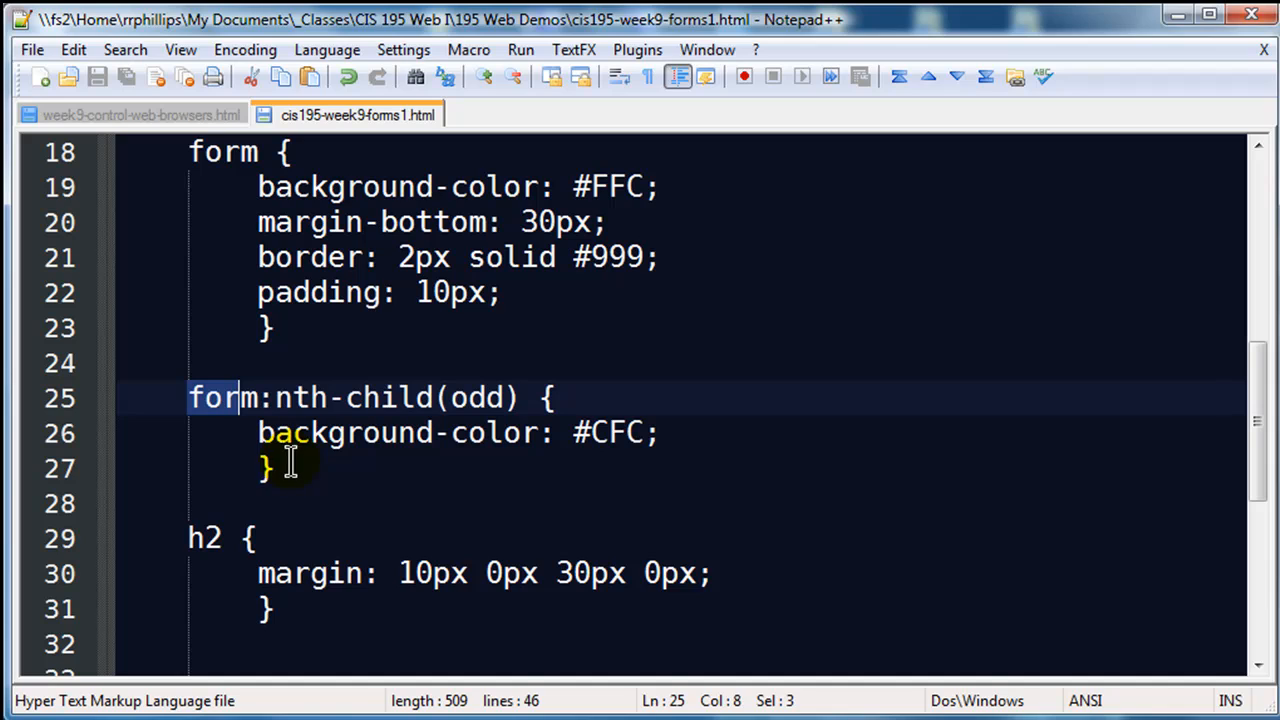
pyautogui.moveTo(575, 457)
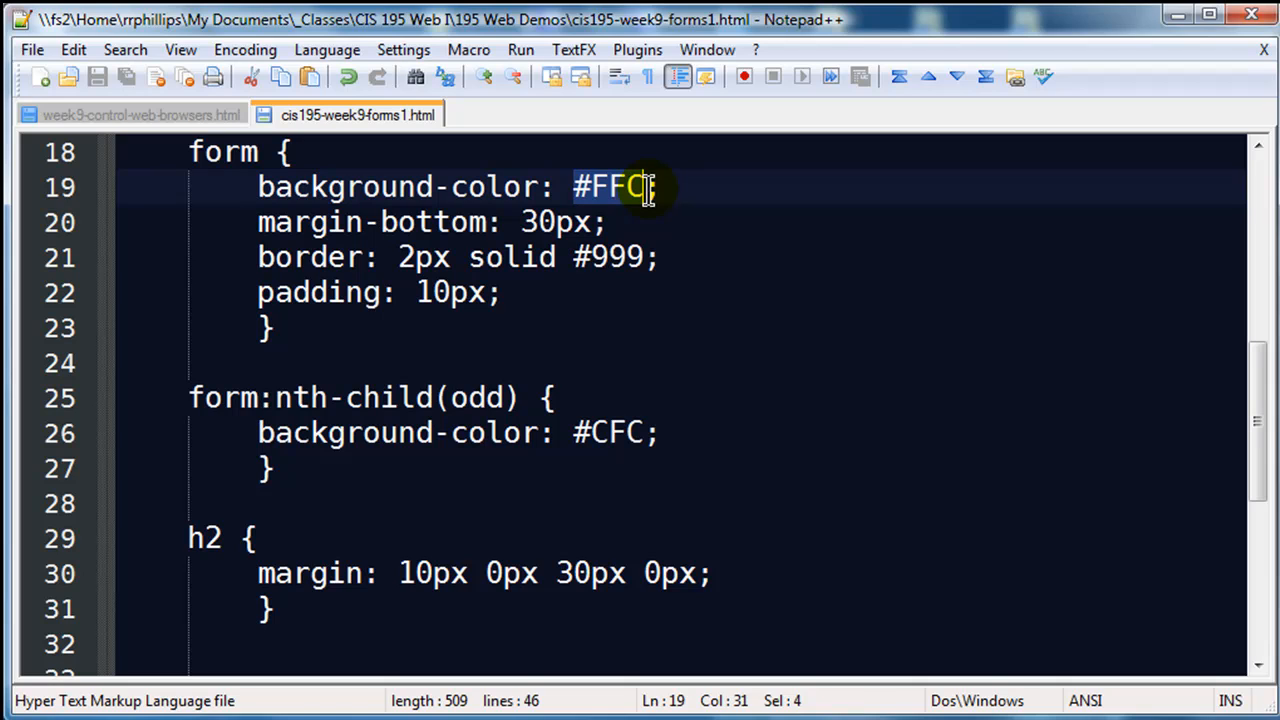
pyautogui.scroll(-3)
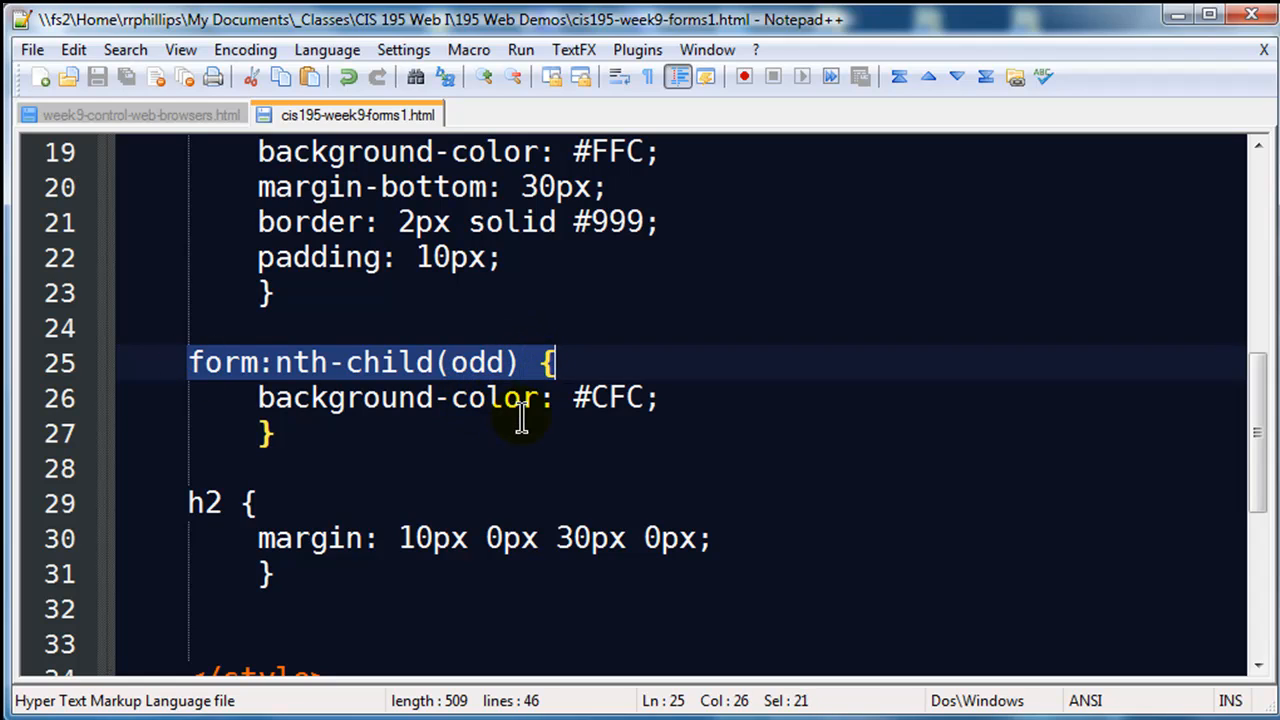
pyautogui.doubleClick(610, 398)
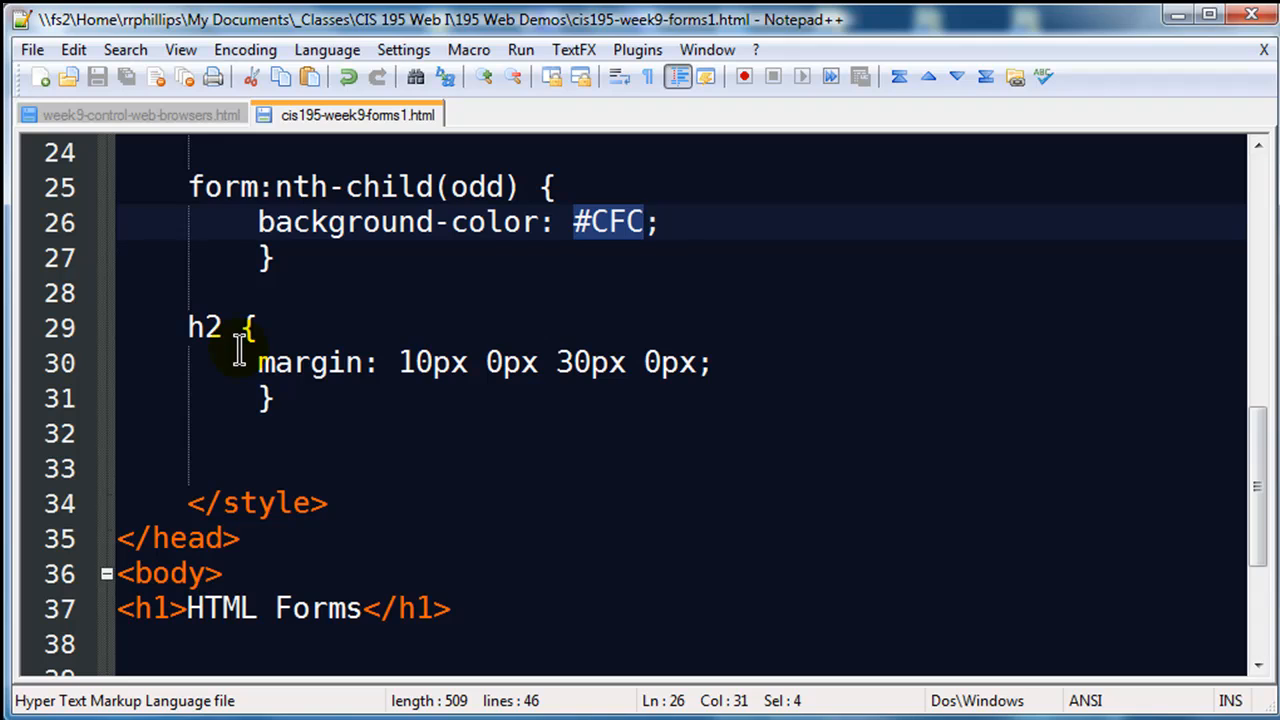
pyautogui.scroll(-3)
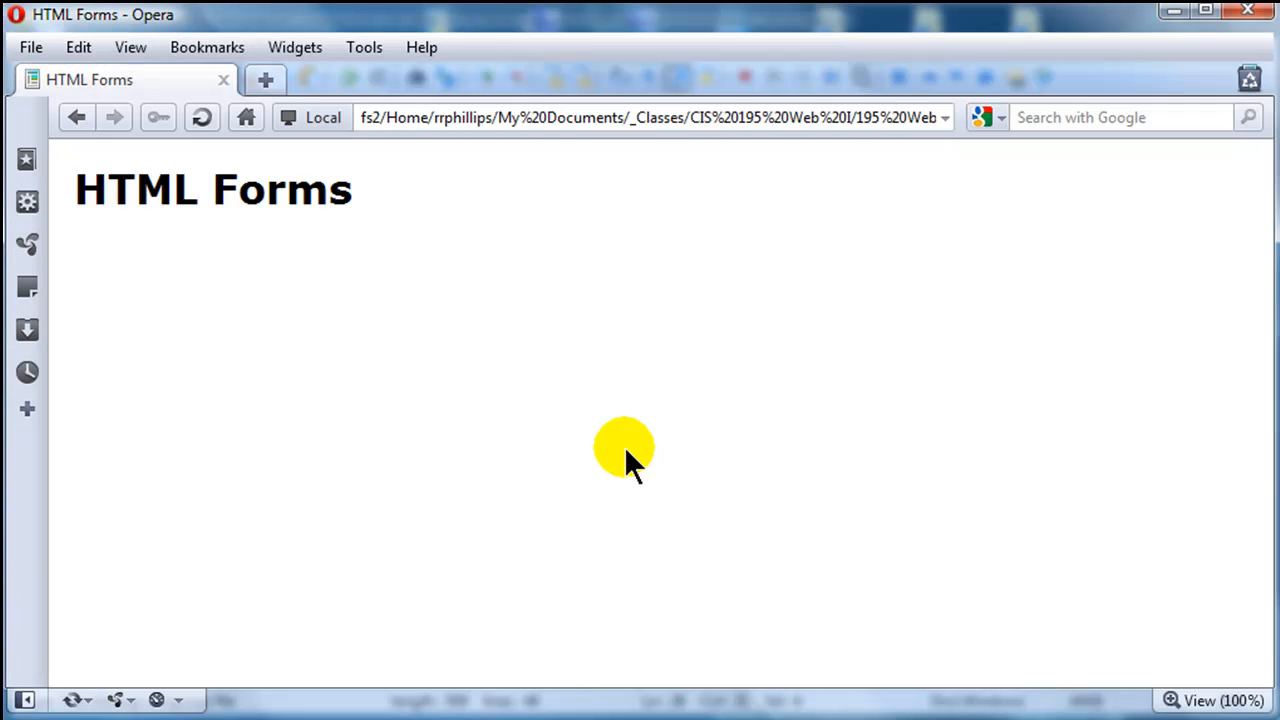
pyautogui.moveTo(460, 220)
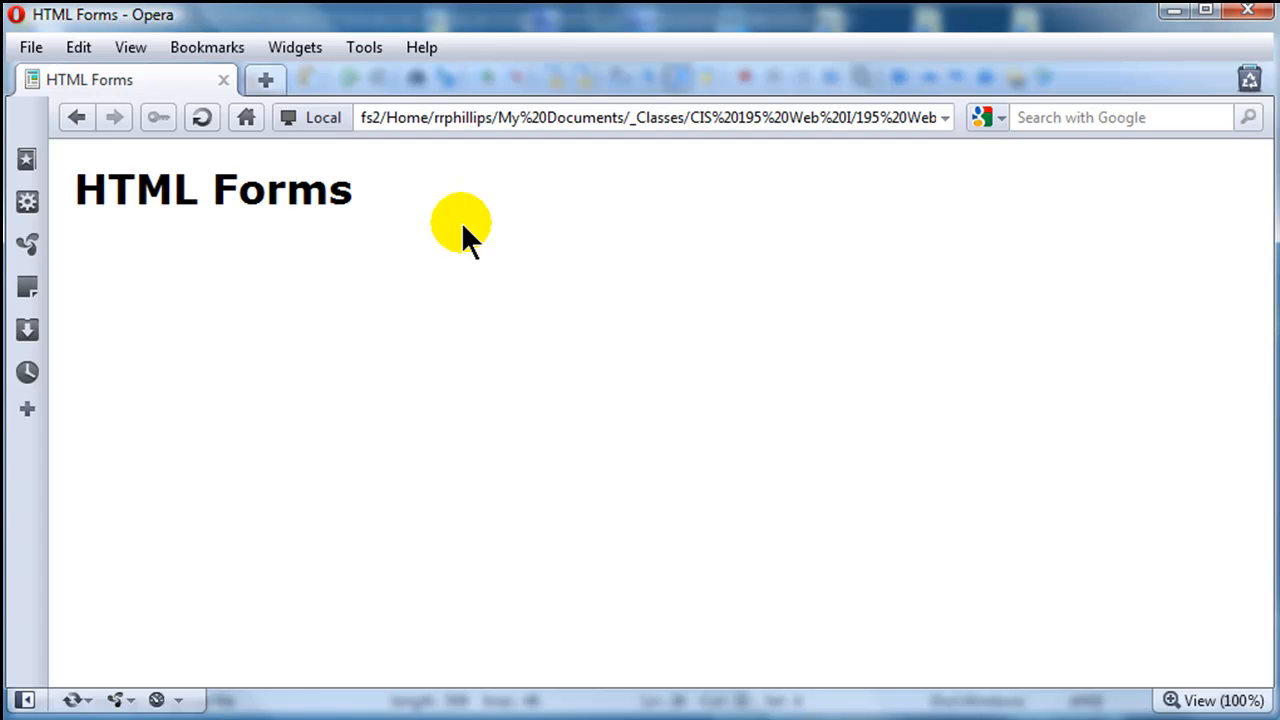
pyautogui.moveTo(200, 357)
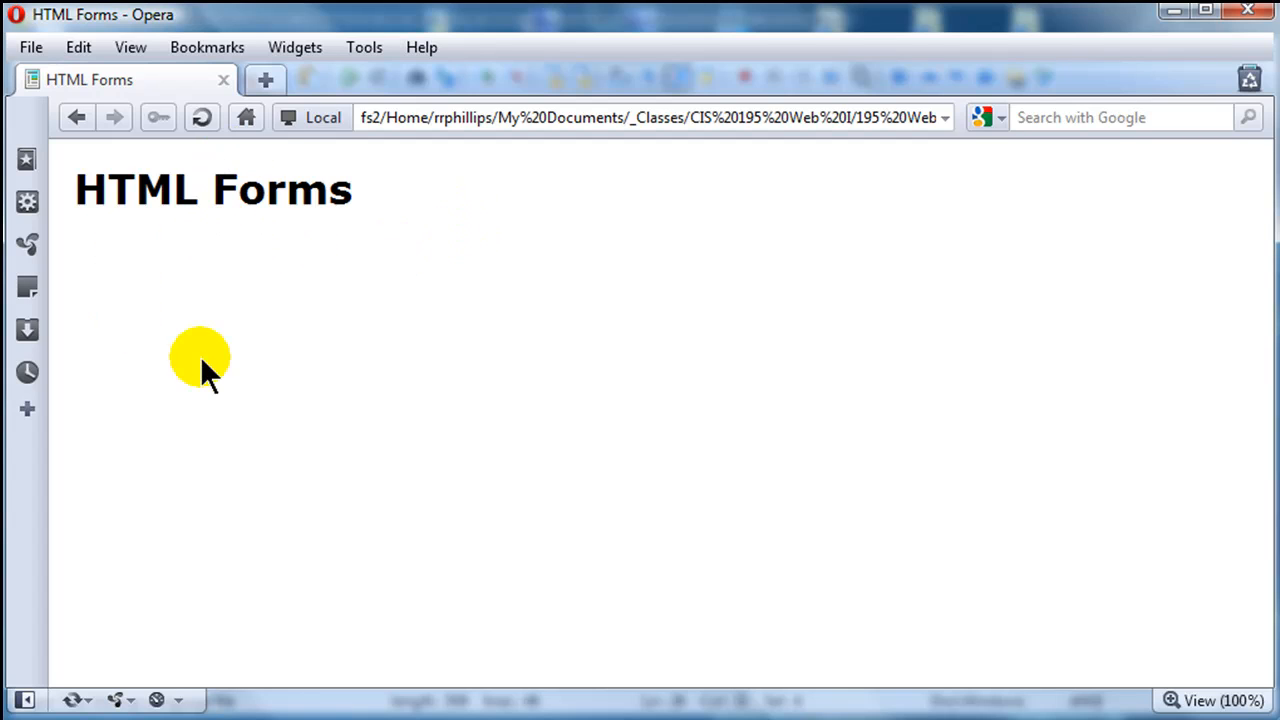
pyautogui.moveTo(228, 355)
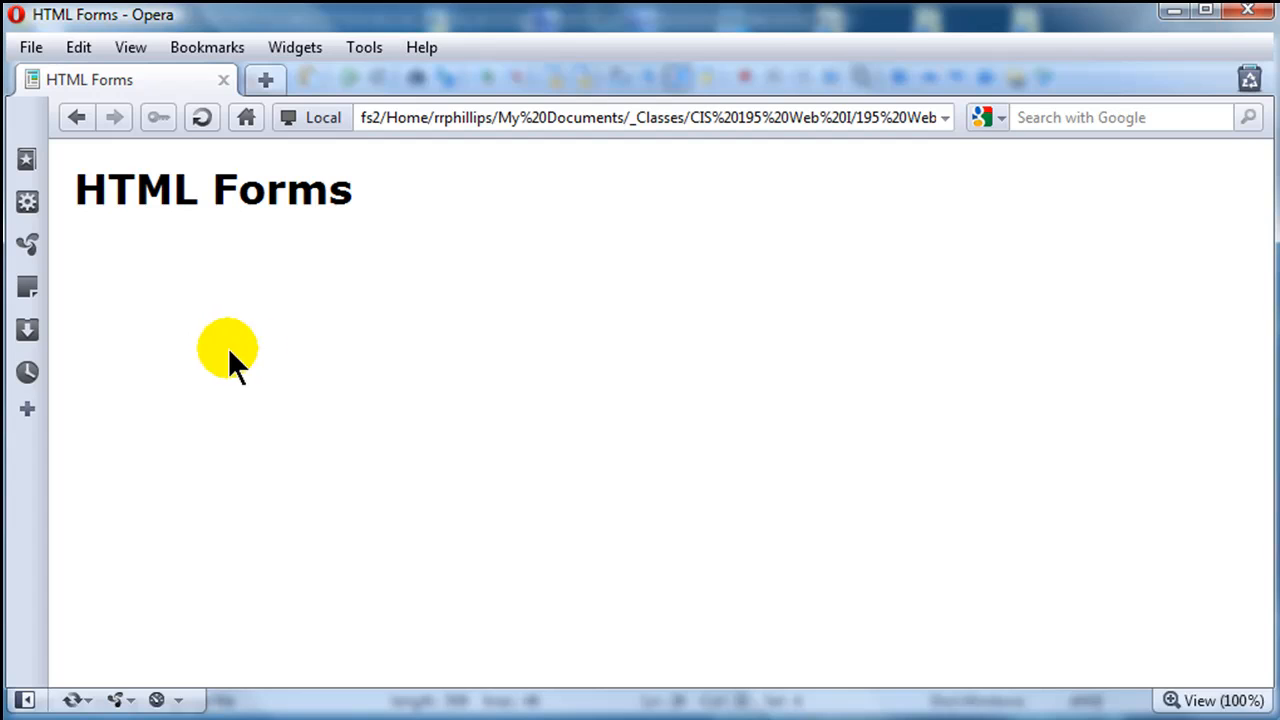
pyautogui.moveTo(350, 360)
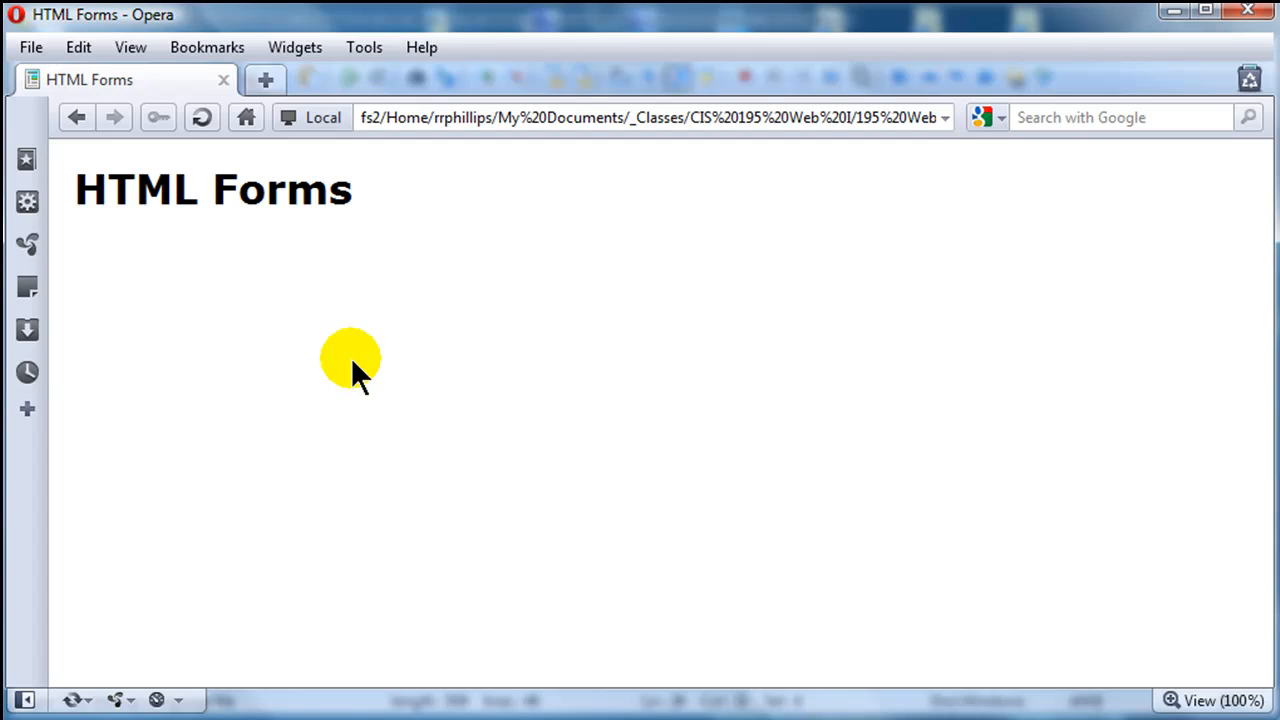
pyautogui.moveTo(360, 375)
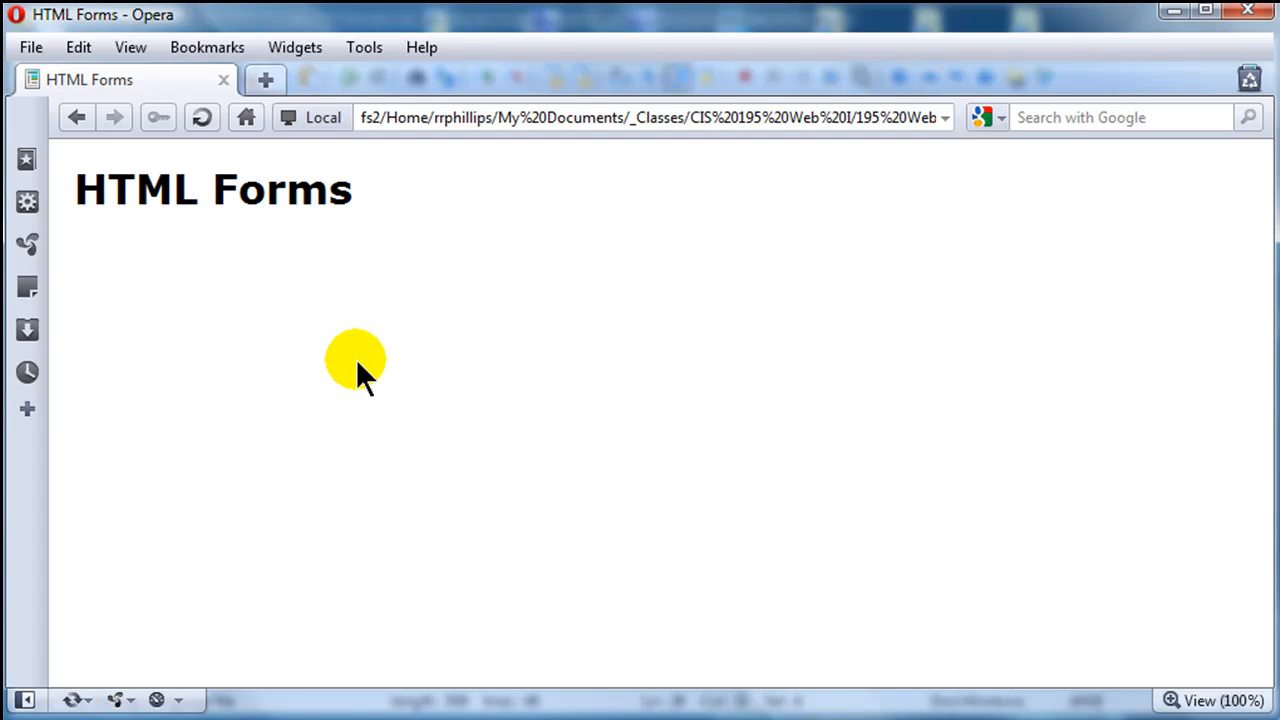
pyautogui.moveTo(350, 375)
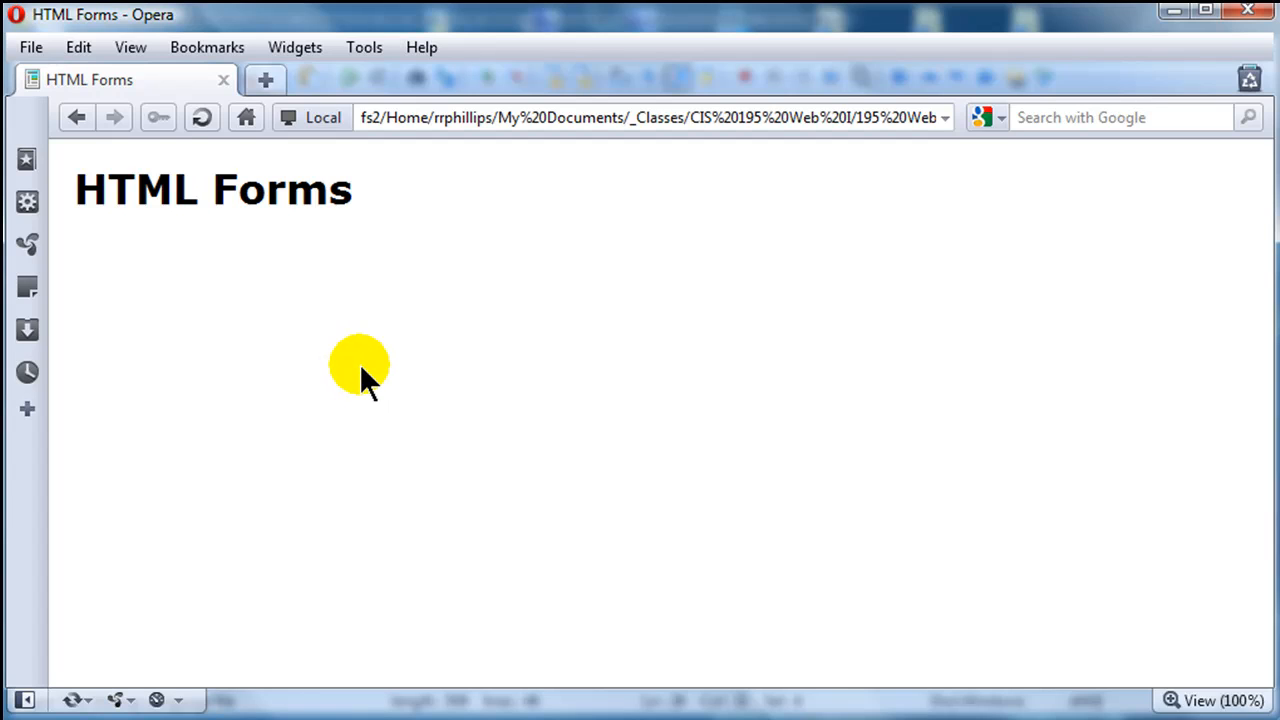
pyautogui.moveTo(370, 375)
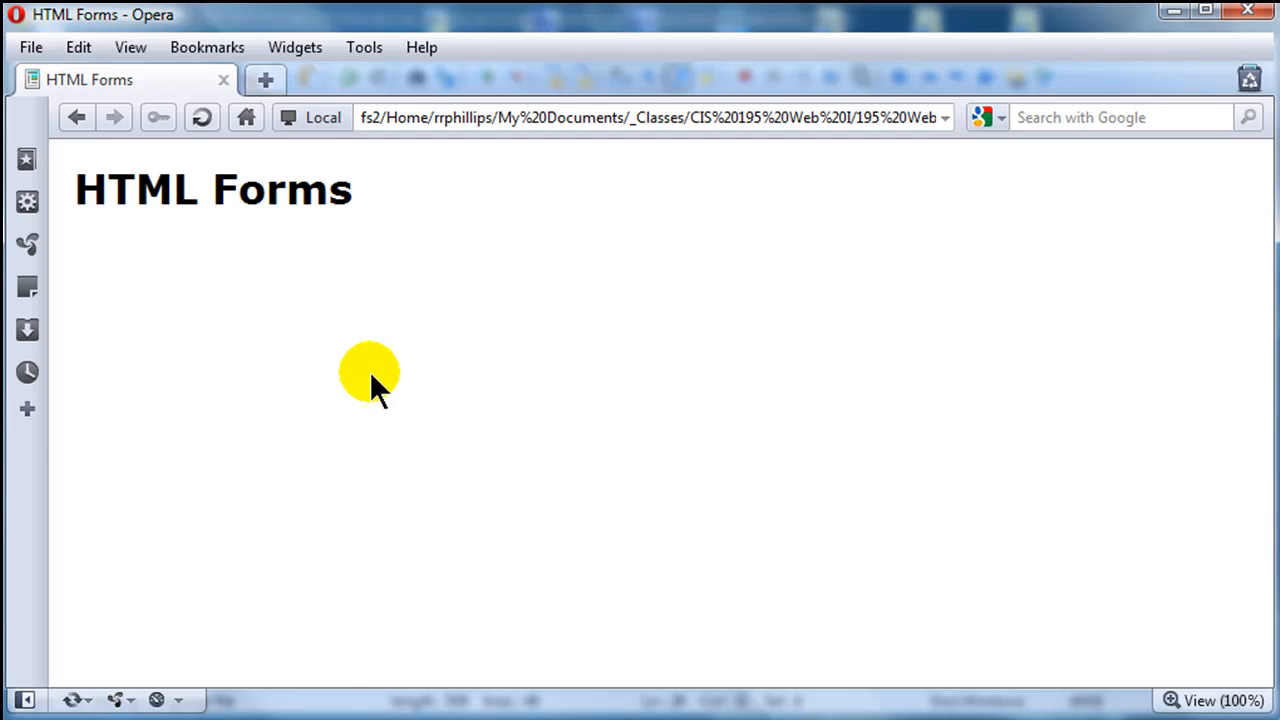
pyautogui.moveTo(375, 385)
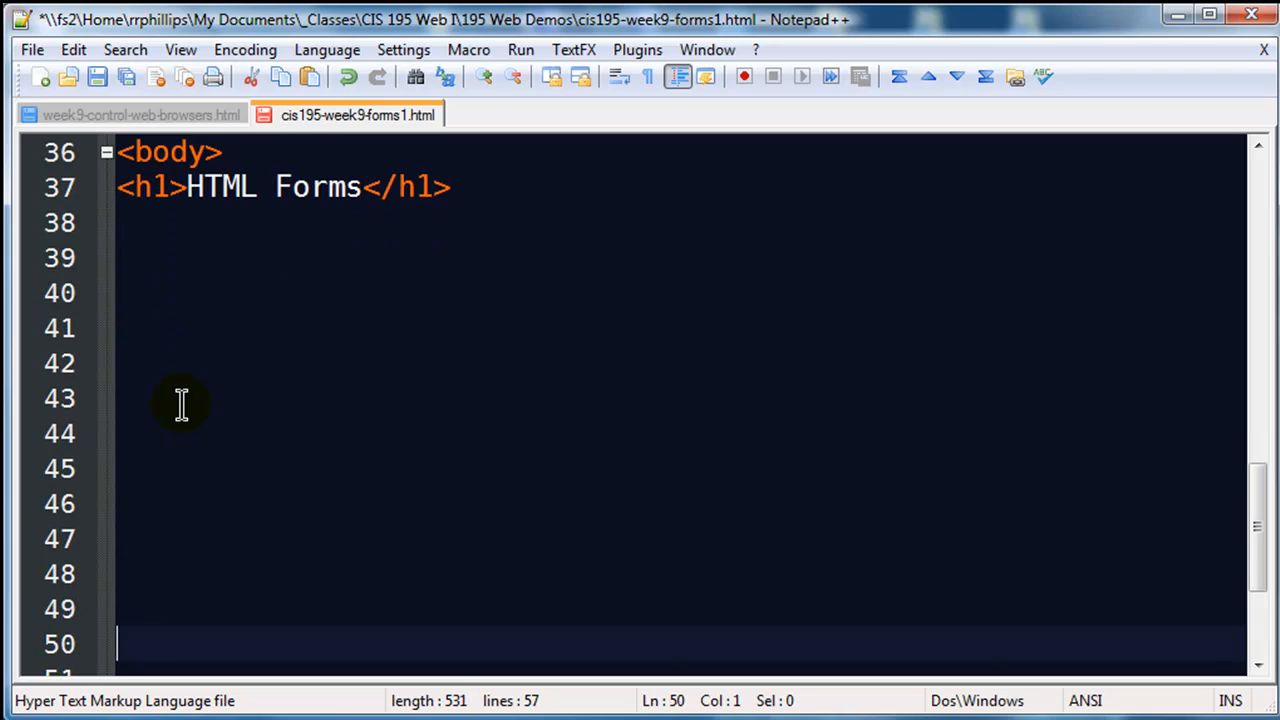
# Add a <form> tag below the HTML Forms heading with method="post" and action="#".
pyautogui.click(289, 293)
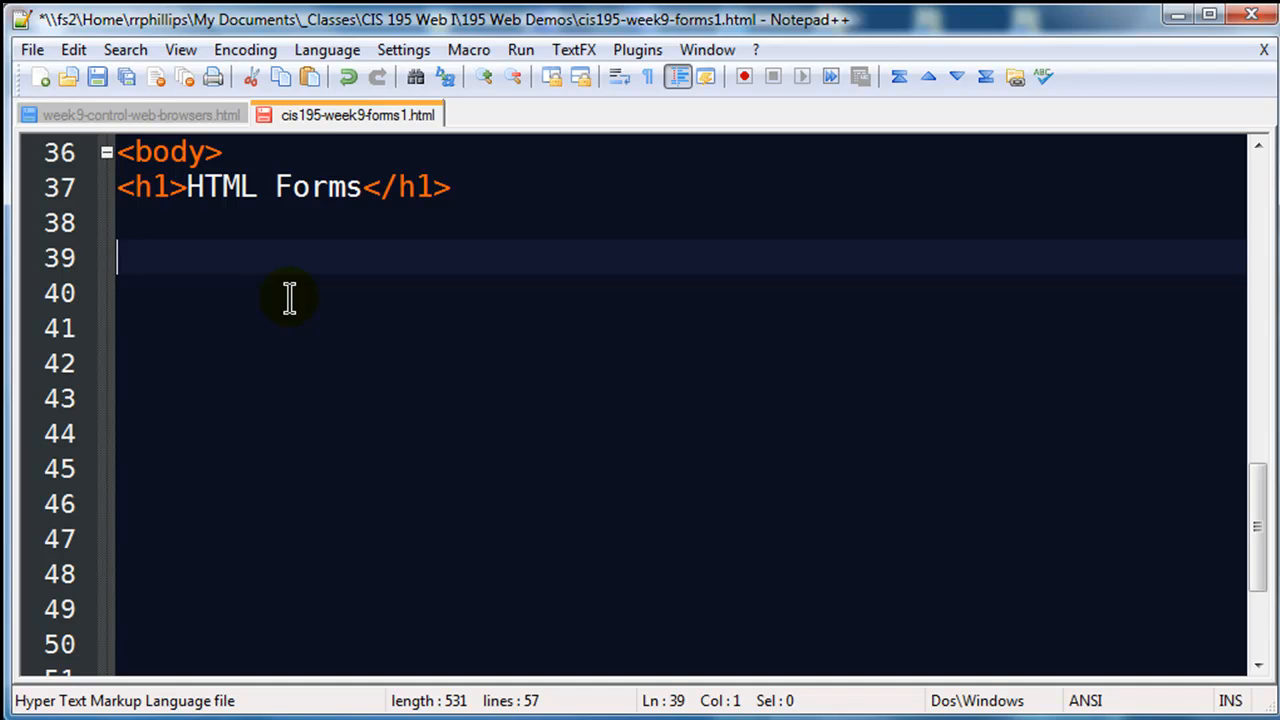
pyautogui.write('<form>')
pyautogui.click(680, 397)
pyautogui.write('</for')
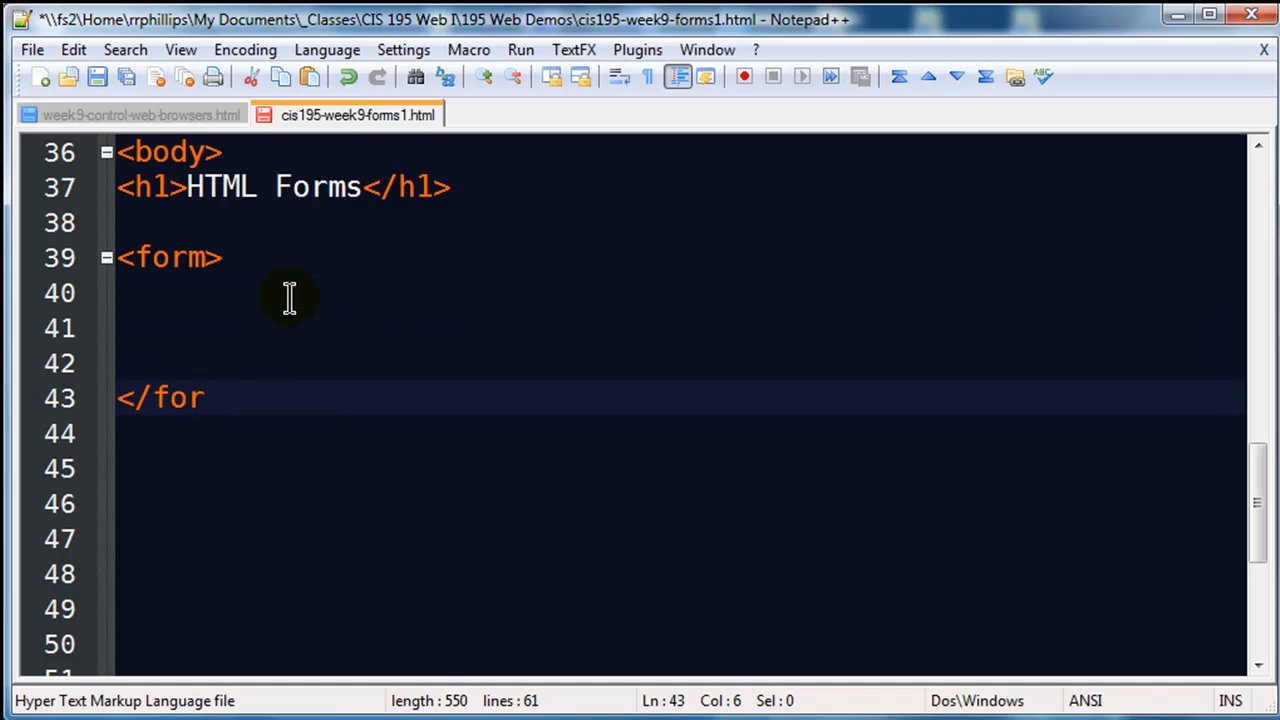
pyautogui.write('m>')
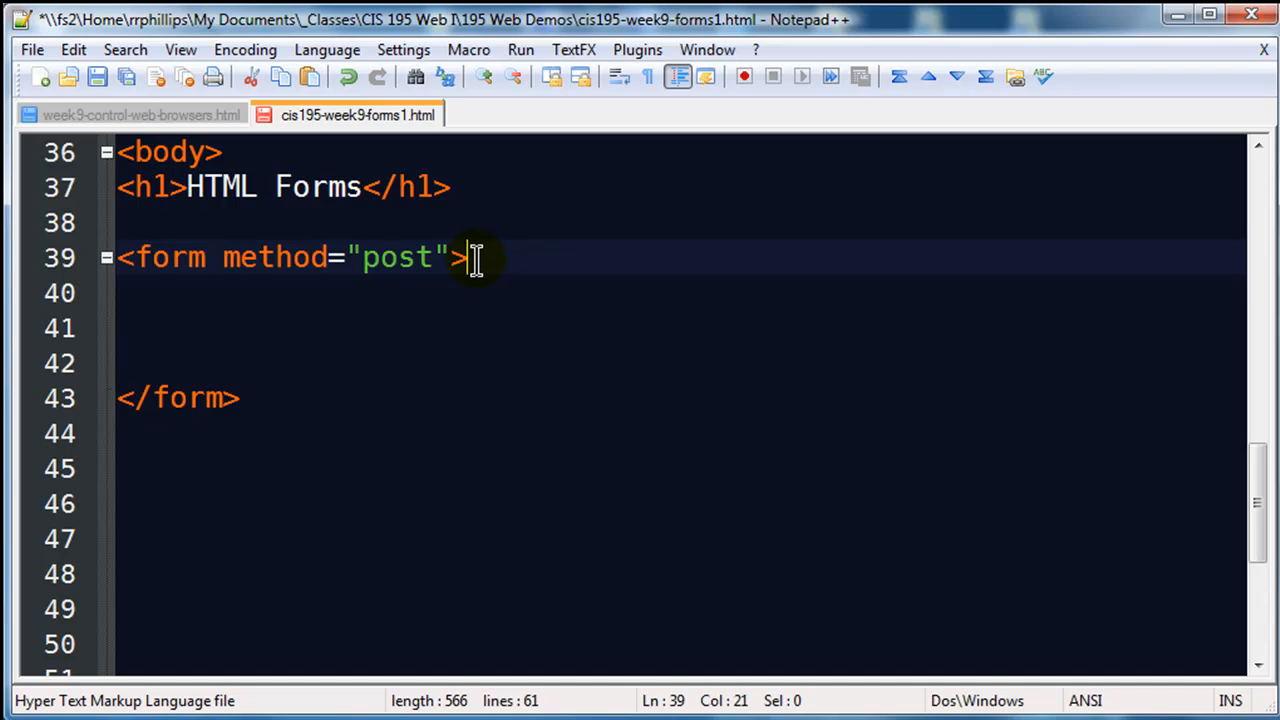
pyautogui.moveTo(318, 288)
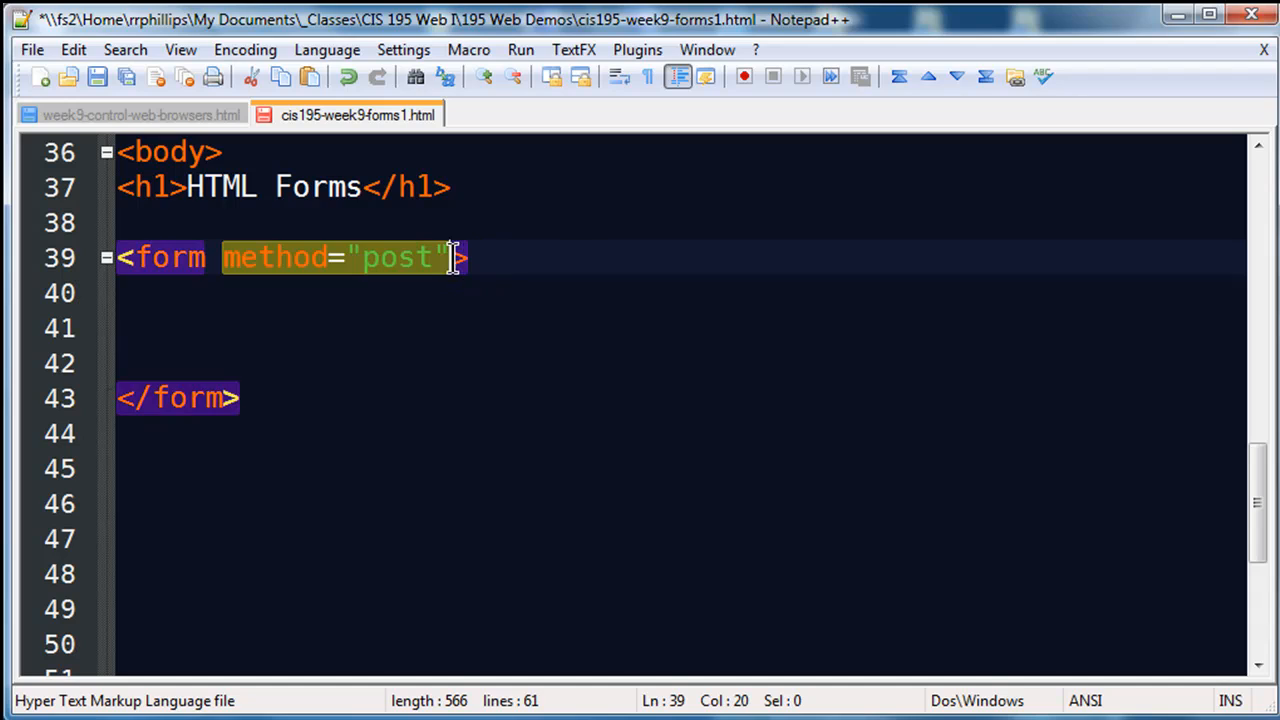
pyautogui.write('action="$')
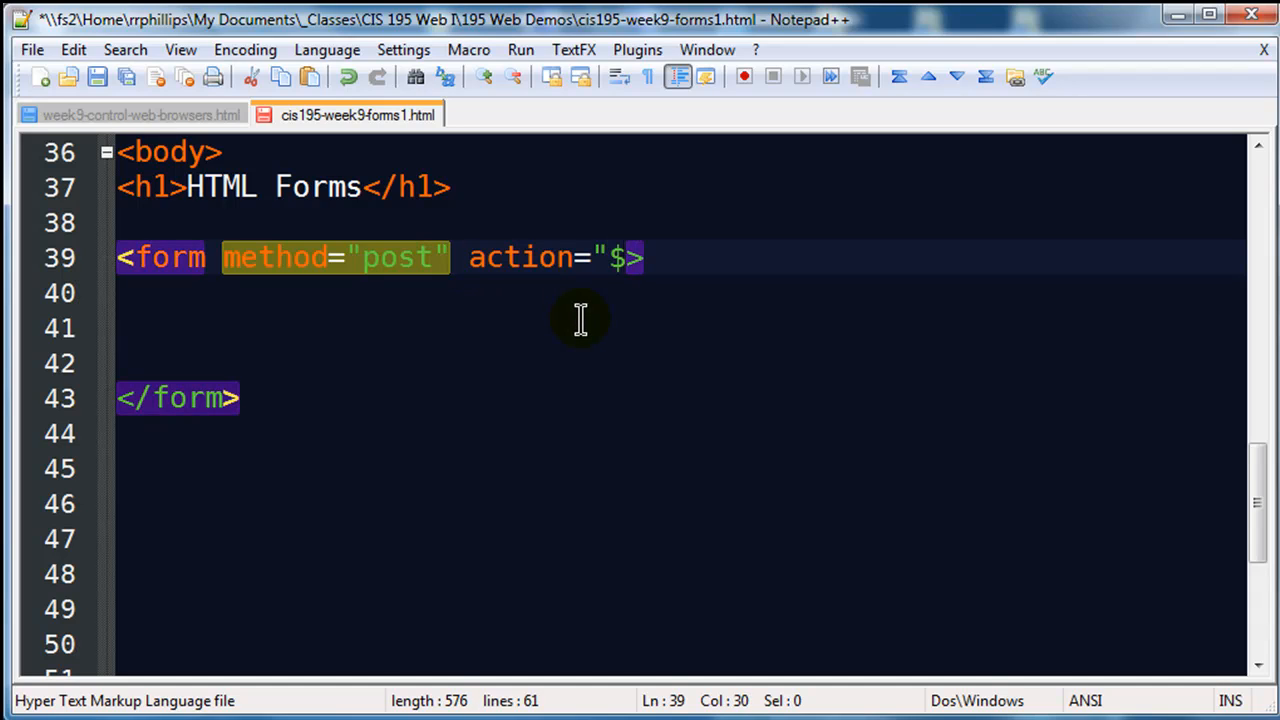
pyautogui.write('#"')
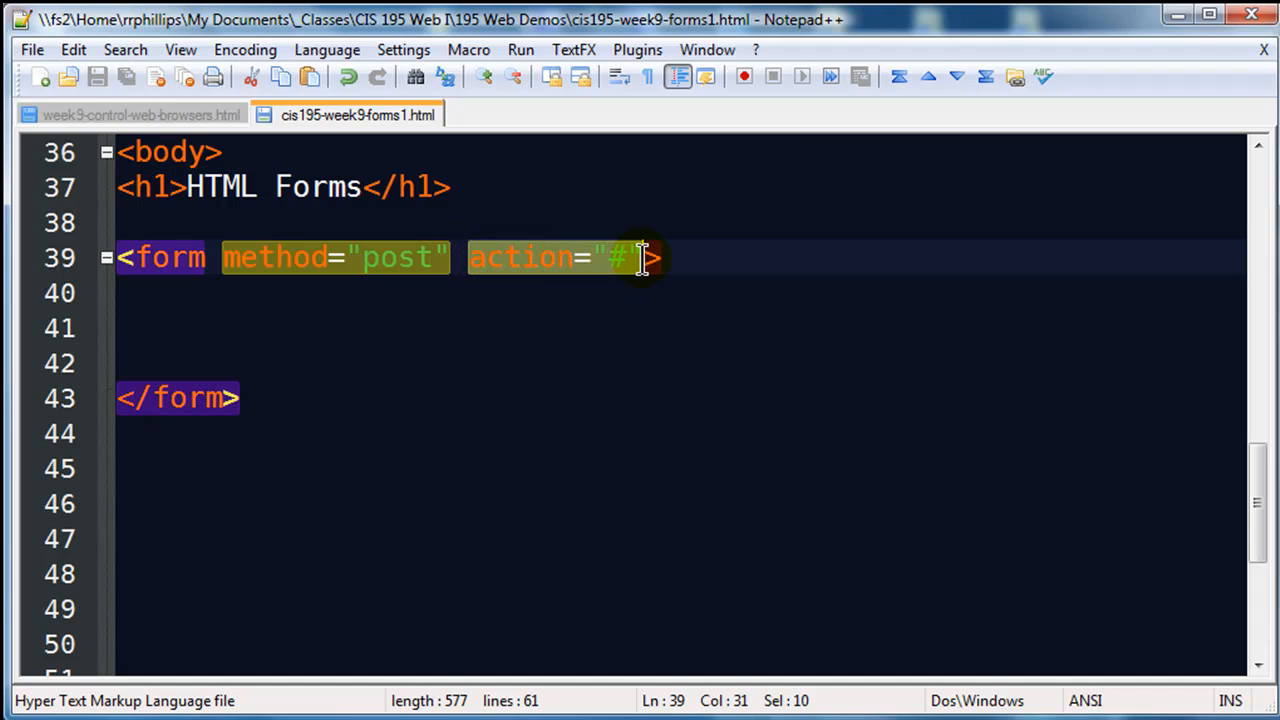
pyautogui.click(608, 257)
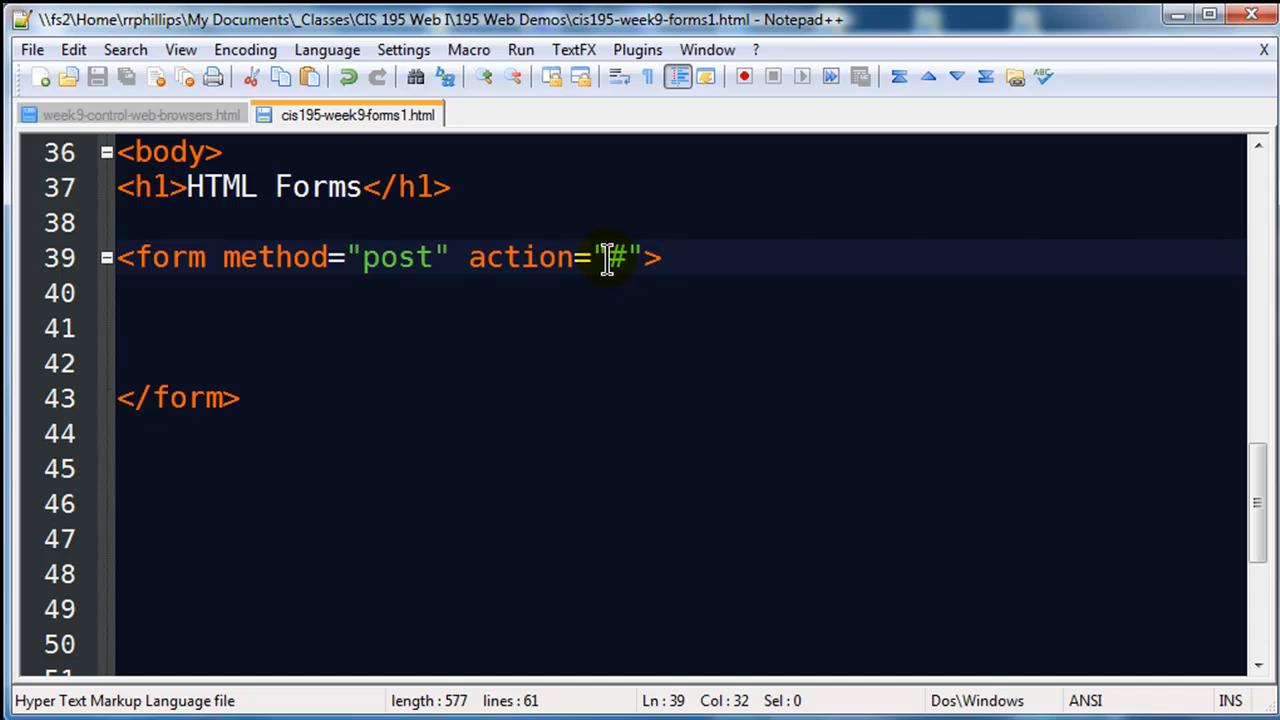
pyautogui.moveTo(683, 263)
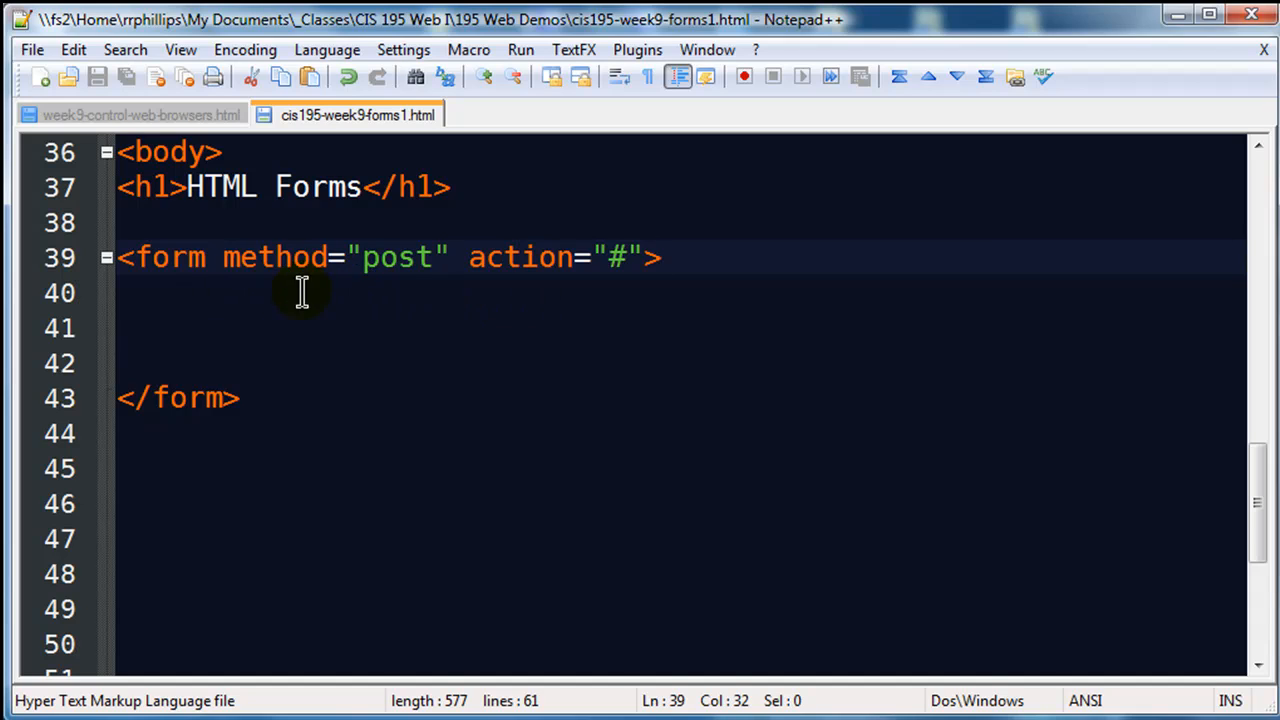
pyautogui.moveTo(370, 290)
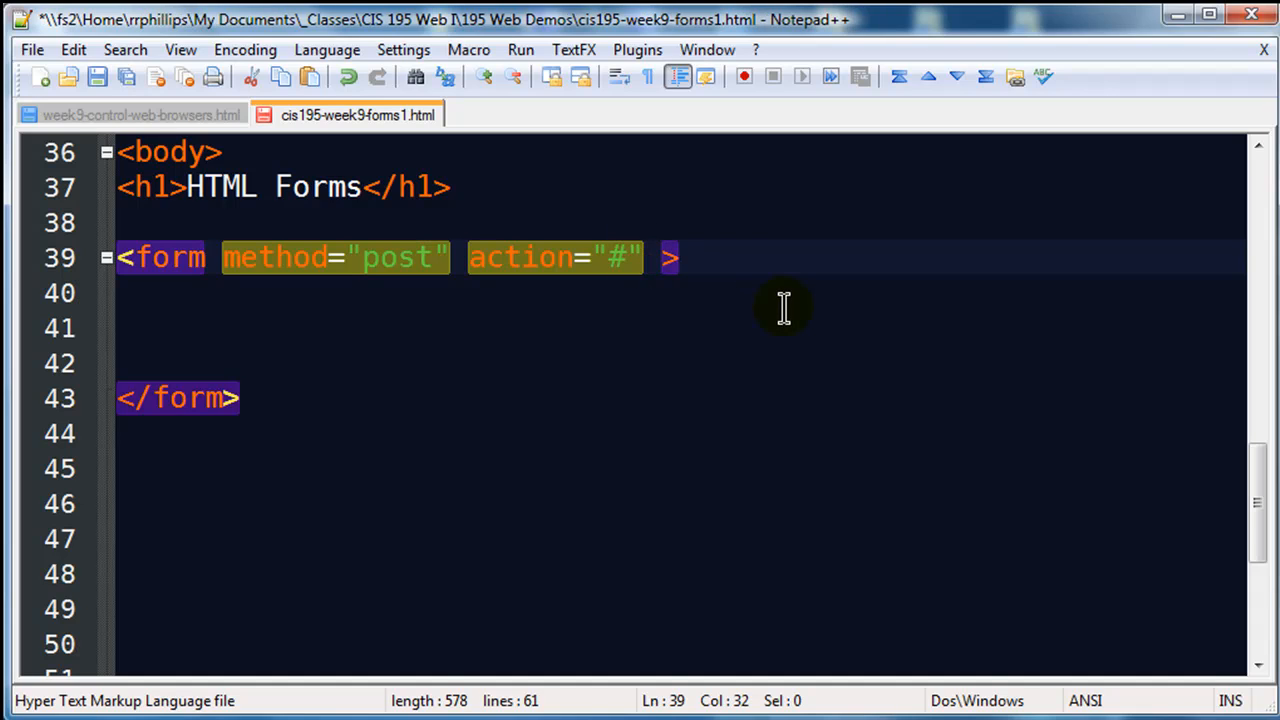
pyautogui.write('onsub')
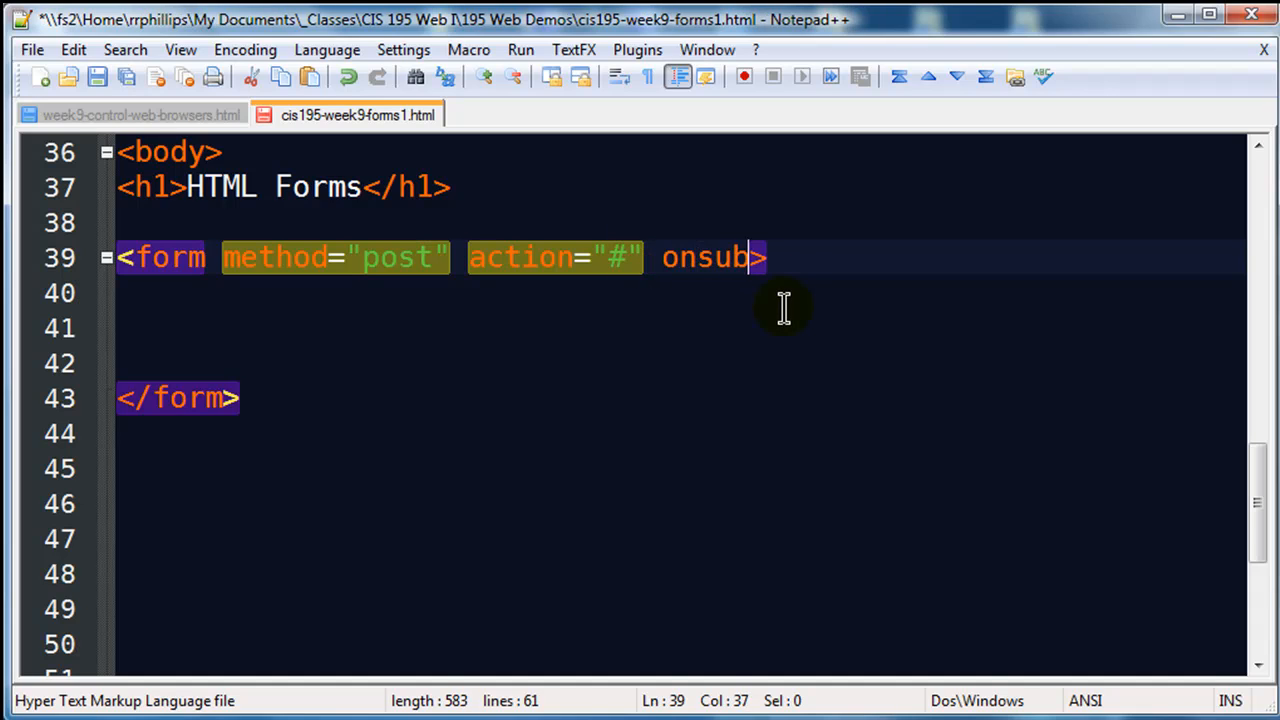
pyautogui.write('mit-')
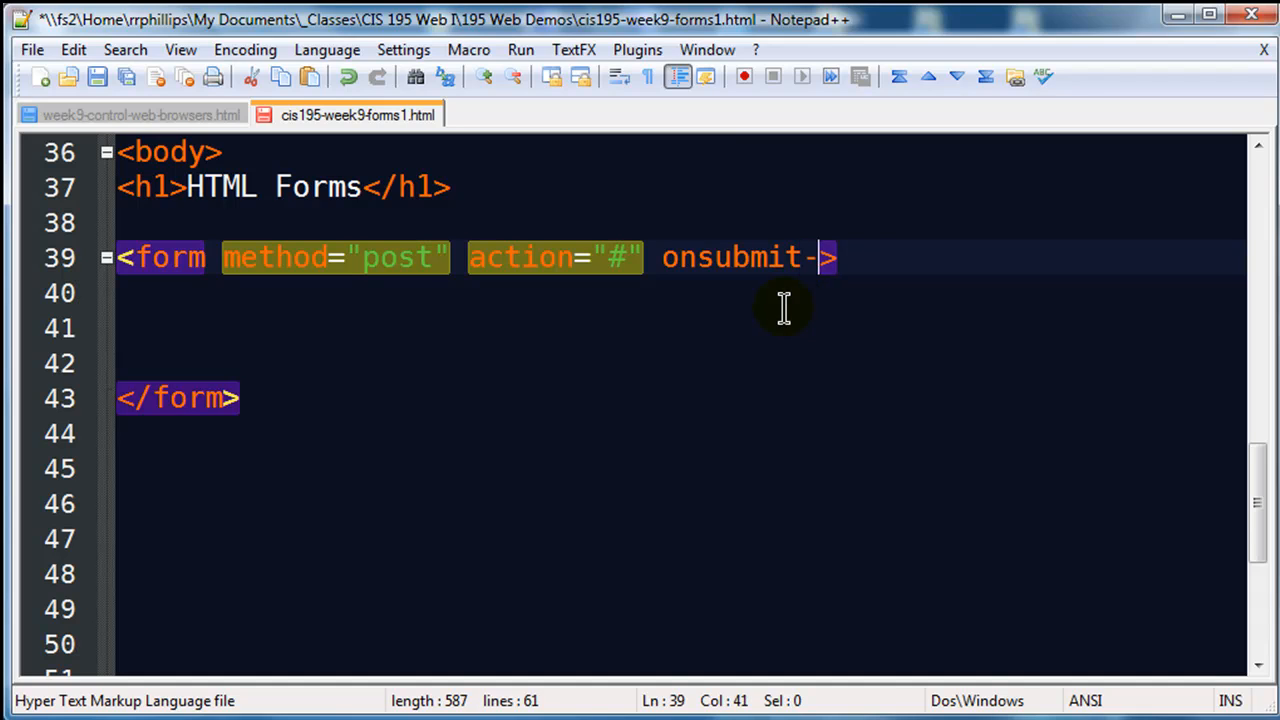
pyautogui.write('=""')
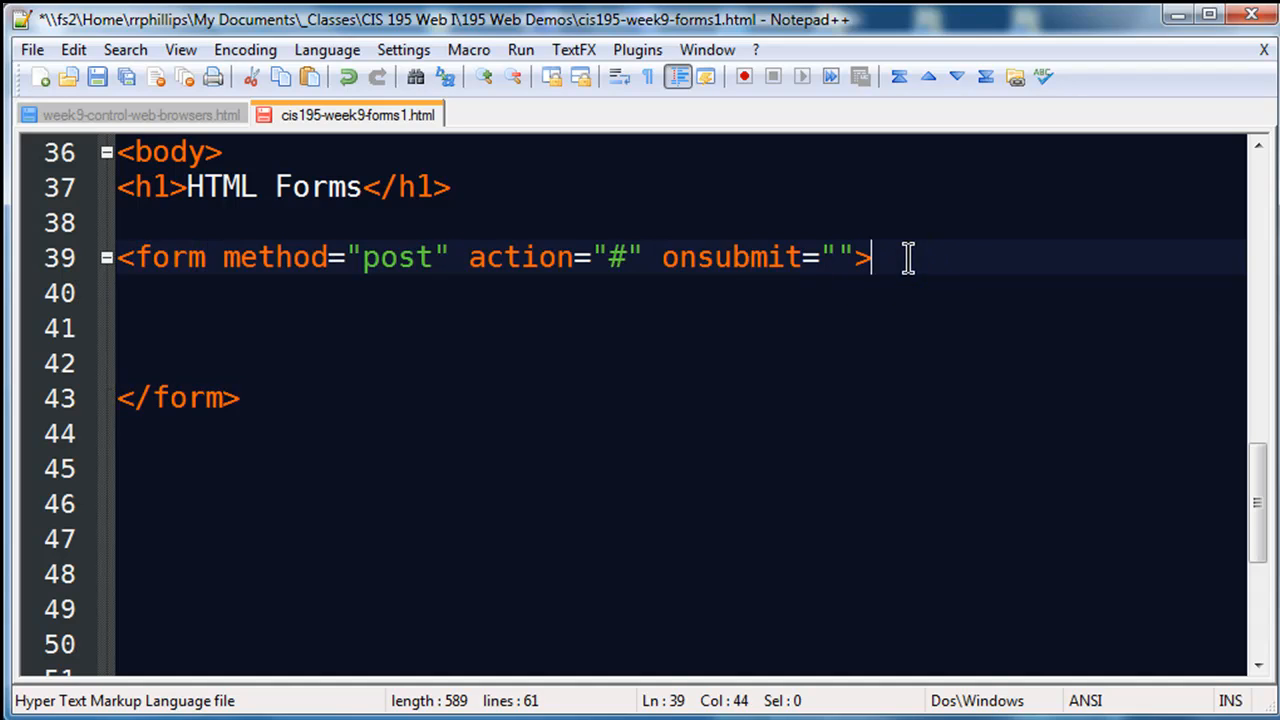
pyautogui.moveTo(645, 257)
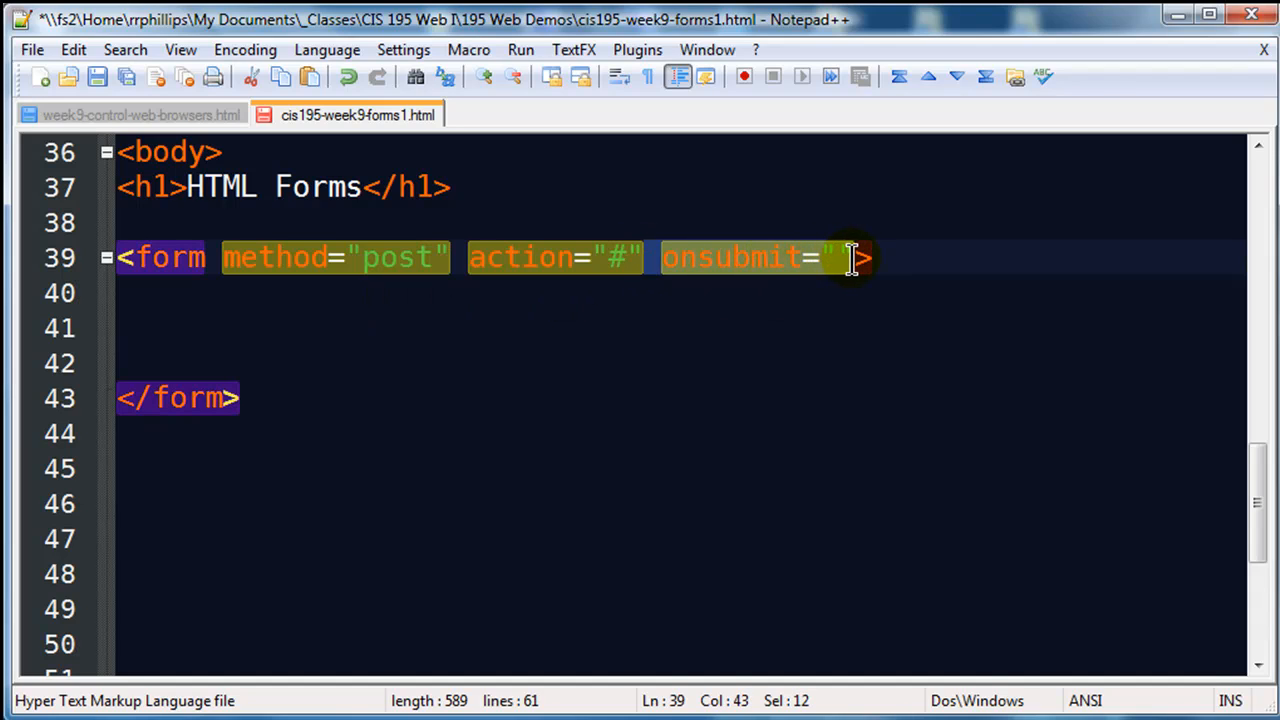
pyautogui.press('Delete')
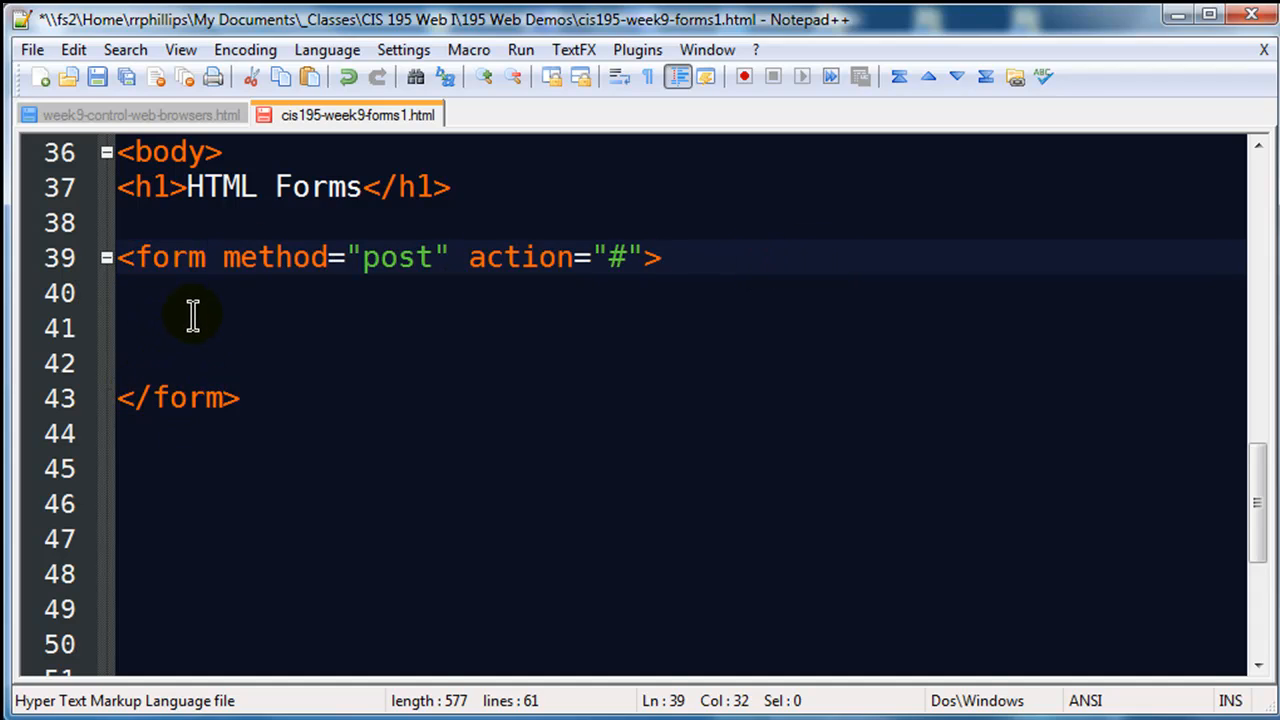
pyautogui.moveTo(285, 358)
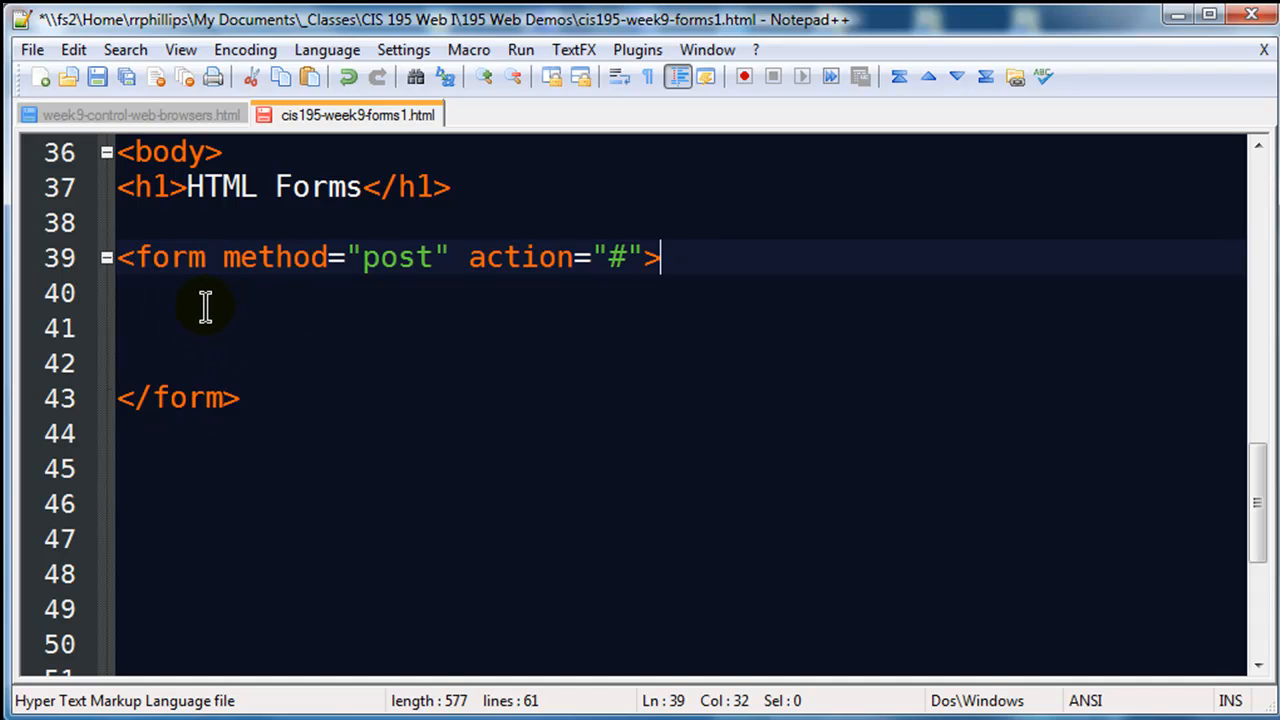
pyautogui.click(183, 292)
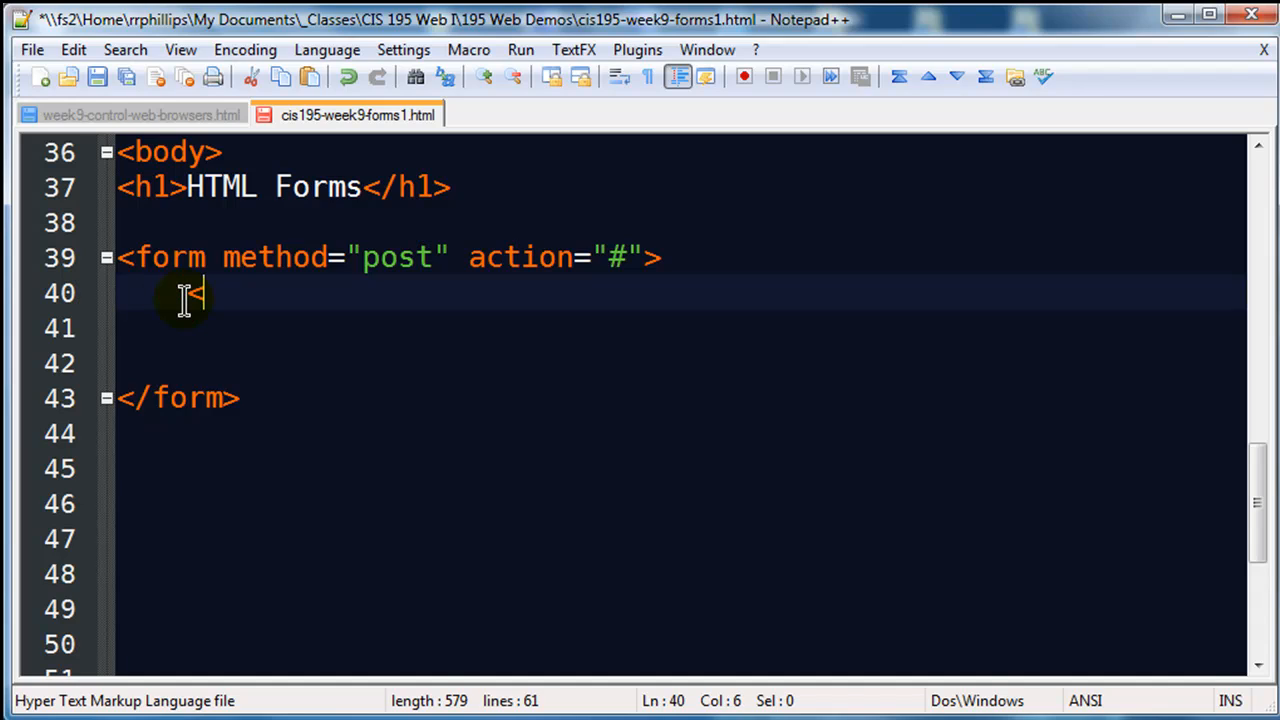
pyautogui.write('<h2>')
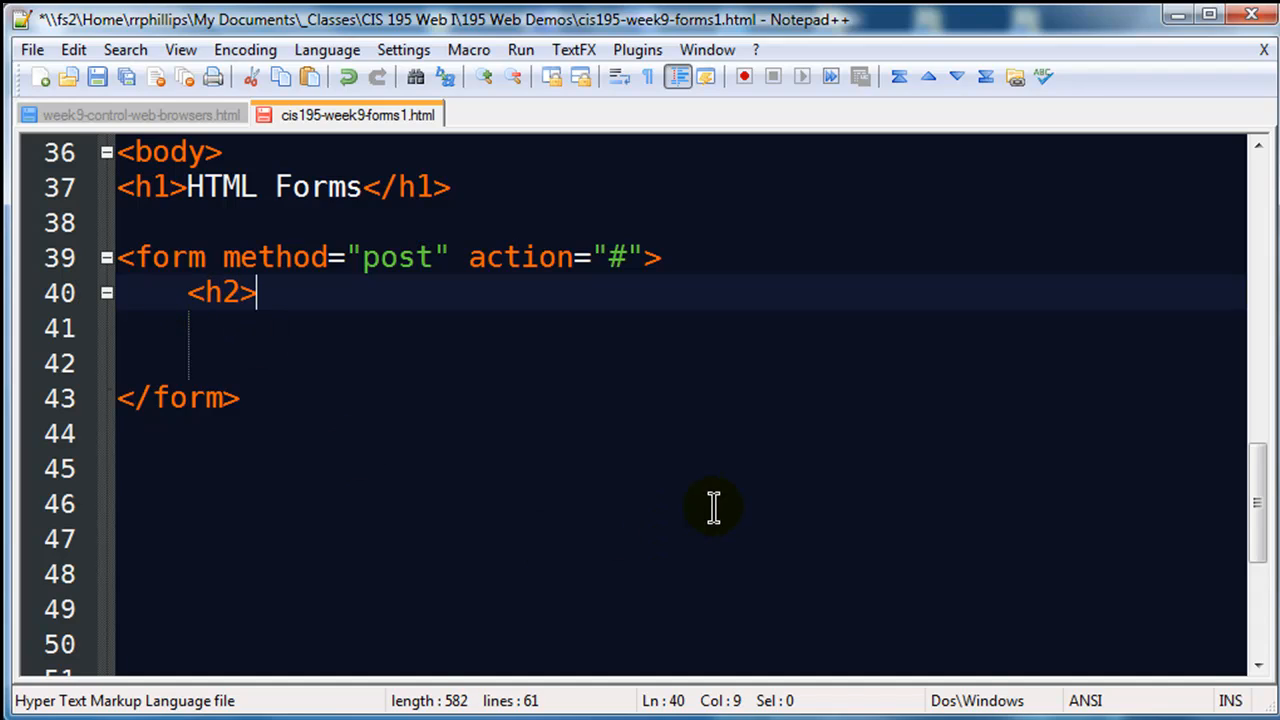
pyautogui.write('Ty')
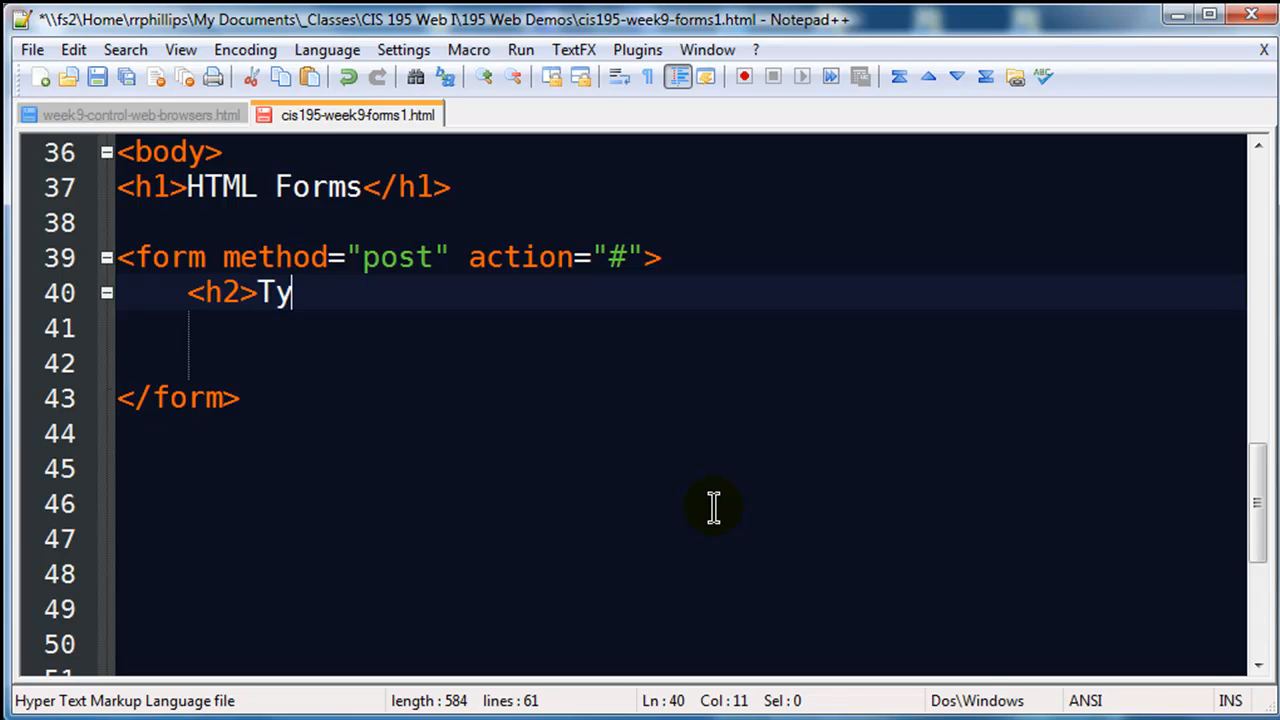
pyautogui.write('pe Text</h')
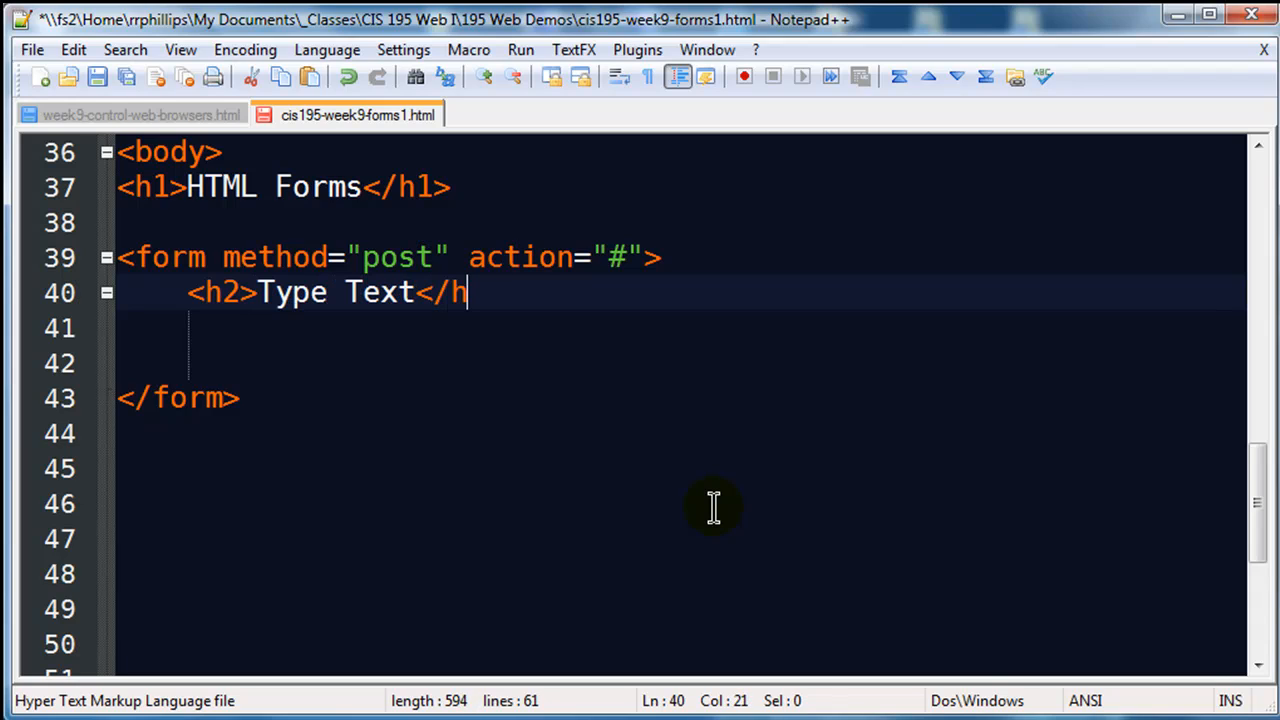
pyautogui.write('2>')
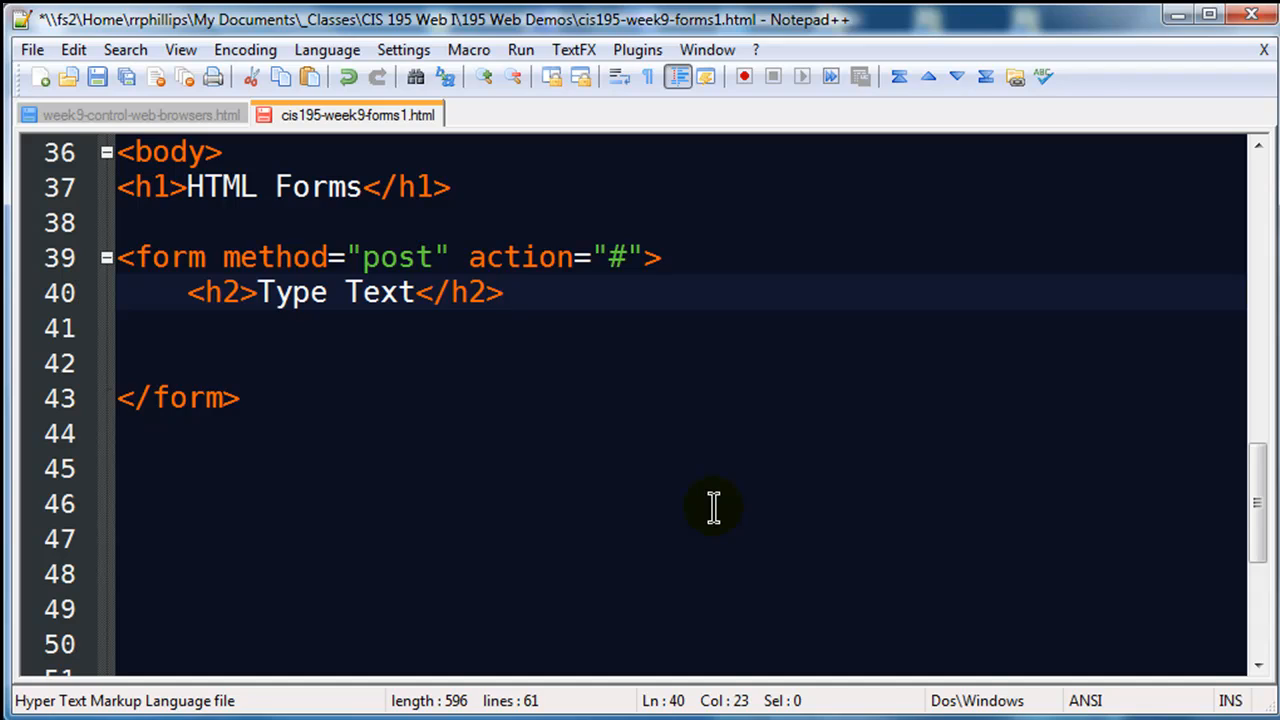
pyautogui.doubleClick(292, 292)
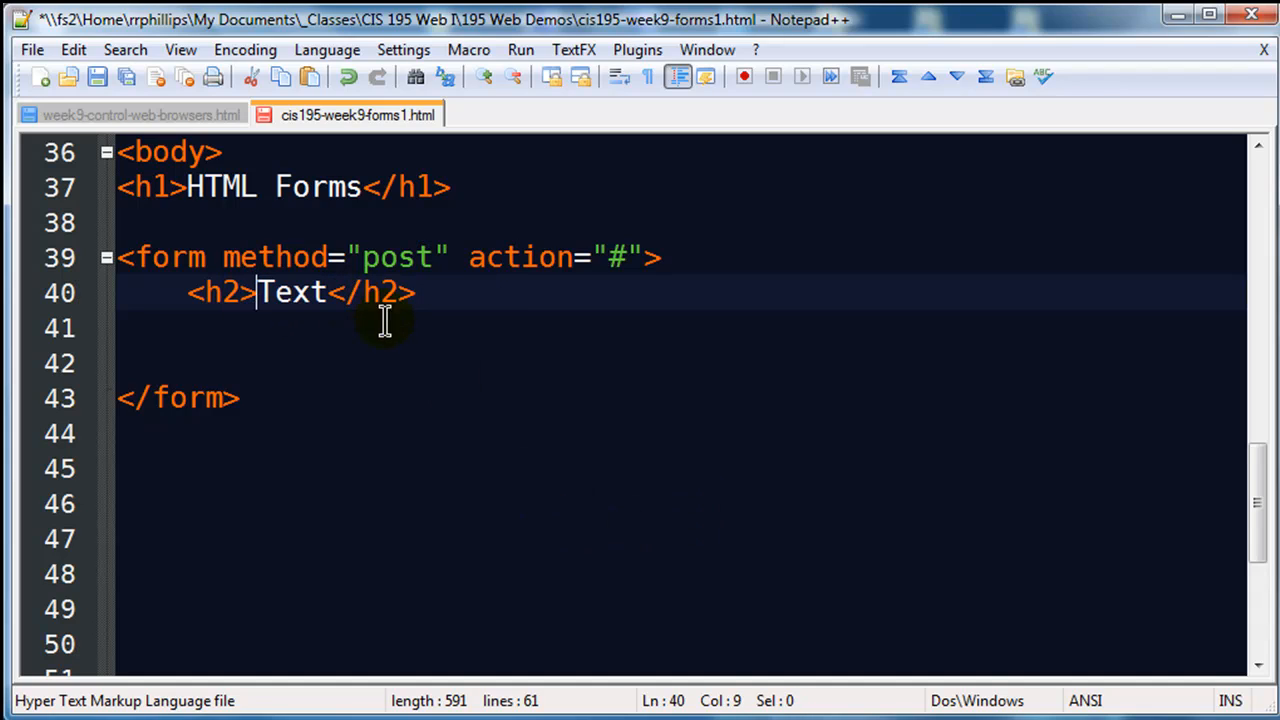
pyautogui.click(490, 328)
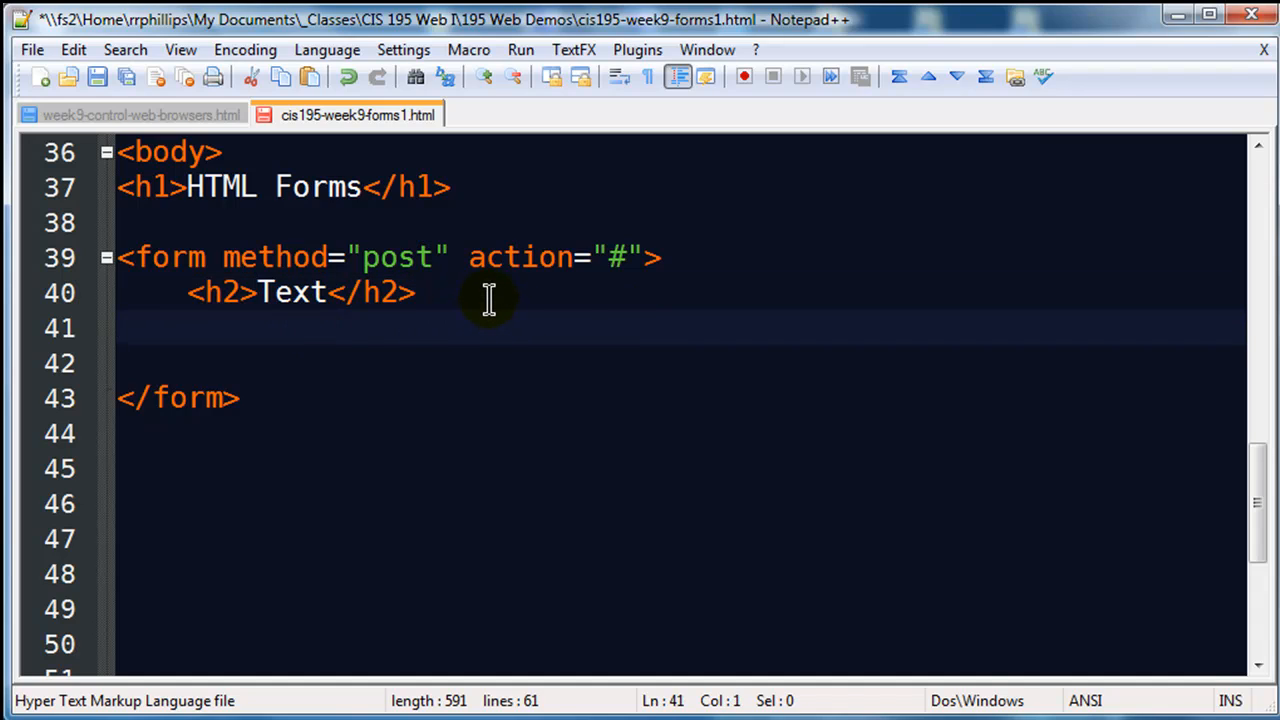
pyautogui.click(413, 292)
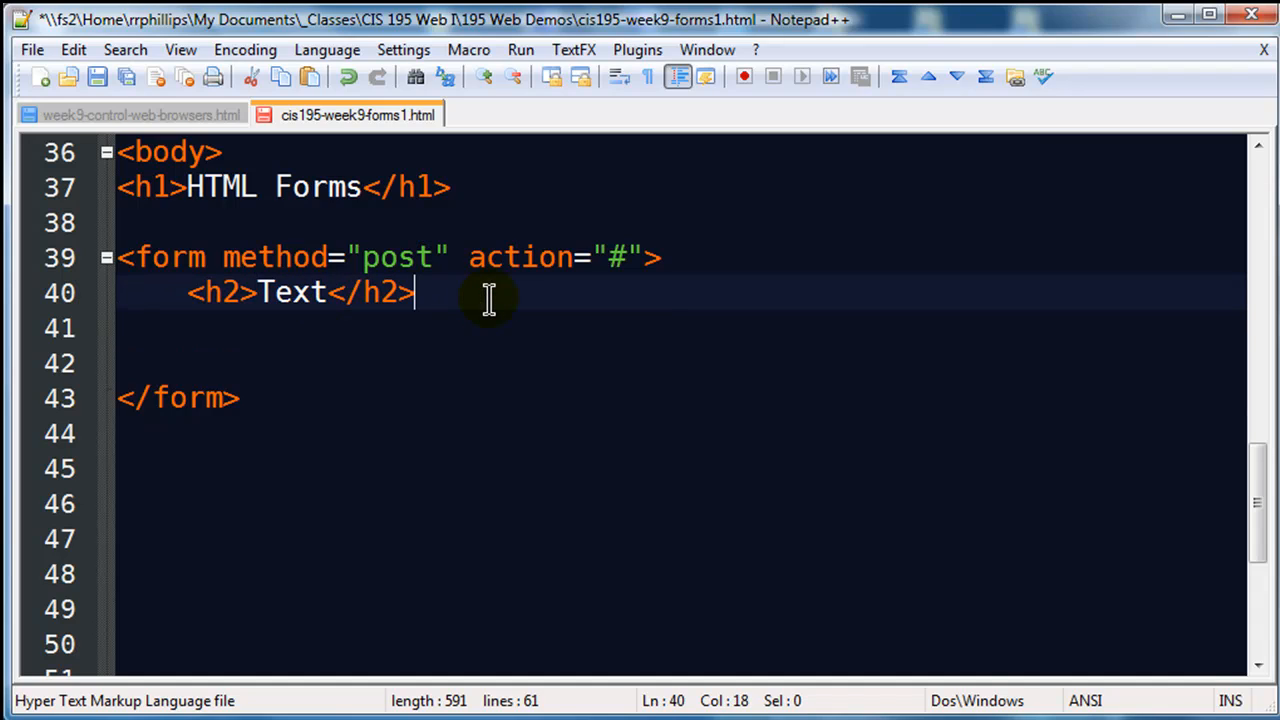
pyautogui.press('Enter')
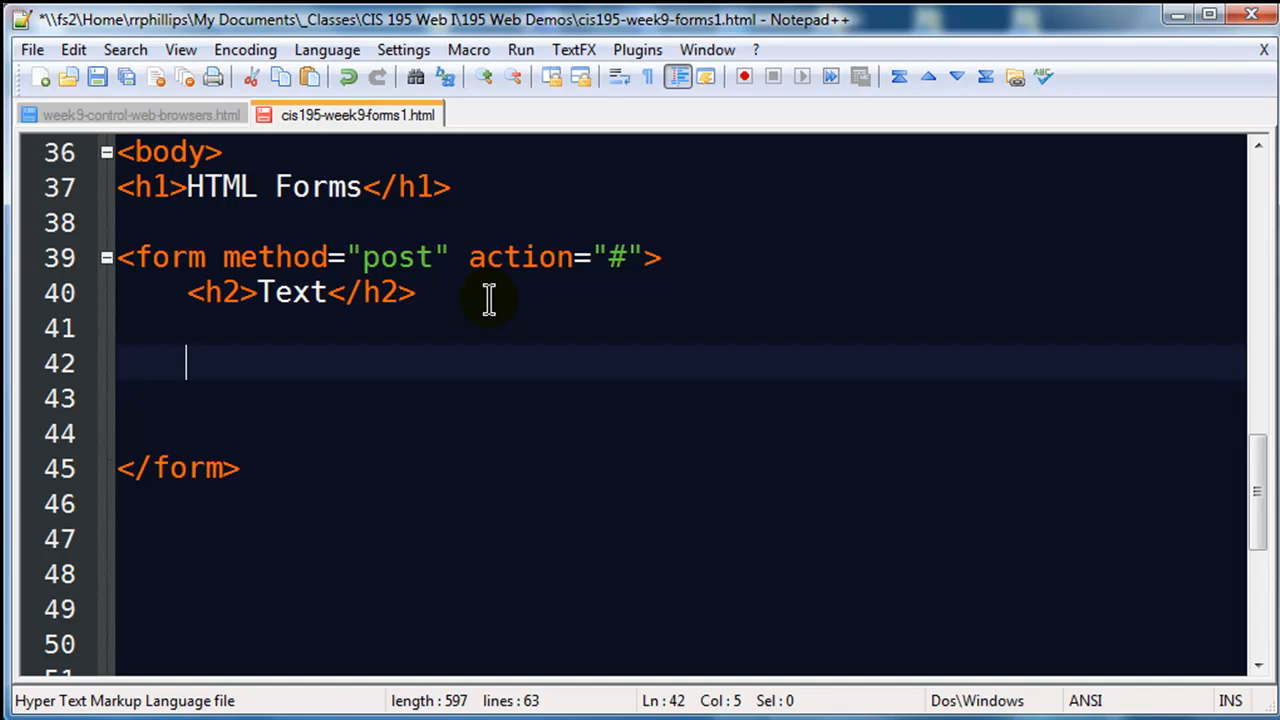
pyautogui.write('<field')
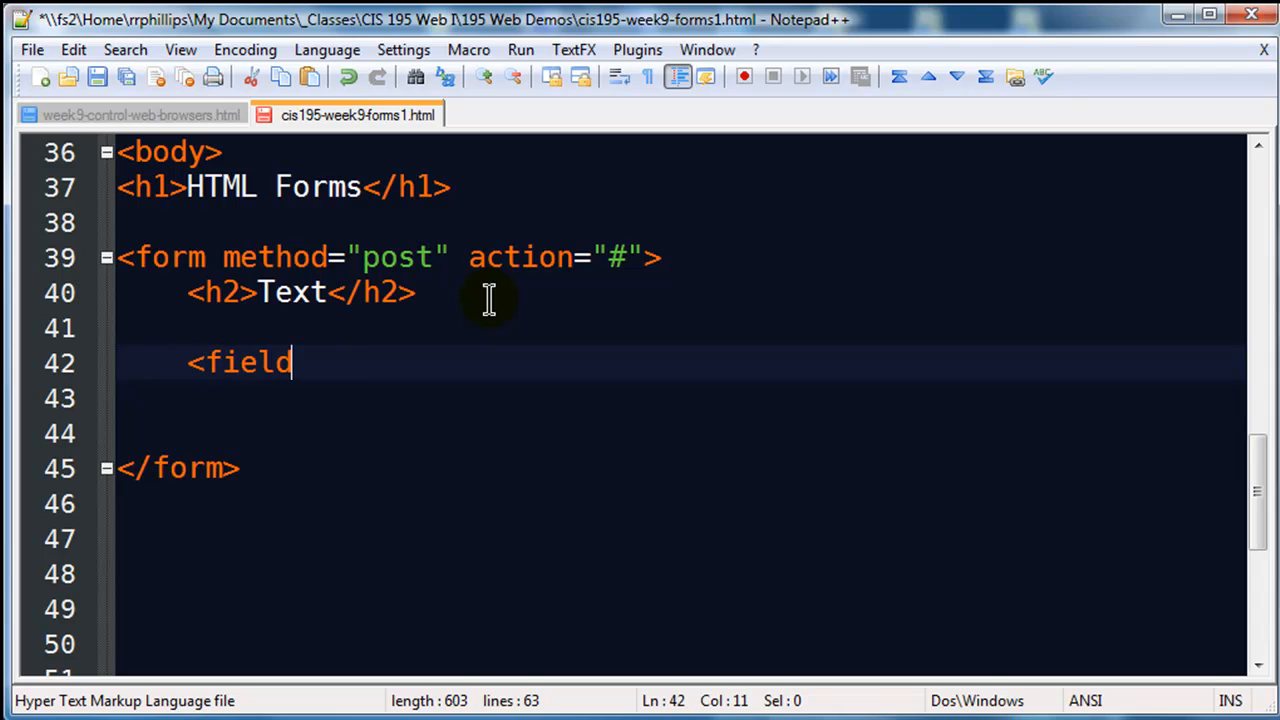
pyautogui.write('set>')
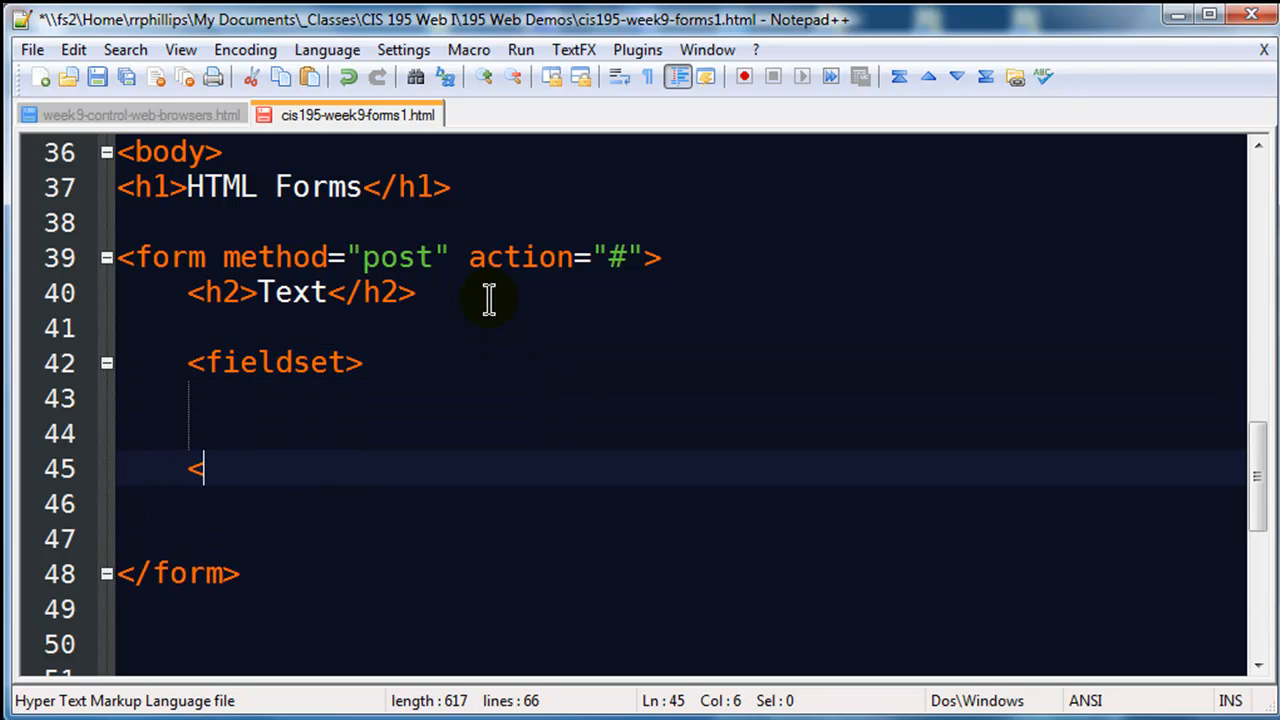
pyautogui.write('/fieldse')
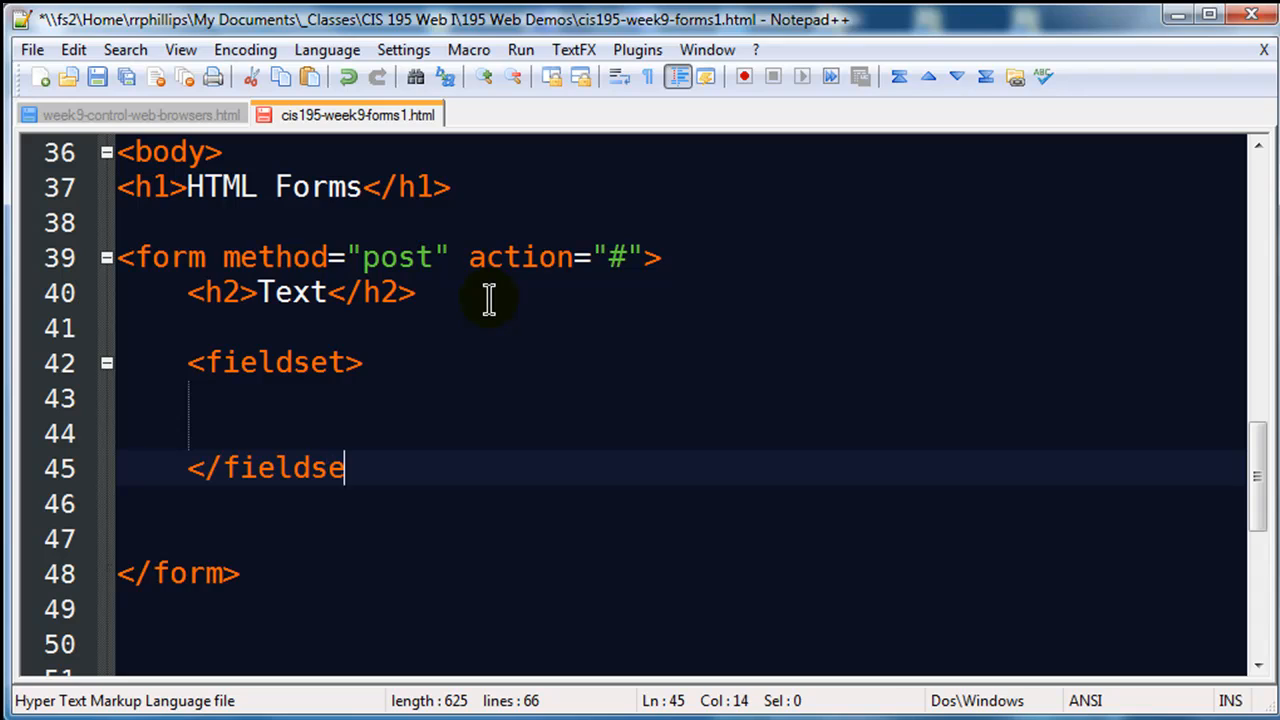
pyautogui.write('t>')
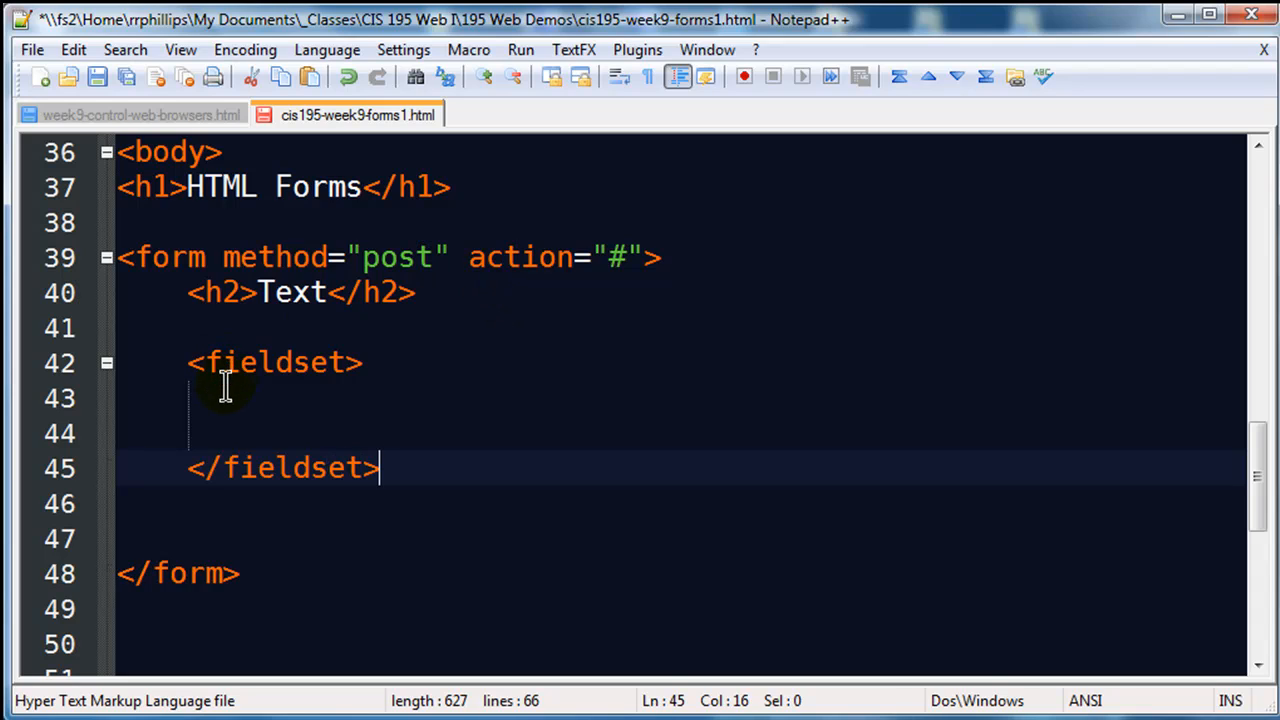
pyautogui.moveTo(280, 450)
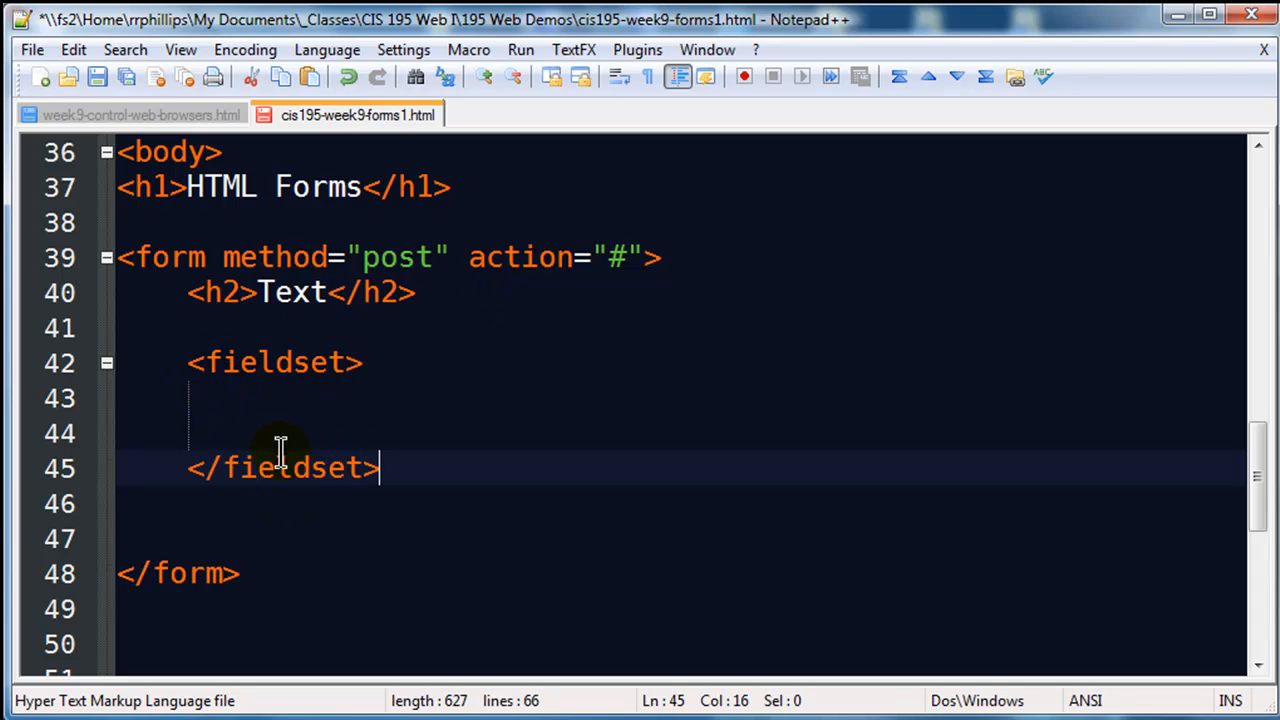
pyautogui.moveTo(297, 428)
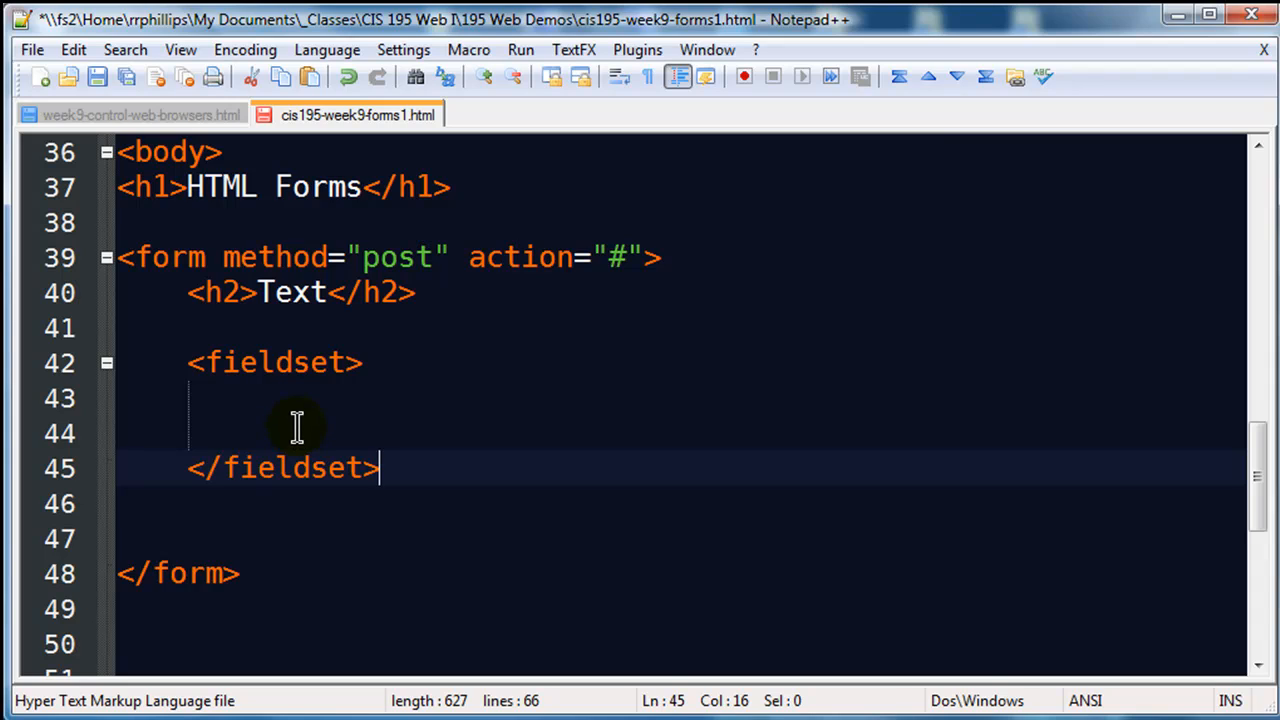
pyautogui.moveTo(258, 395)
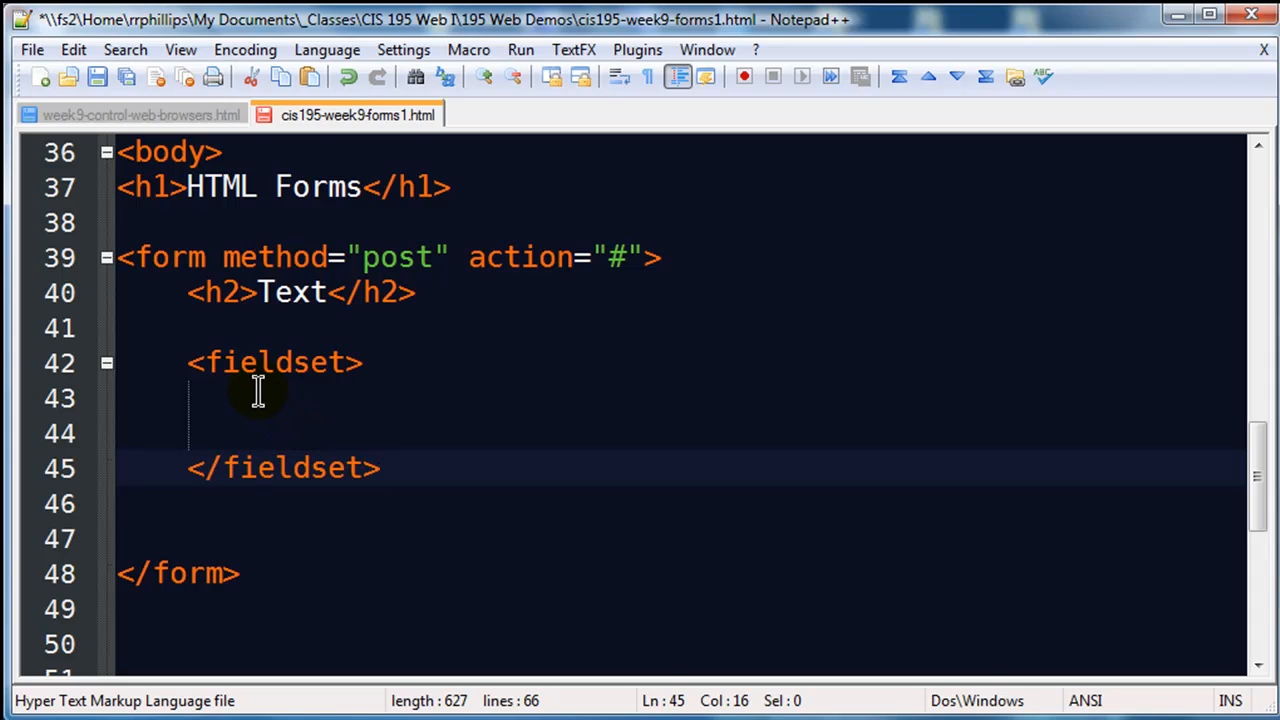
pyautogui.click(253, 398)
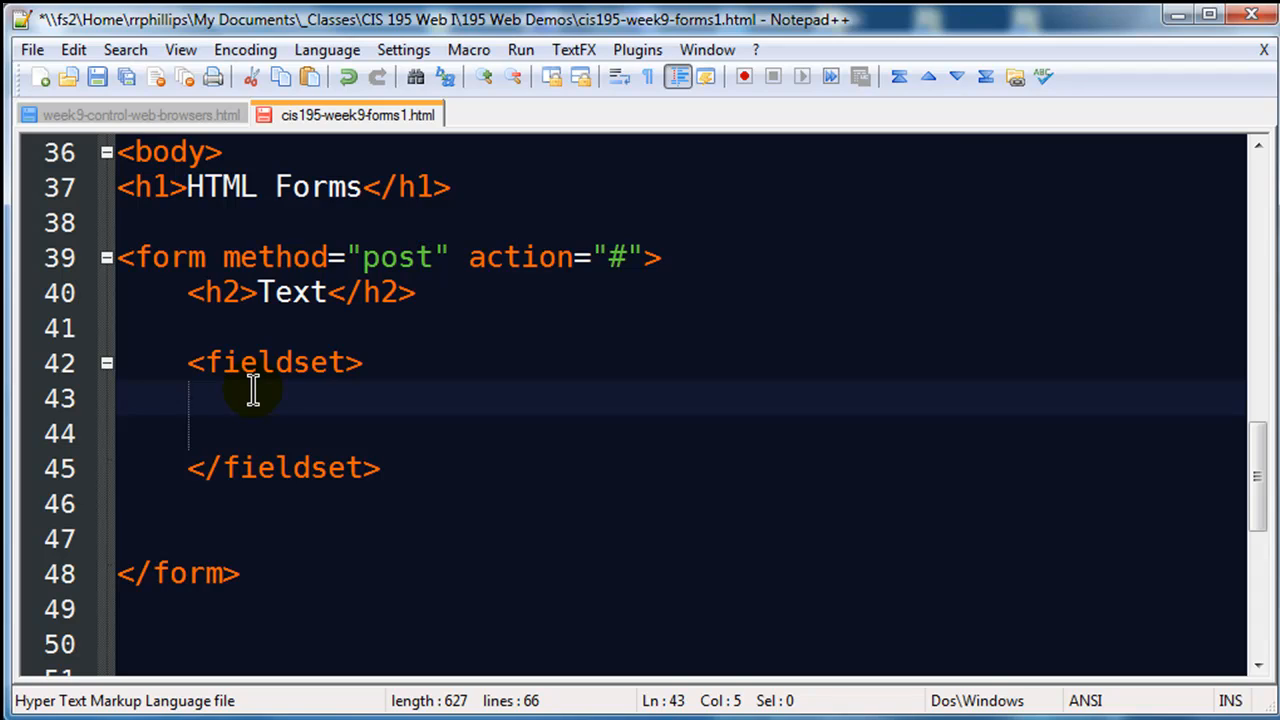
pyautogui.moveTo(278, 424)
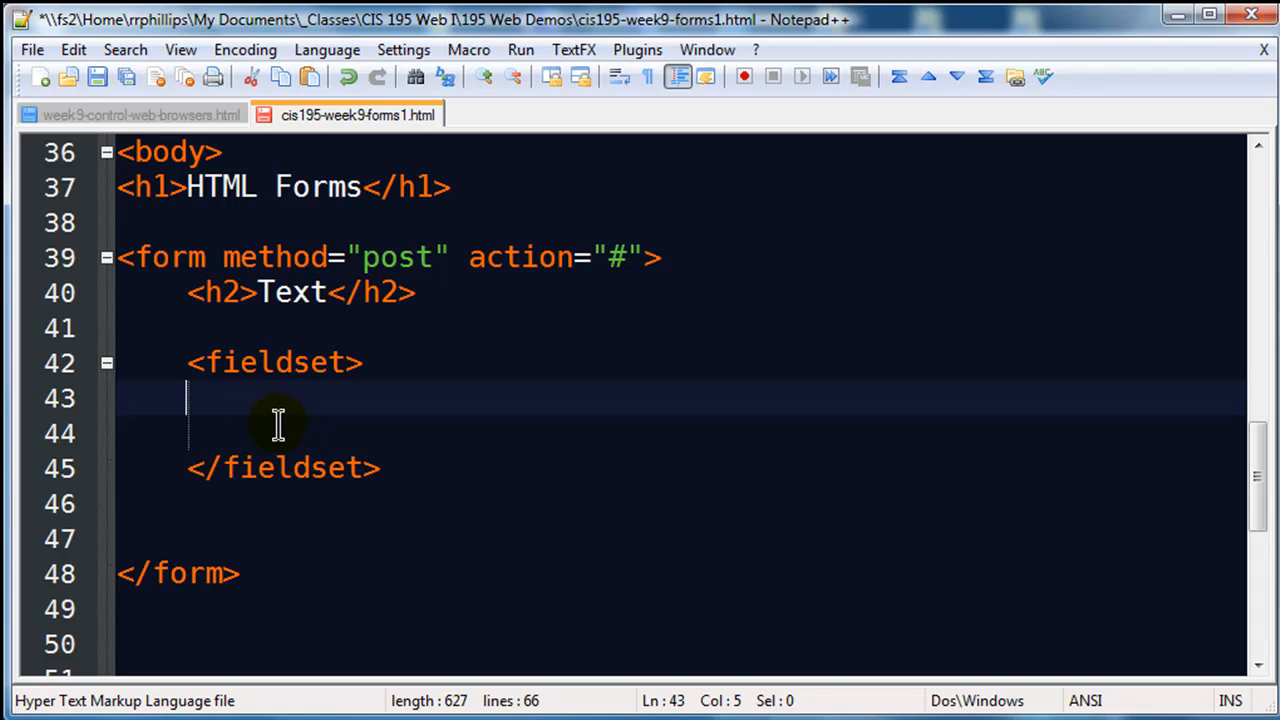
pyautogui.moveTo(285, 425)
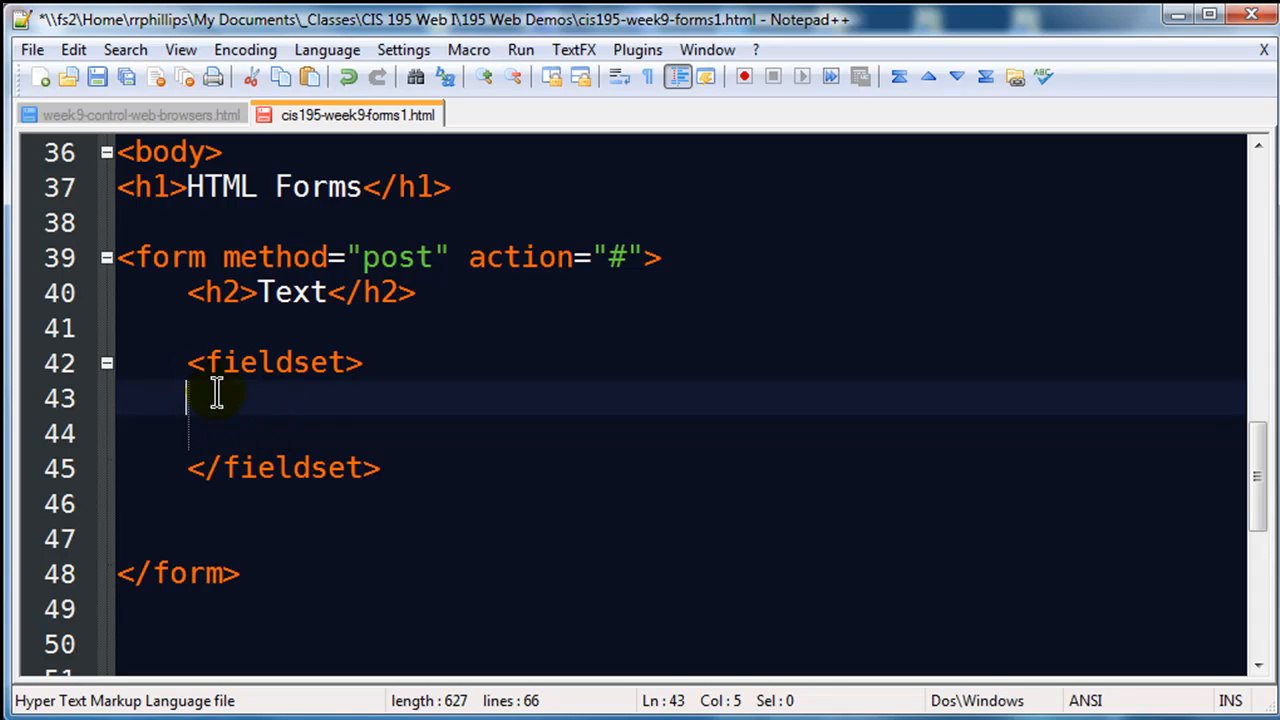
pyautogui.moveTo(296, 433)
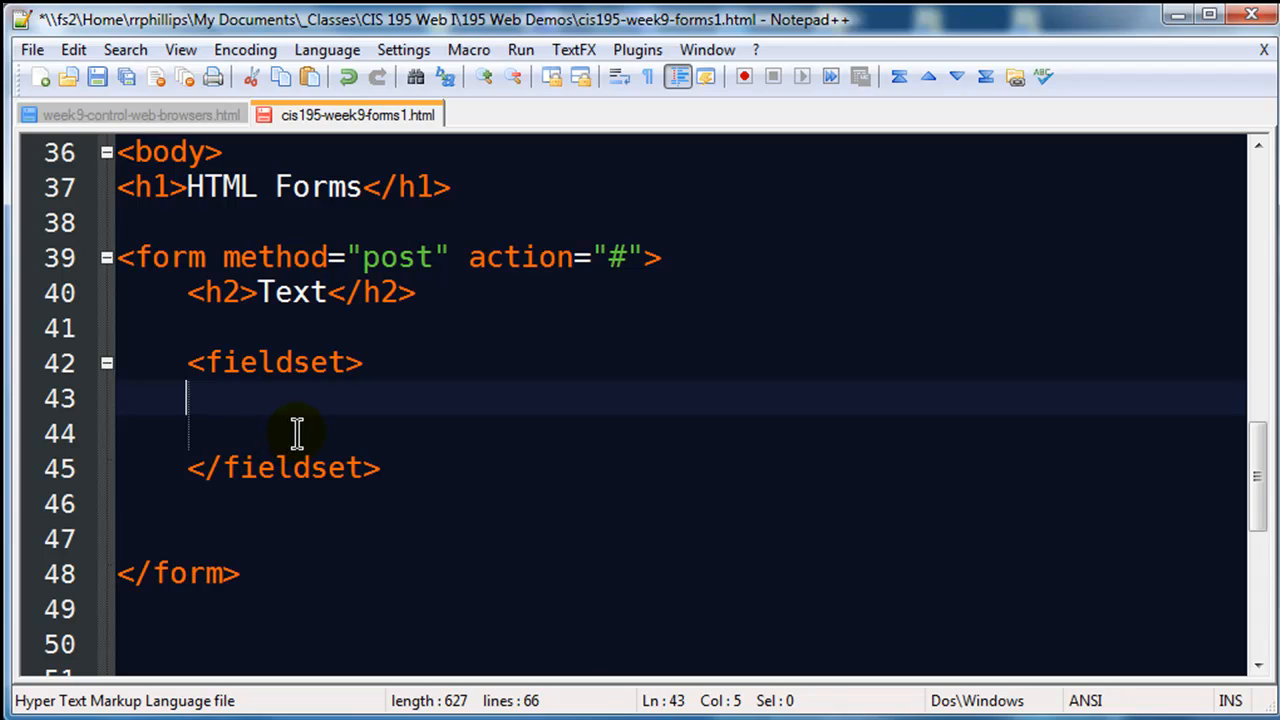
pyautogui.moveTo(300, 434)
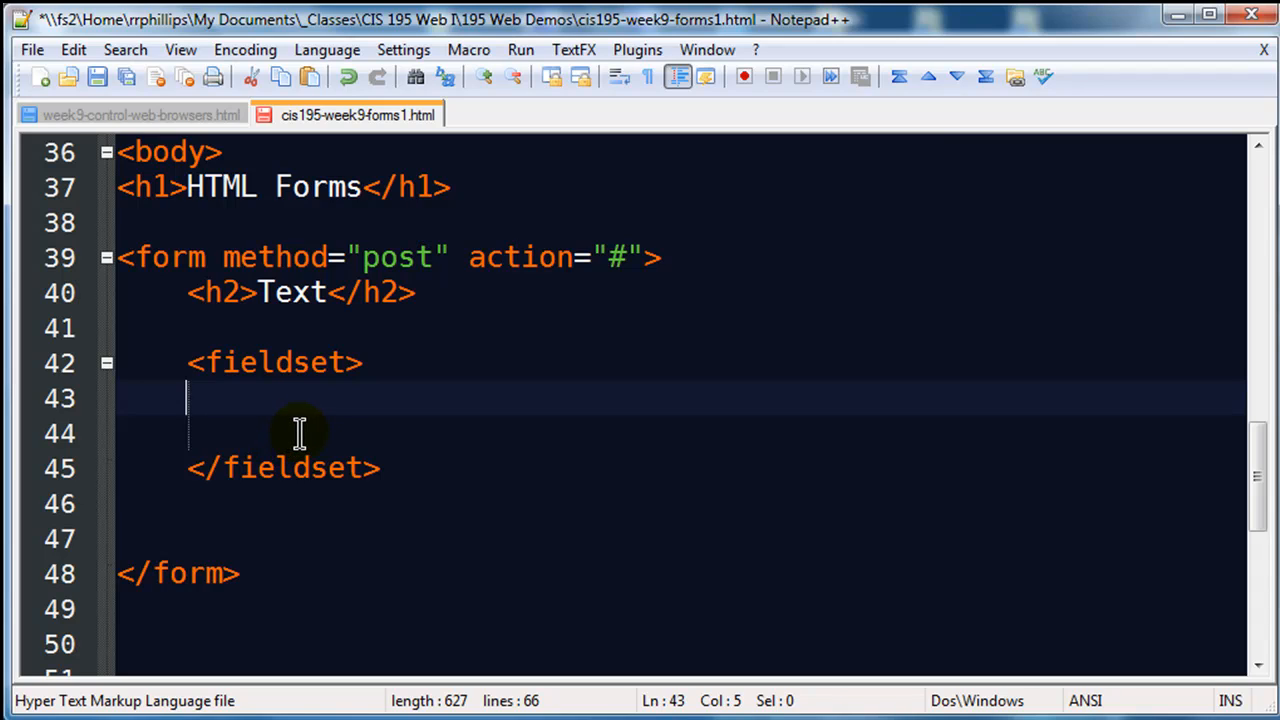
pyautogui.moveTo(303, 432)
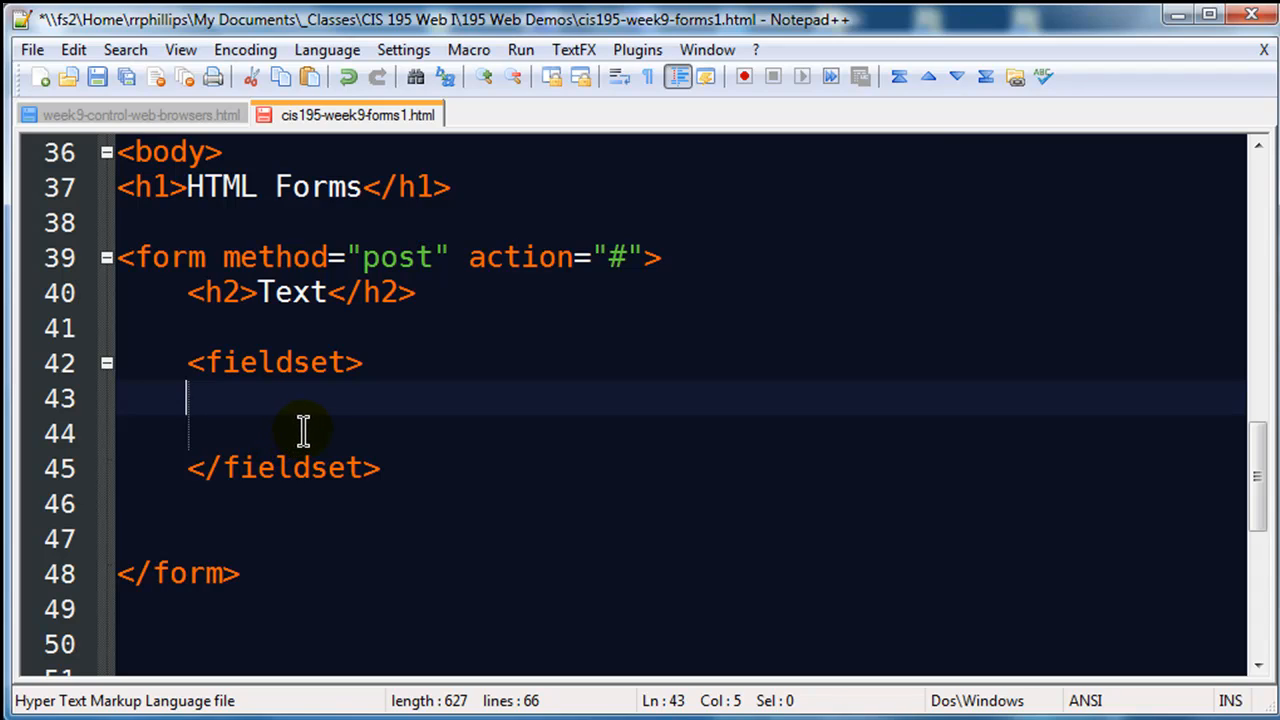
pyautogui.moveTo(235, 393)
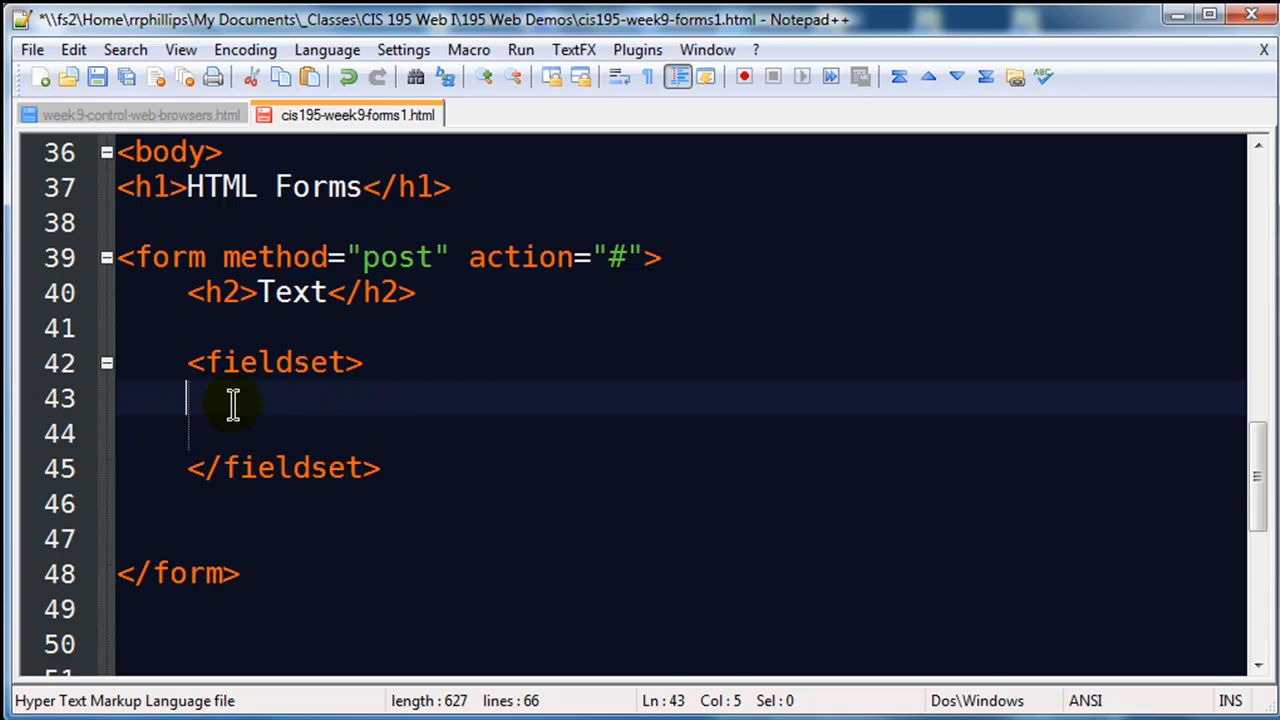
pyautogui.moveTo(596, 446)
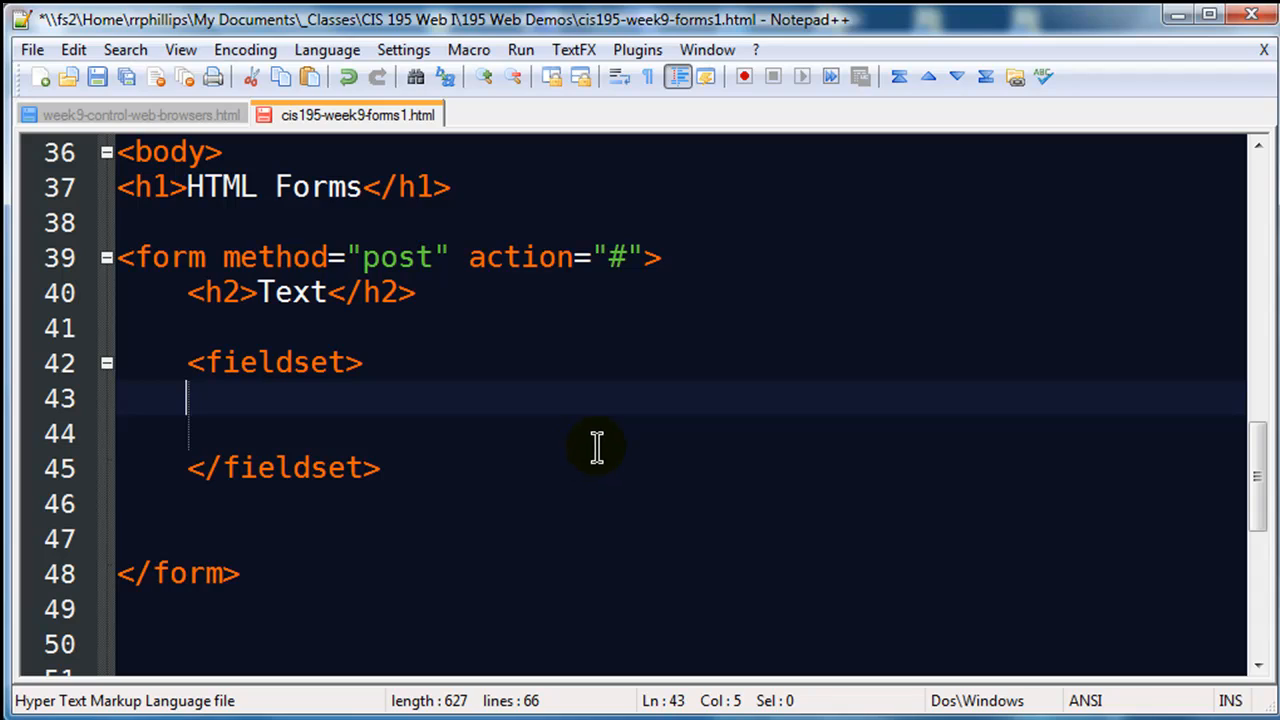
pyautogui.moveTo(607, 447)
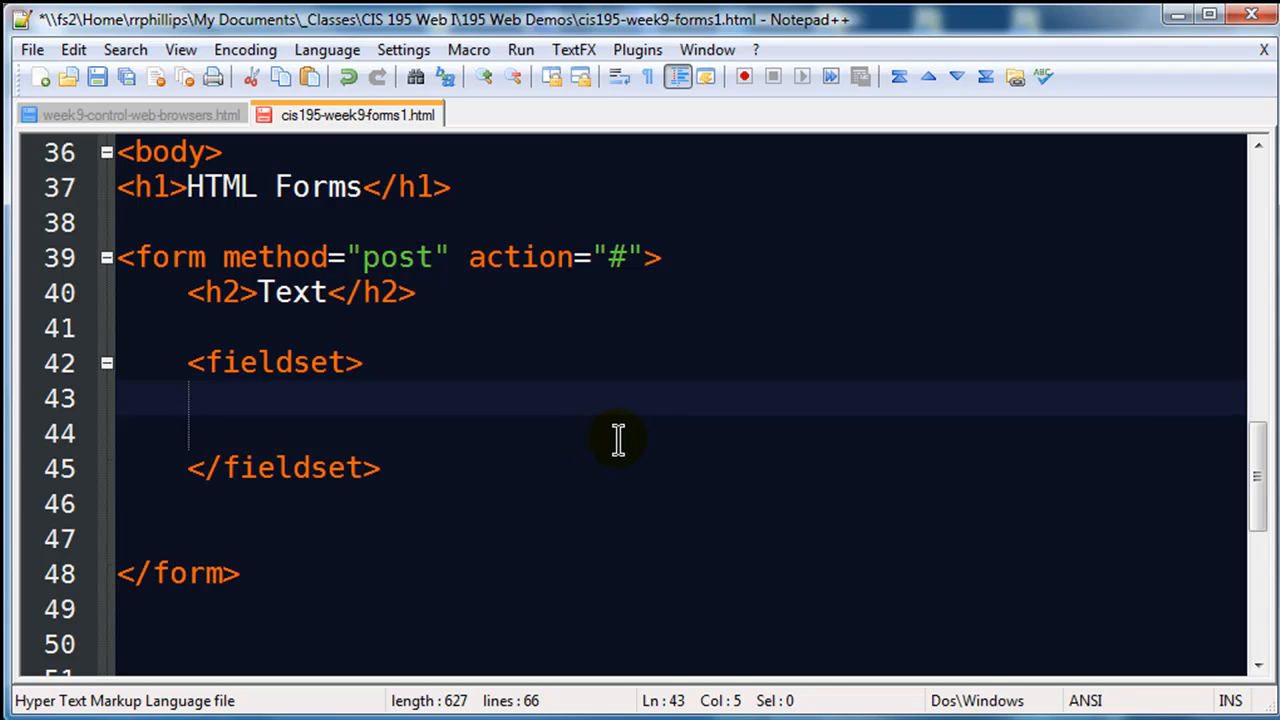
# Type the label <label>First Name:</label> on line 43.
pyautogui.write('<la')
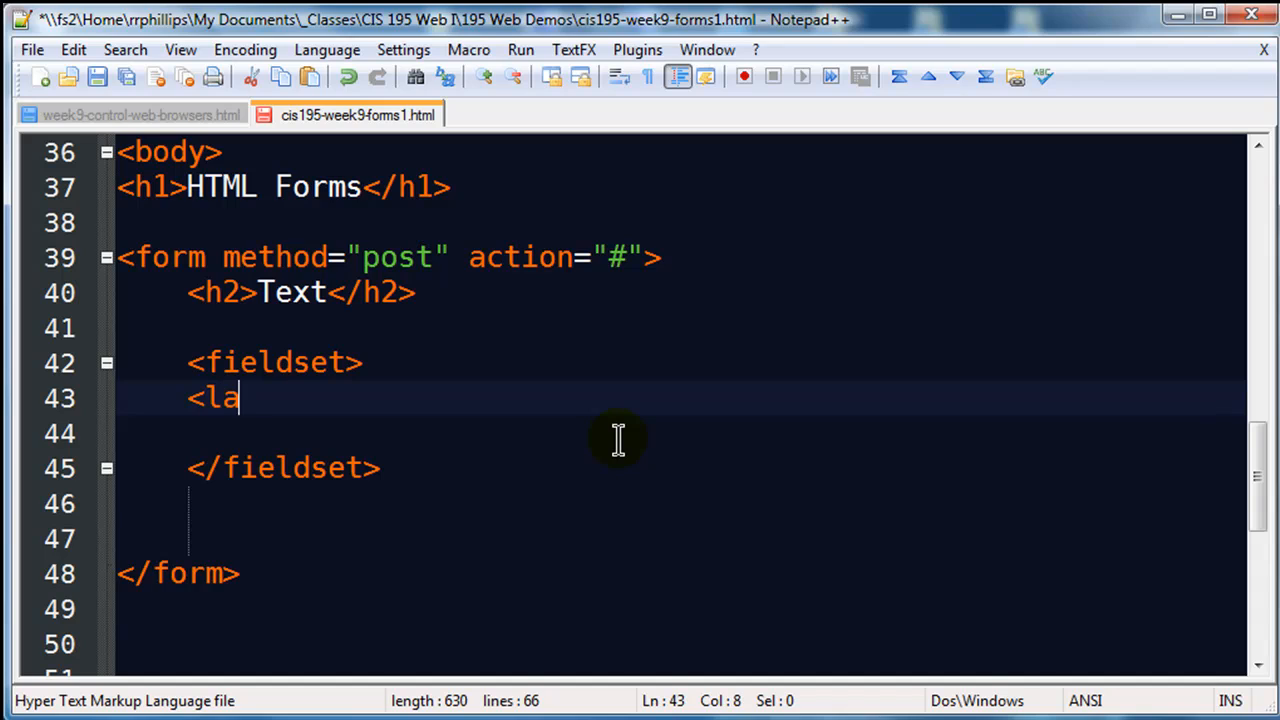
pyautogui.write('bel')
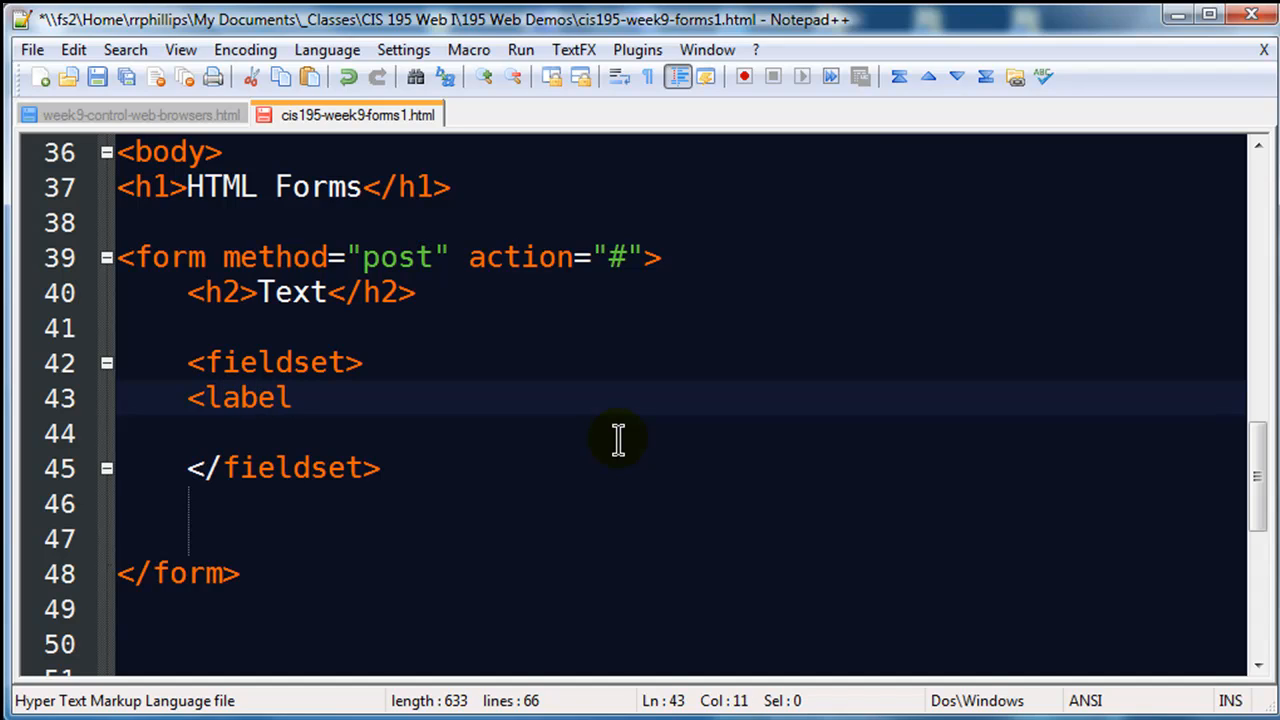
pyautogui.write('>')
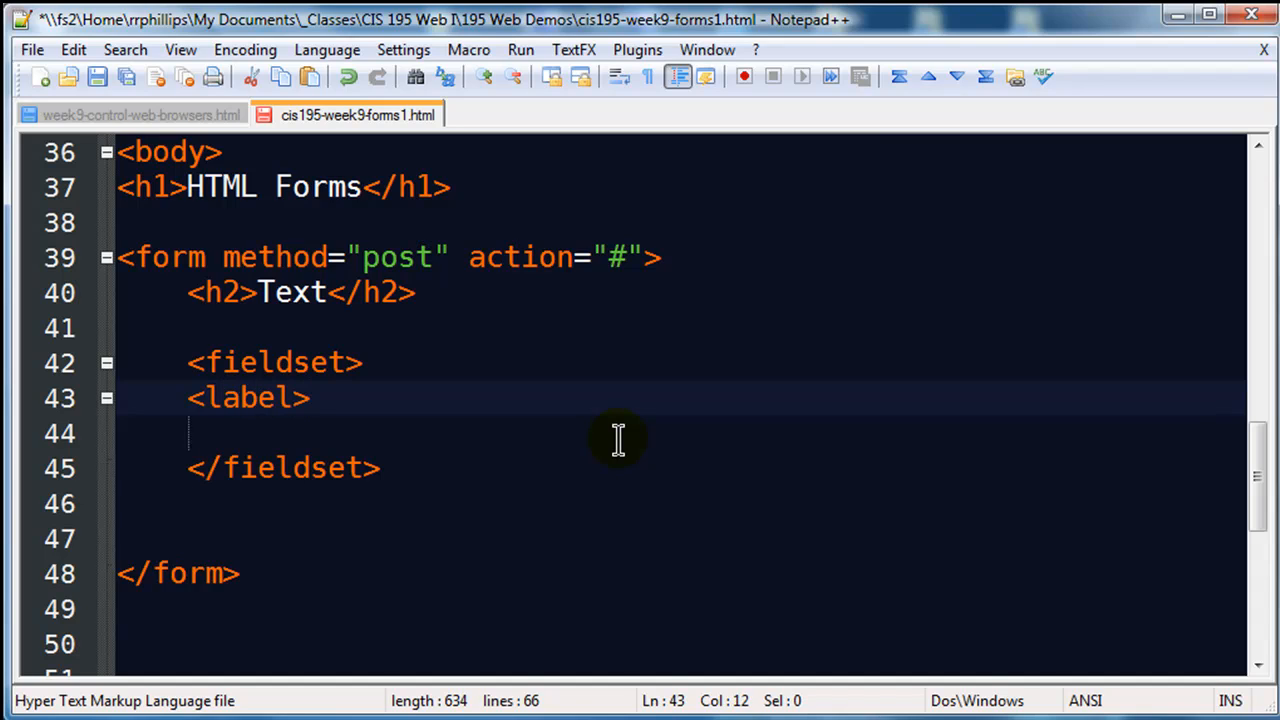
pyautogui.write('Fi')
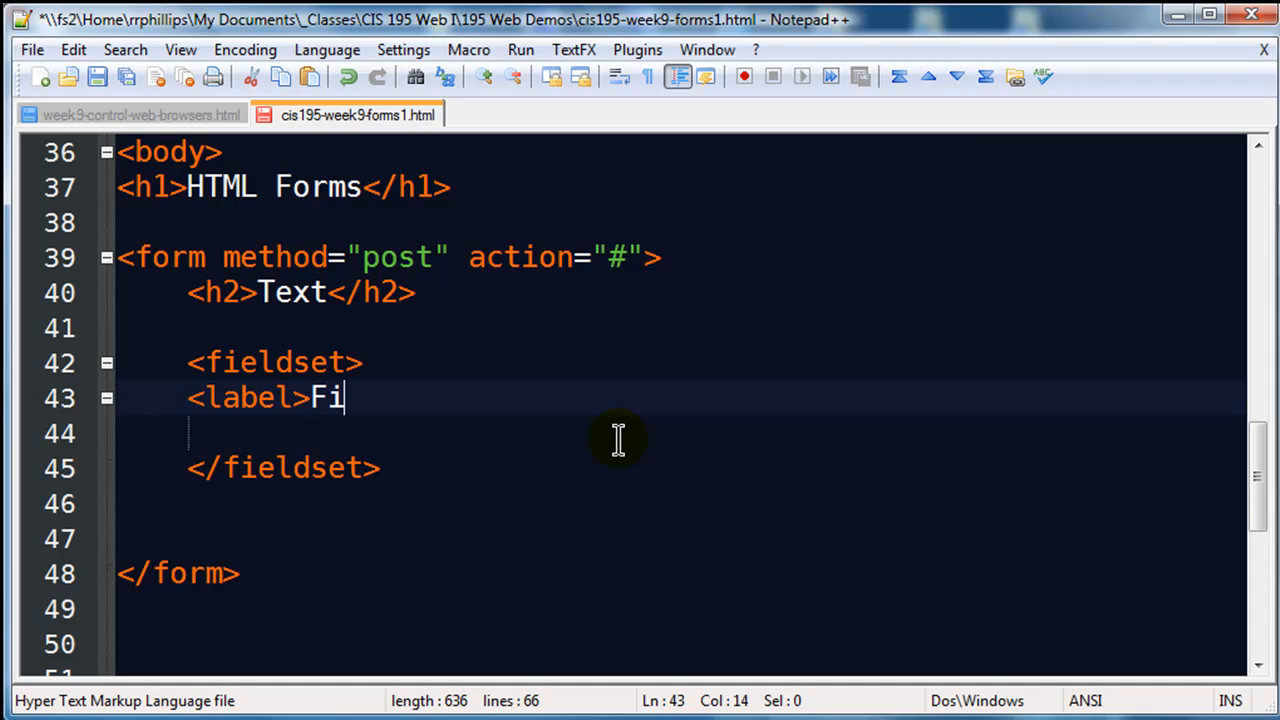
pyautogui.write('rst Name')
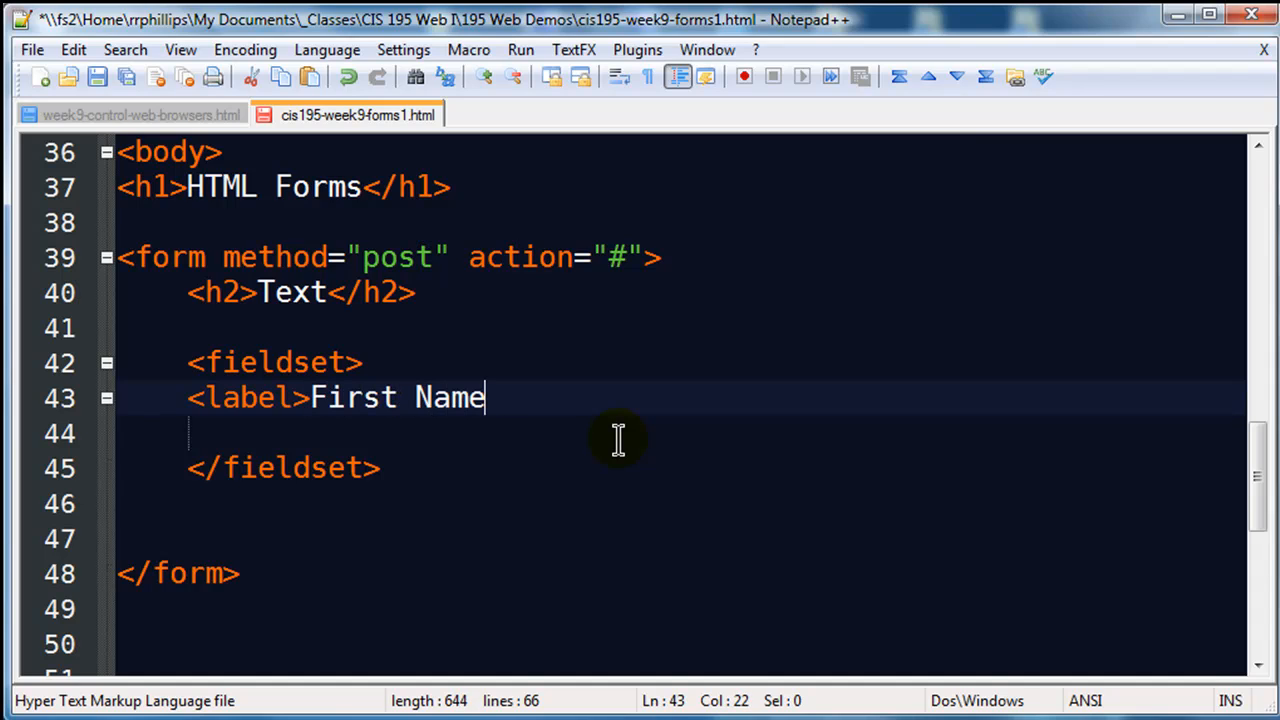
pyautogui.write(':</label>')
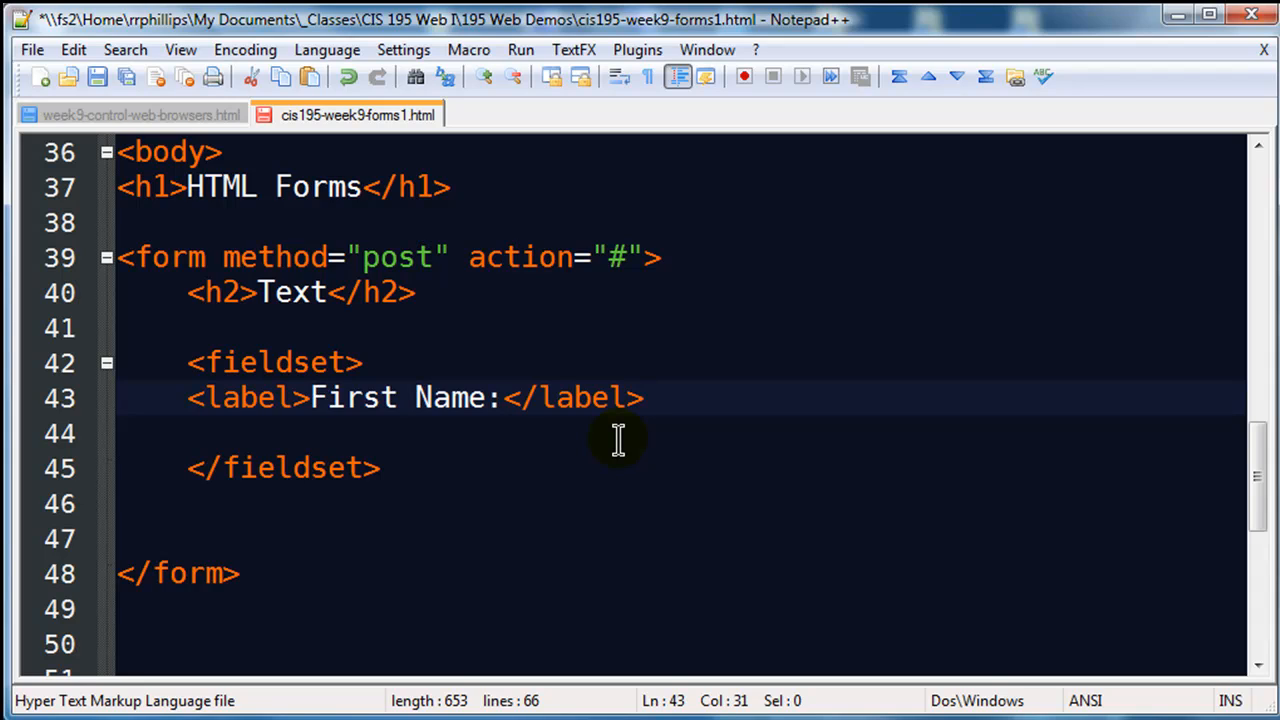
# Add a text input named fname with placeholder 'enter first name'.
pyautogui.write('<input type="te')
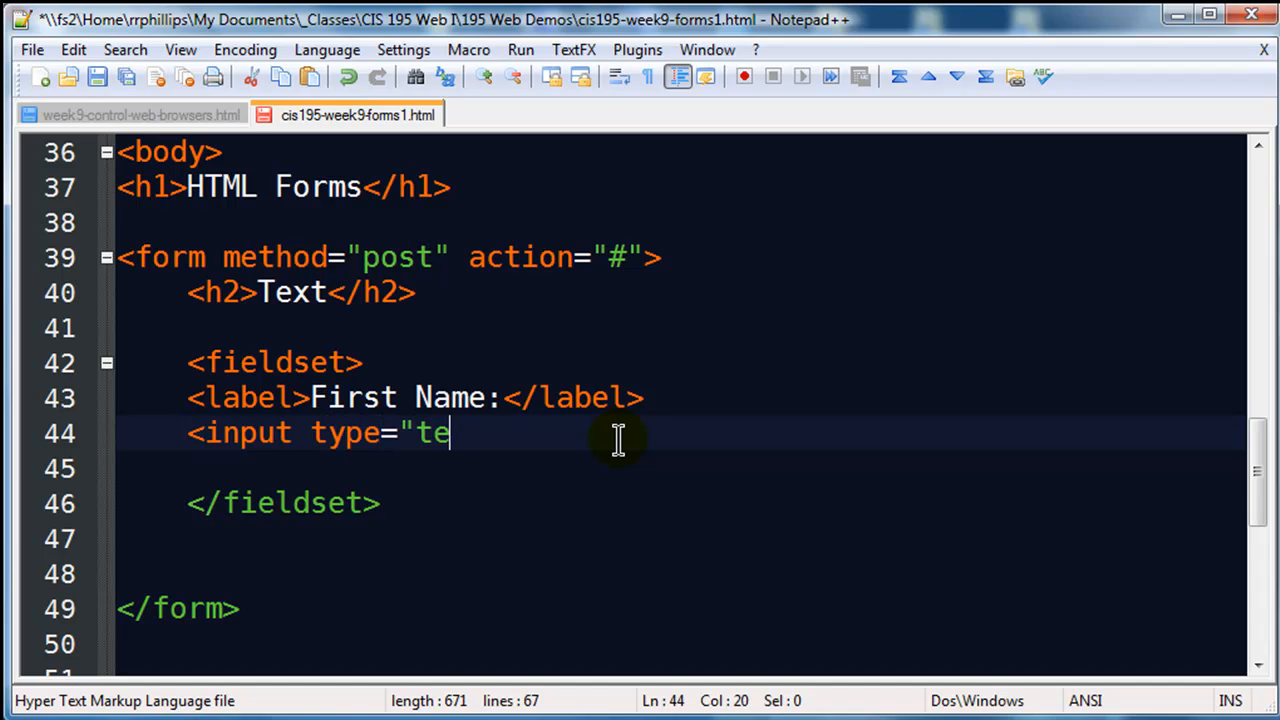
pyautogui.write('xt"')
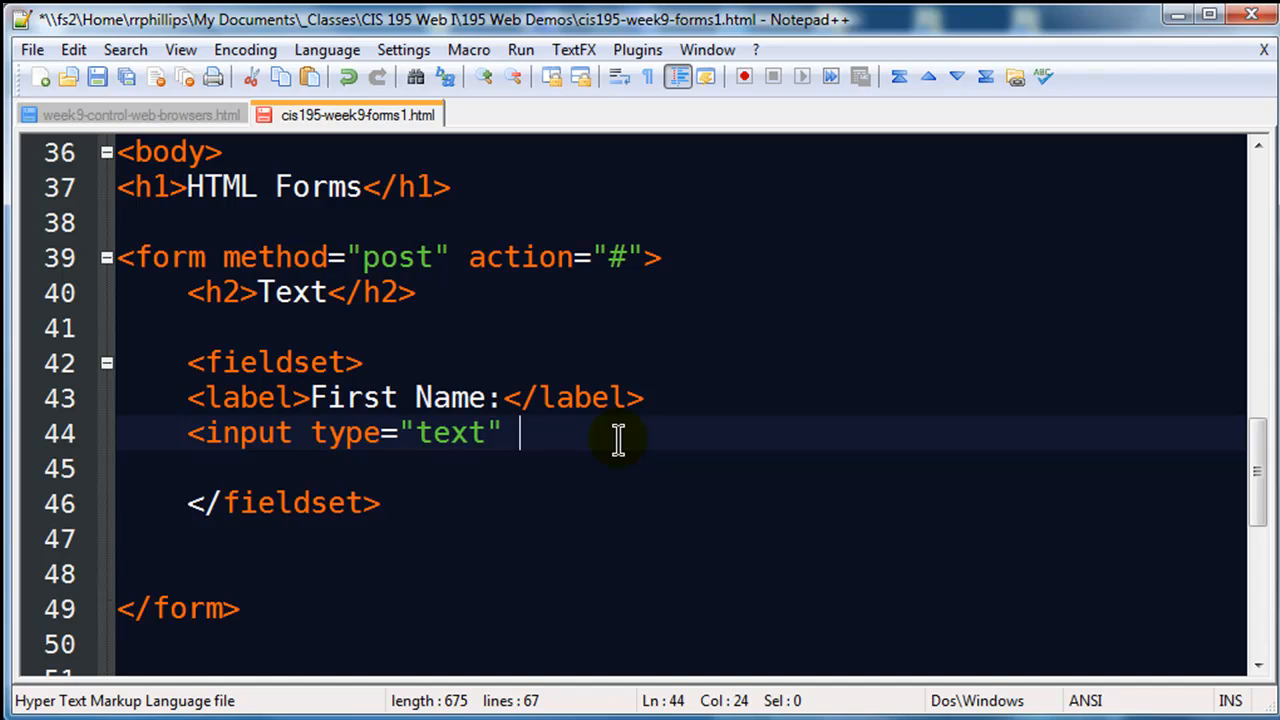
pyautogui.write('name')
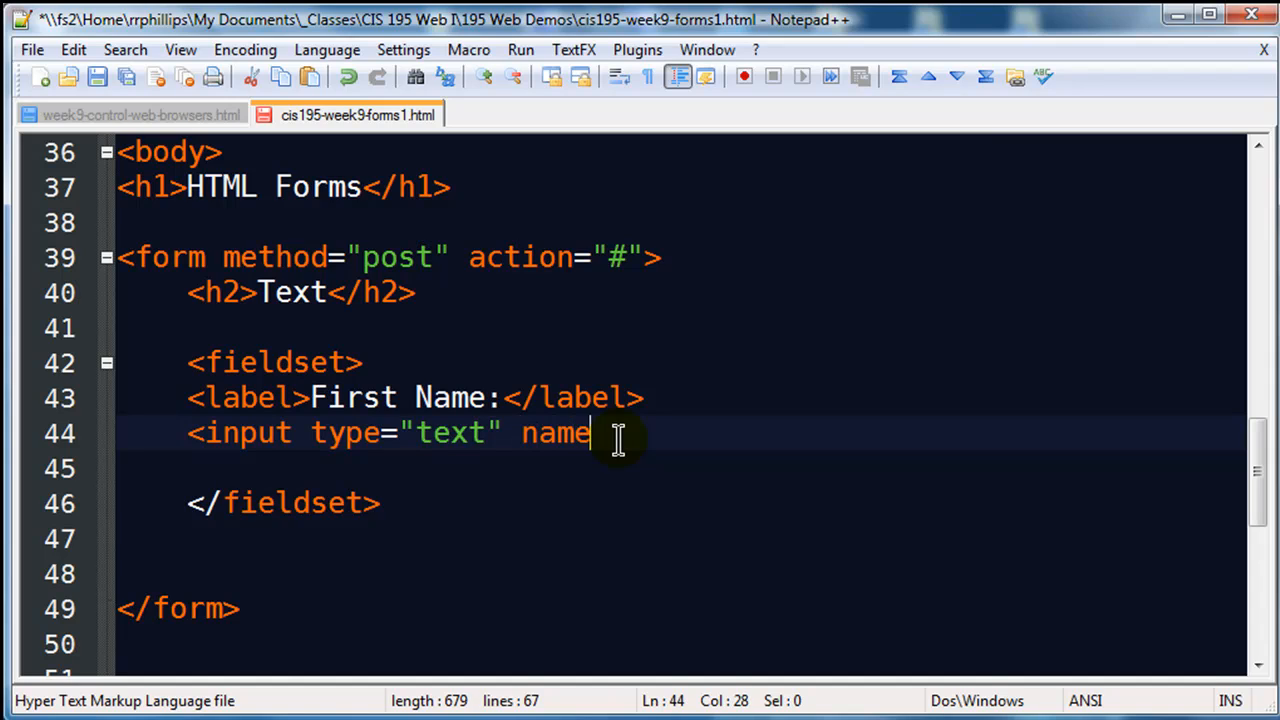
pyautogui.write('="fname')
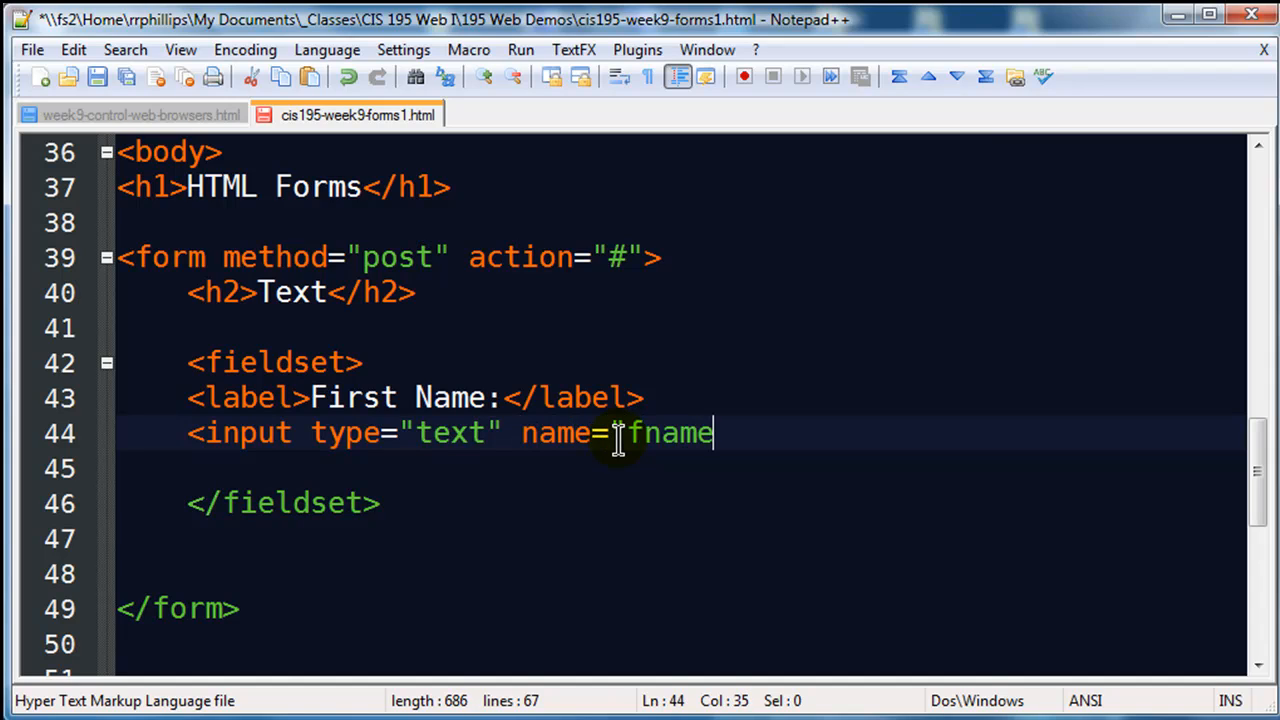
pyautogui.write('"')
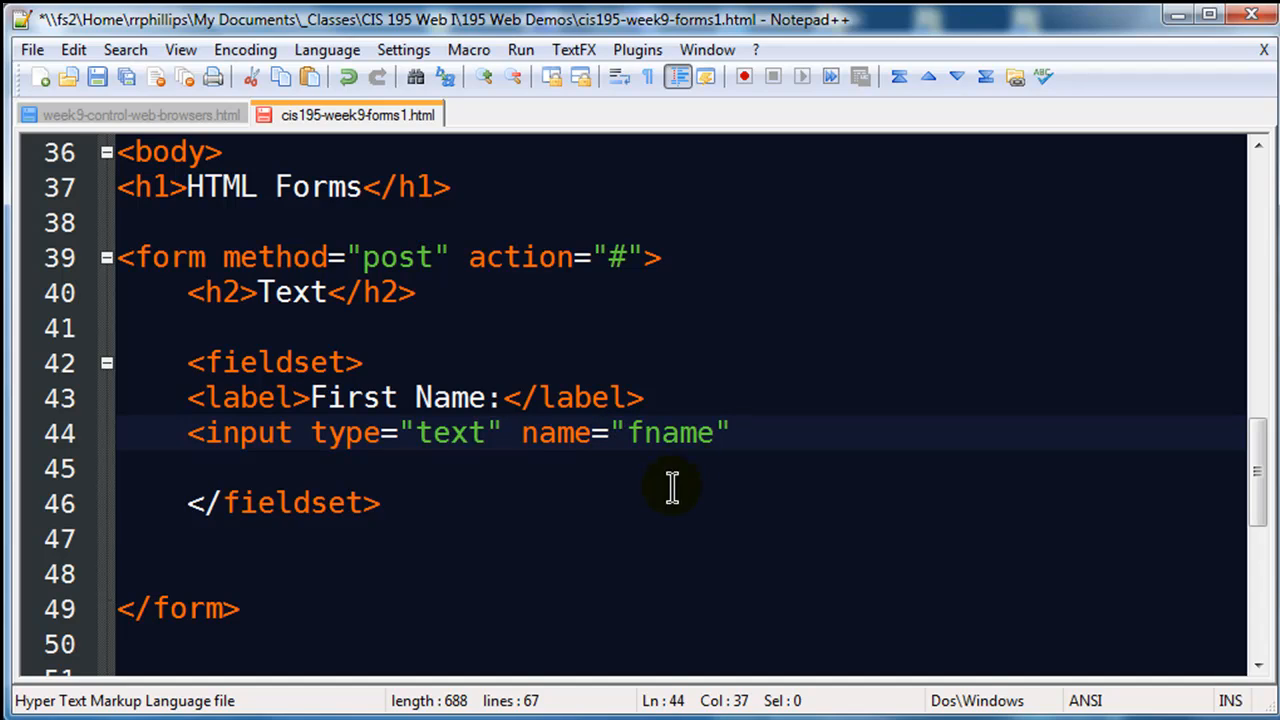
pyautogui.moveTo(1043, 589)
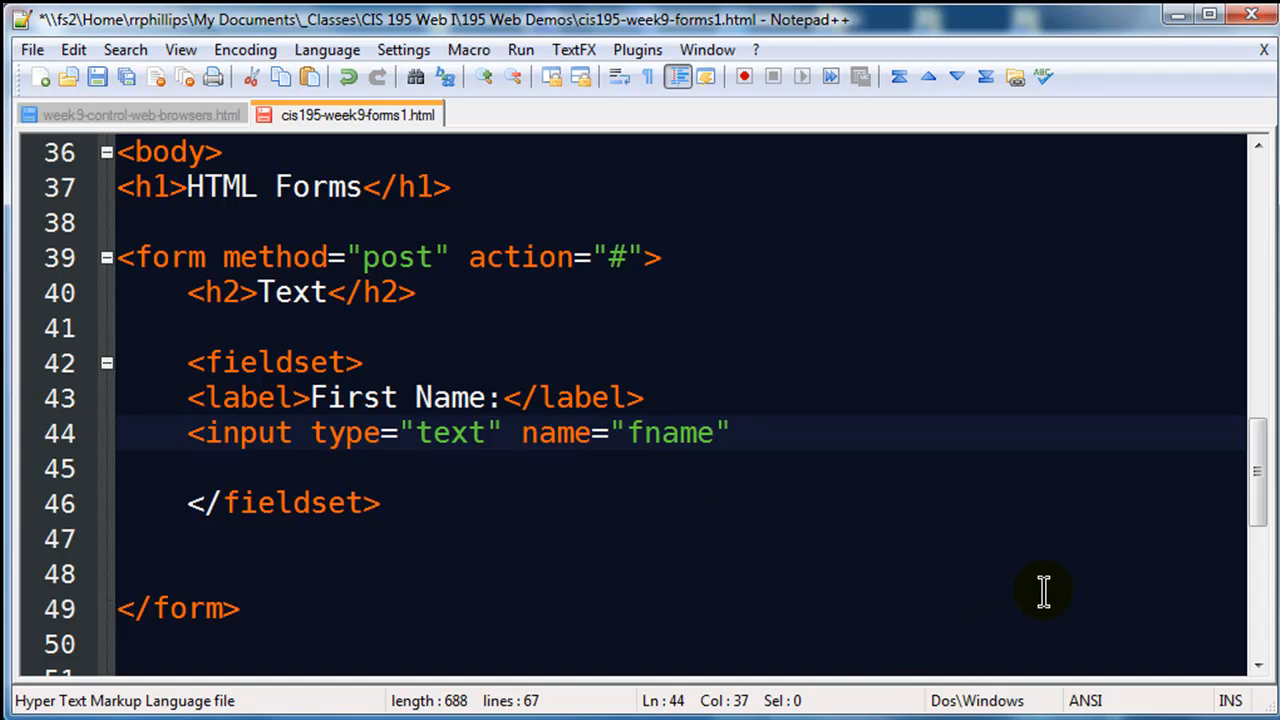
pyautogui.write('placehol')
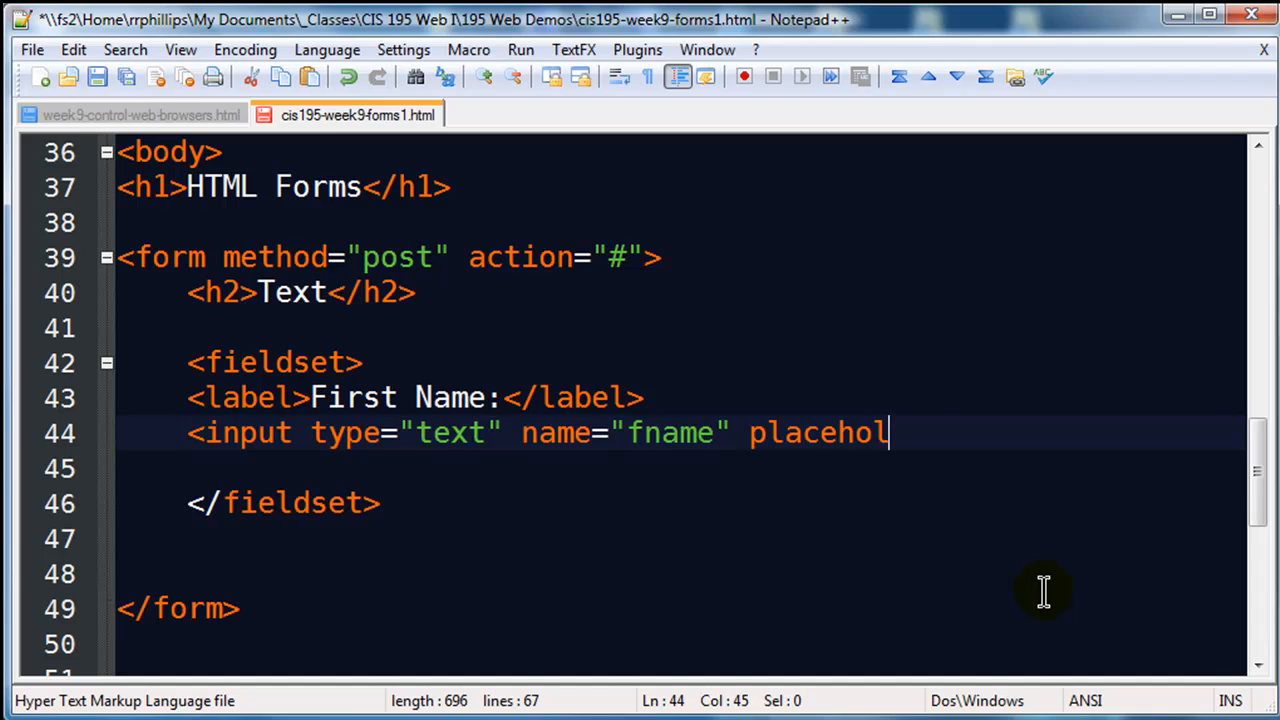
pyautogui.write('der="')
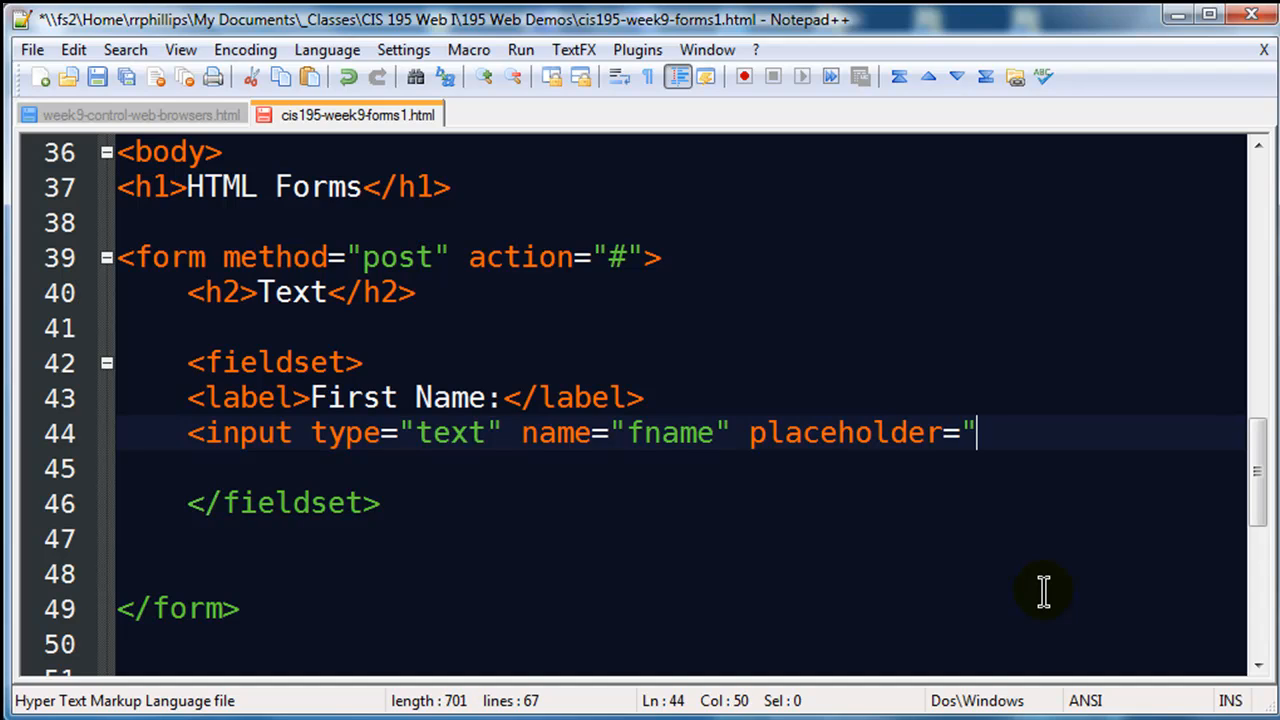
pyautogui.write('enter first name')
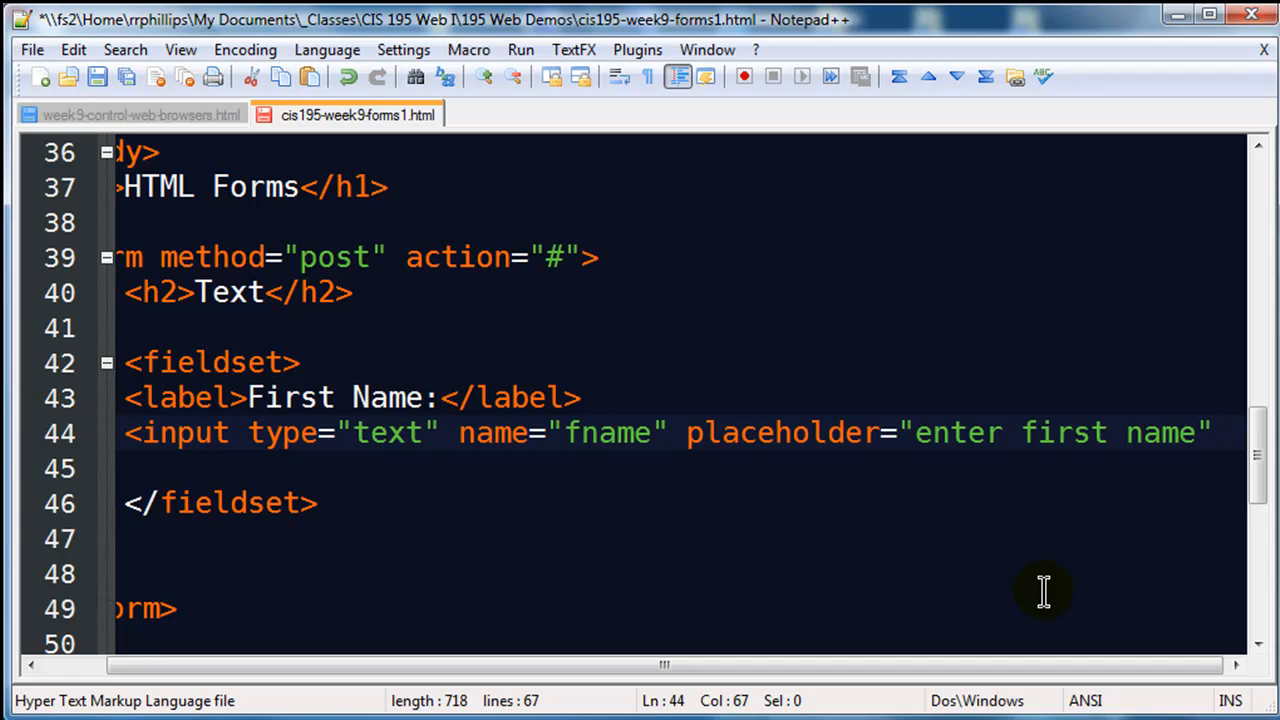
pyautogui.write('>')
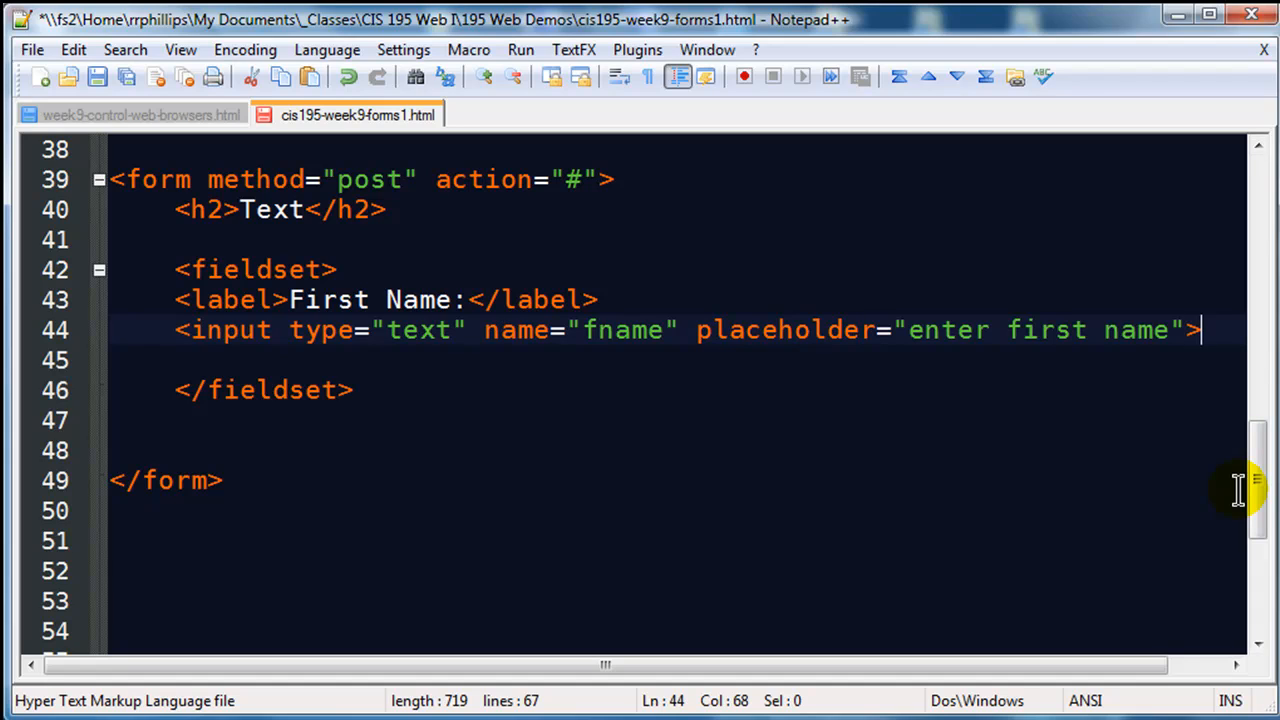
pyautogui.moveTo(178, 299)
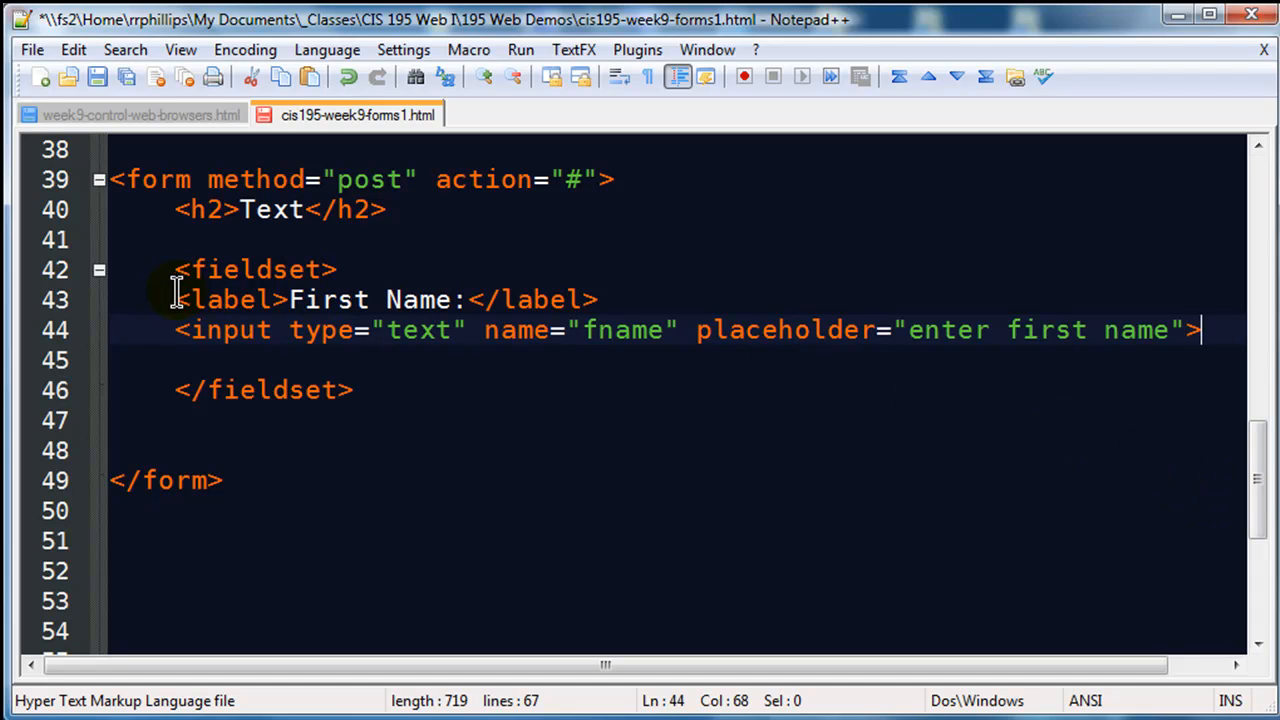
# Select the first-name input line and the First Name label line.
pyautogui.moveTo(175, 300); pyautogui.dragTo(598, 300)
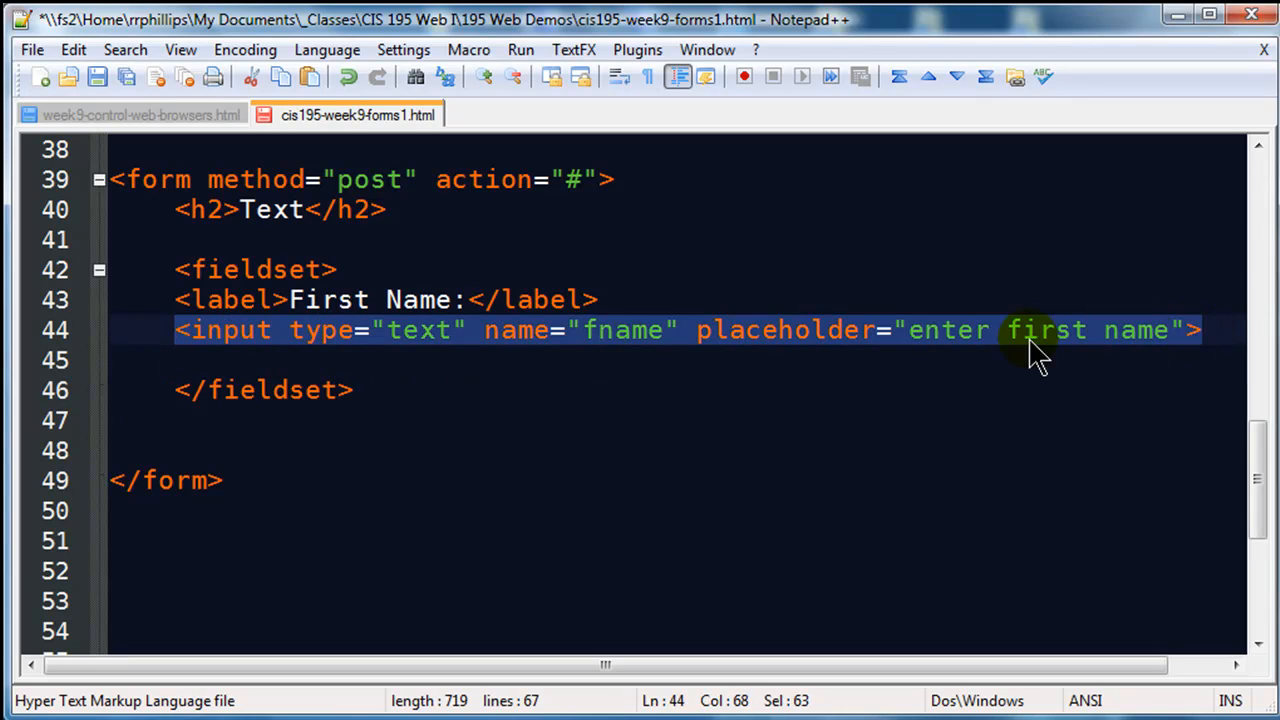
pyautogui.moveTo(655, 355)
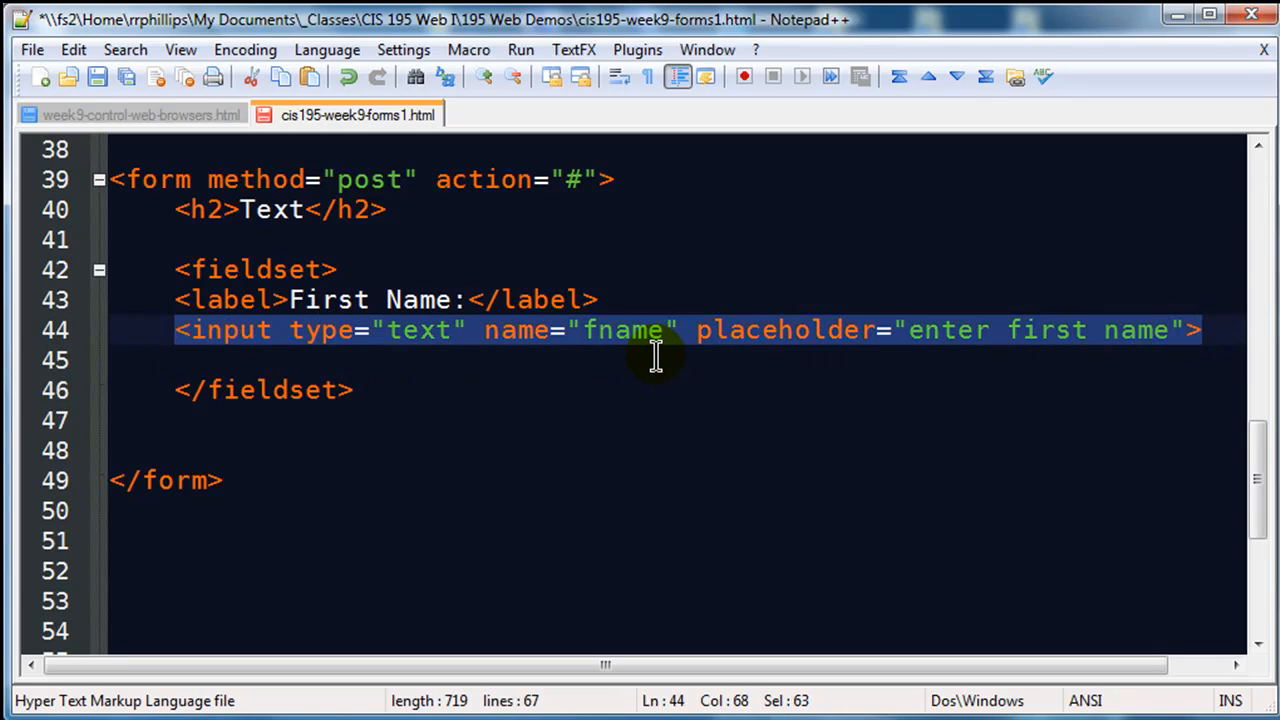
pyautogui.moveTo(290, 300)
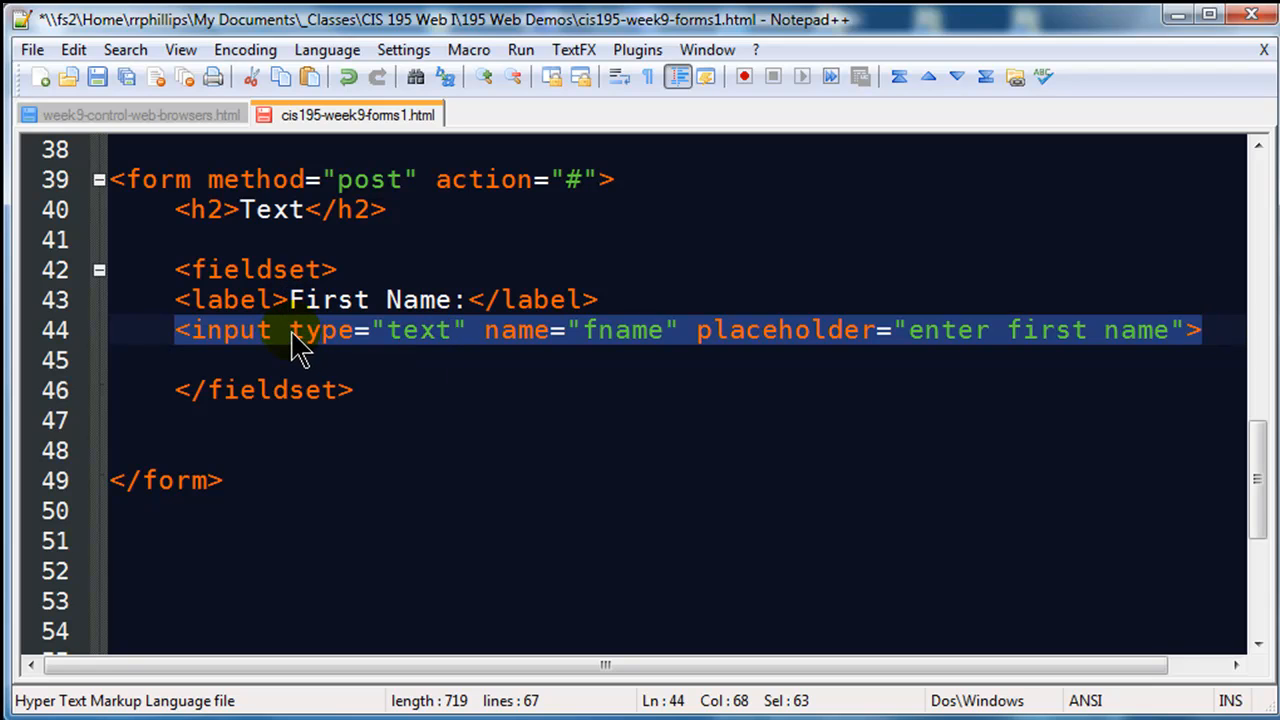
pyautogui.click(597, 299)
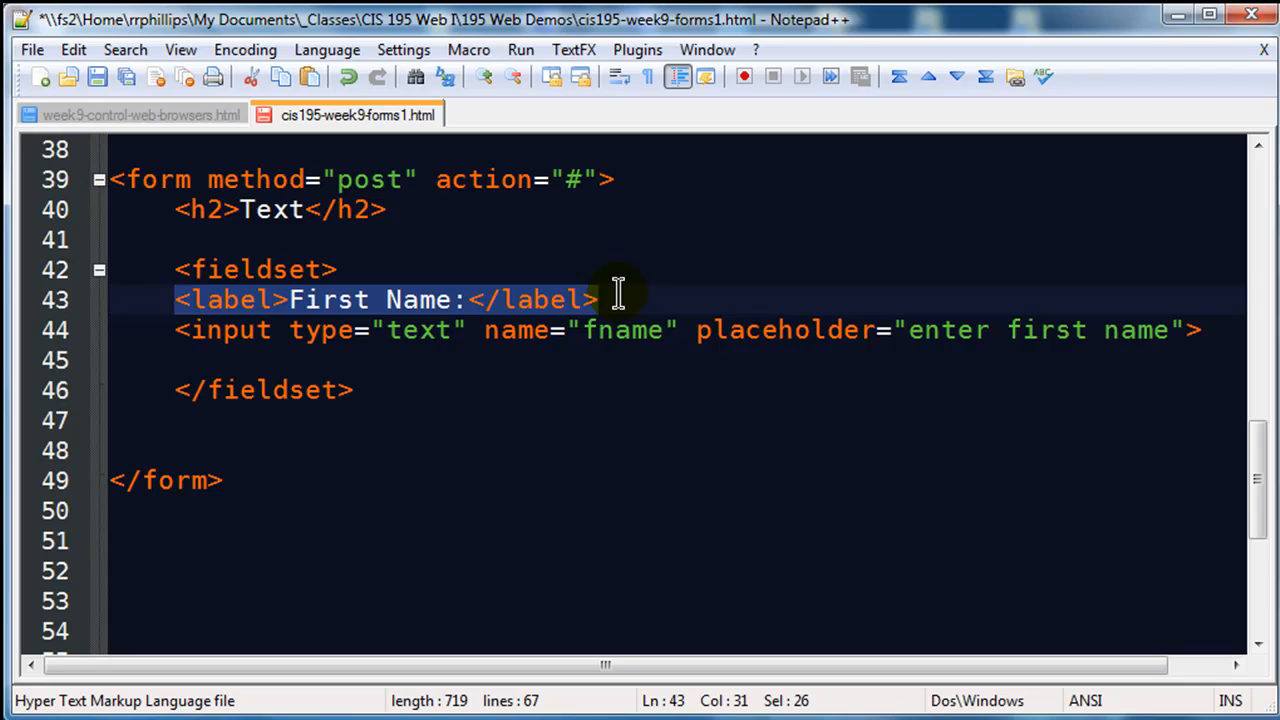
pyautogui.moveTo(270, 365)
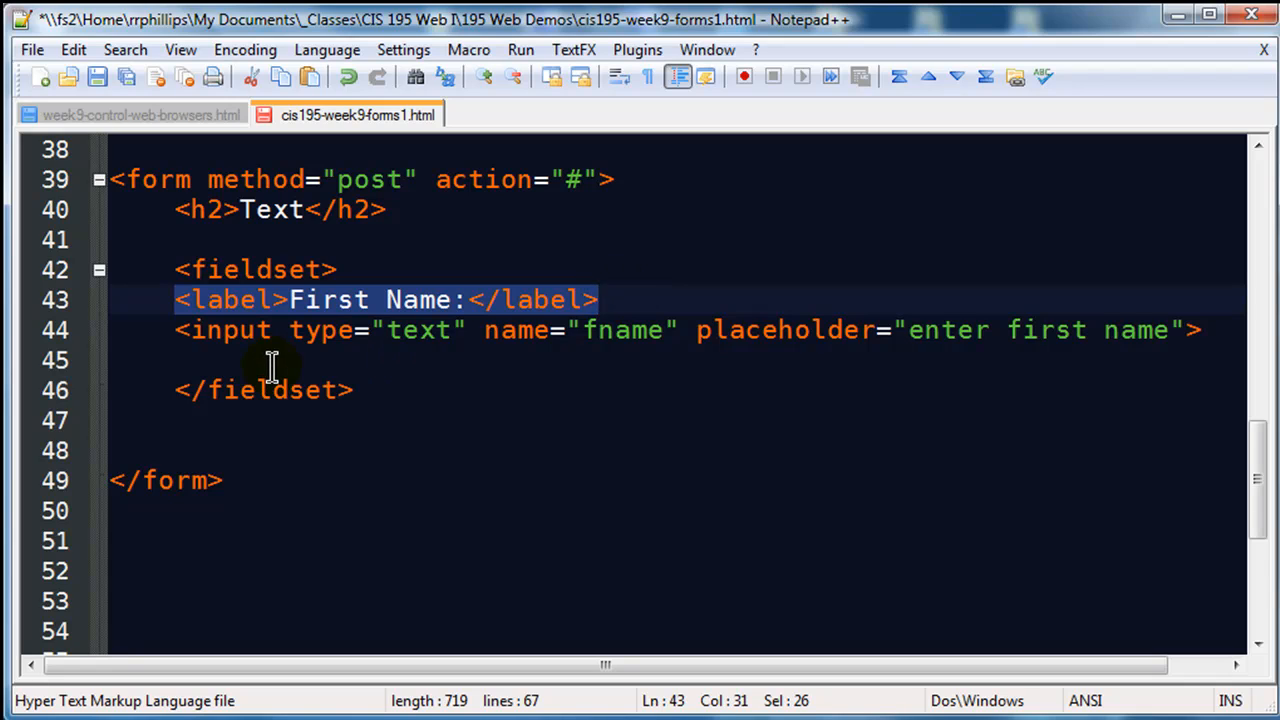
pyautogui.moveTo(673, 345)
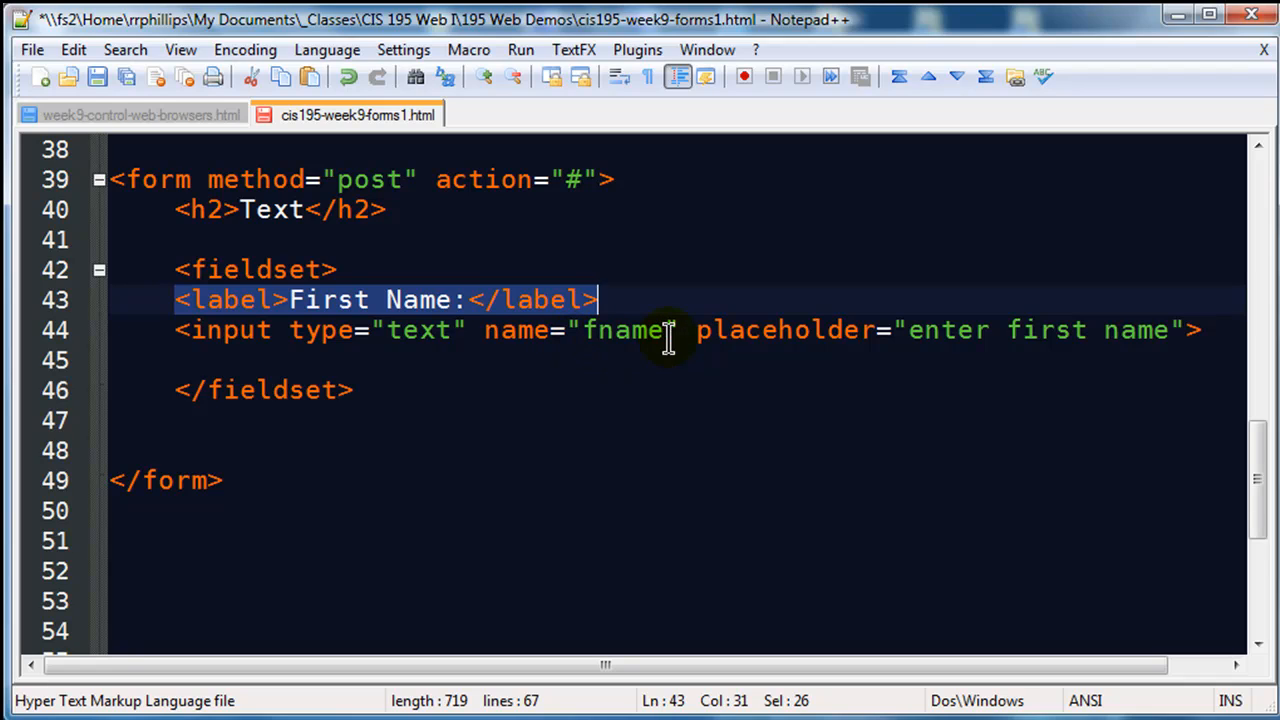
pyautogui.moveTo(683, 330)
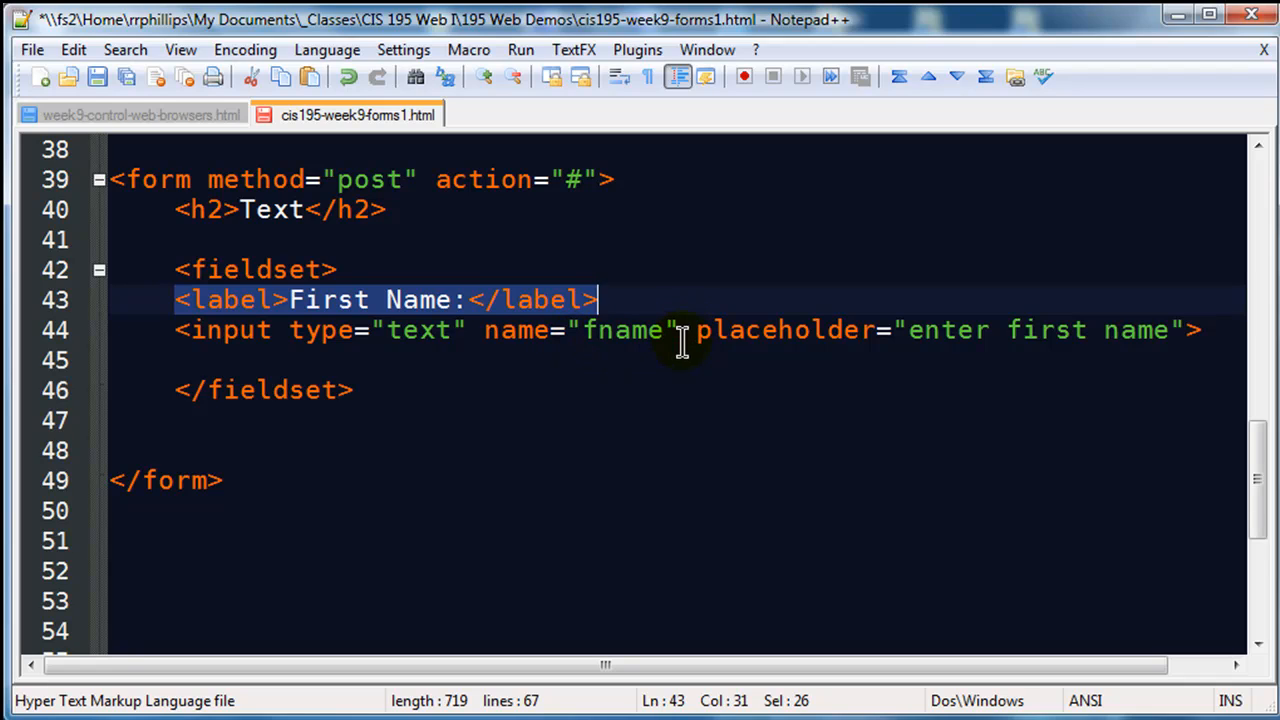
pyautogui.moveTo(395, 330)
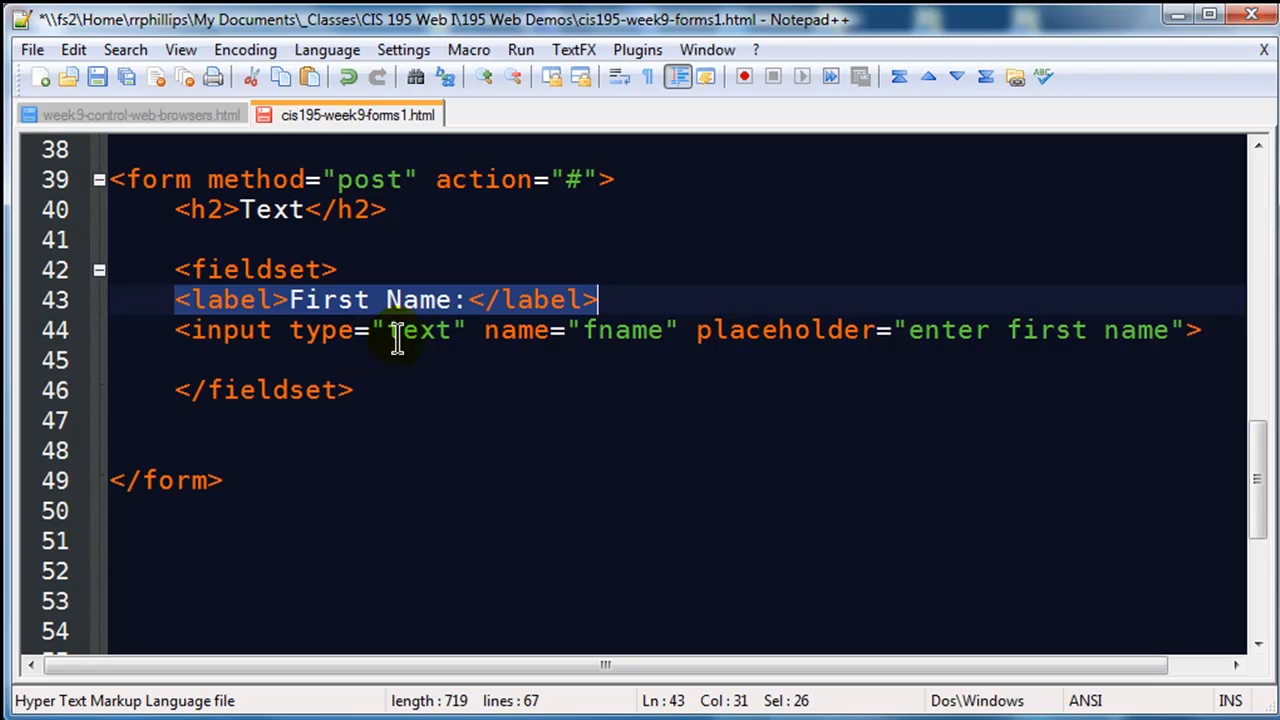
# Give the fname text input id="fname" to match its label.
pyautogui.click(695, 330)
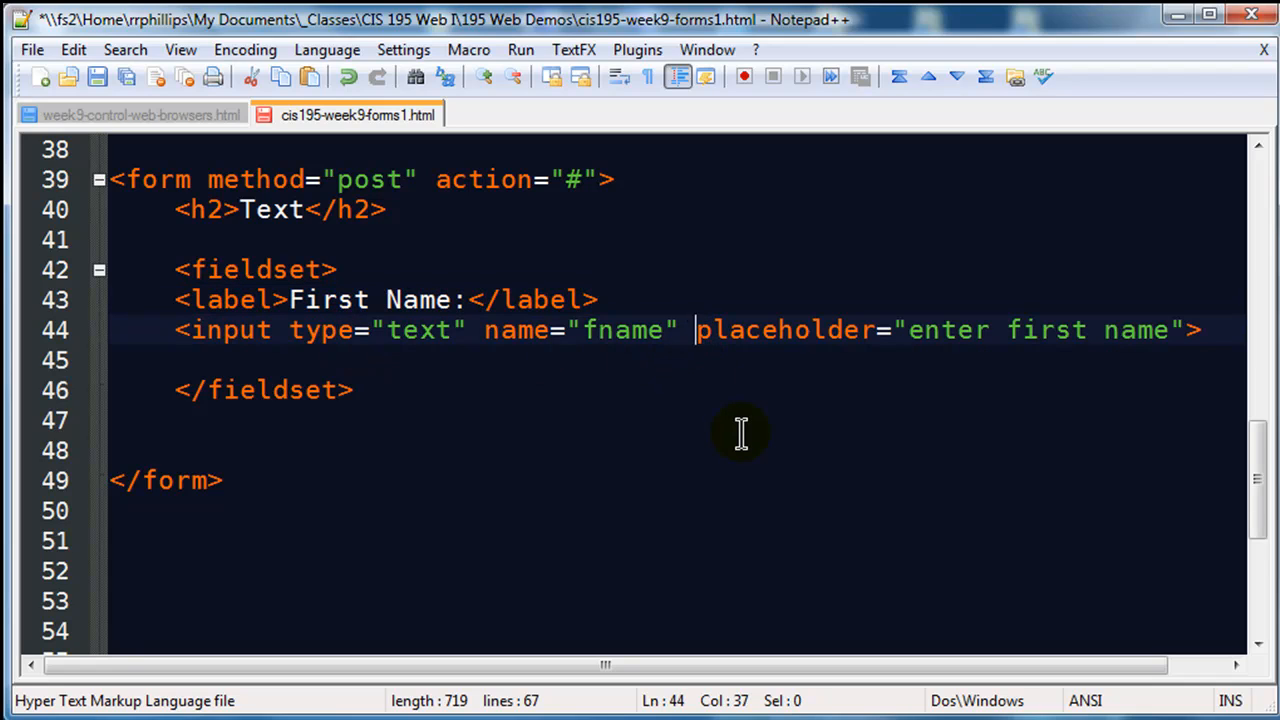
pyautogui.write('id="f')
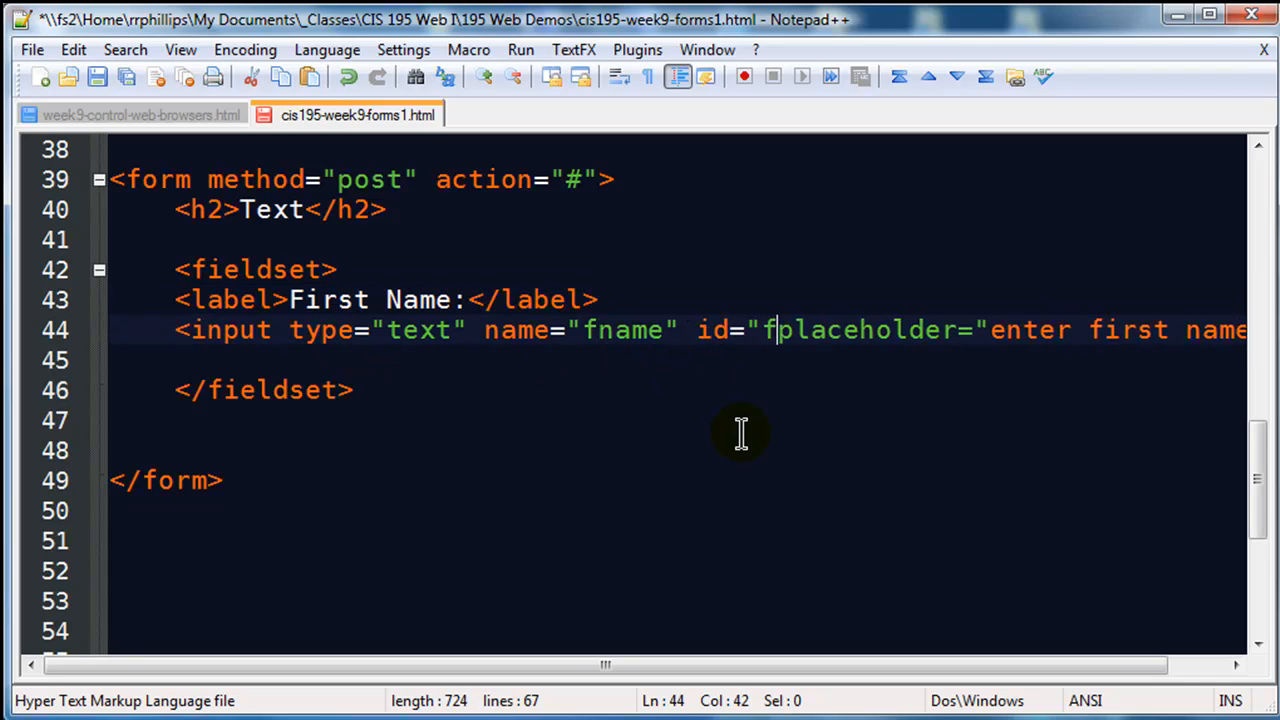
pyautogui.write('name"')
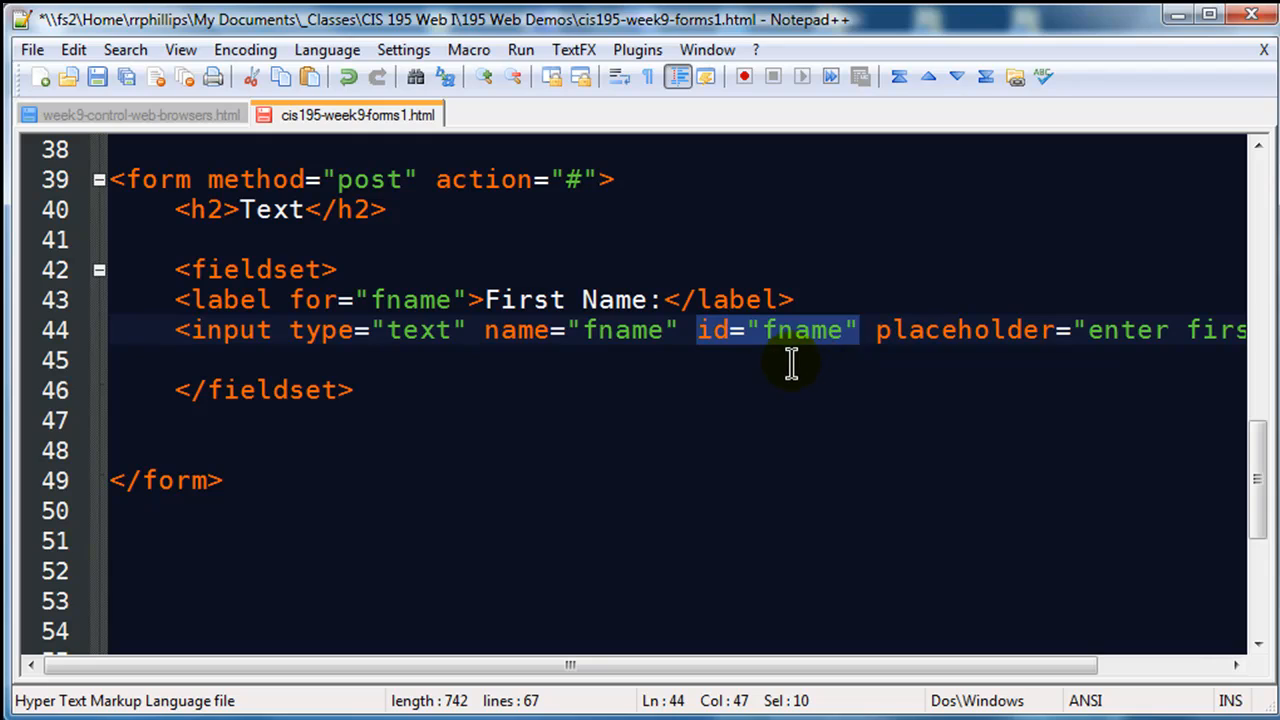
pyautogui.moveTo(420, 318)
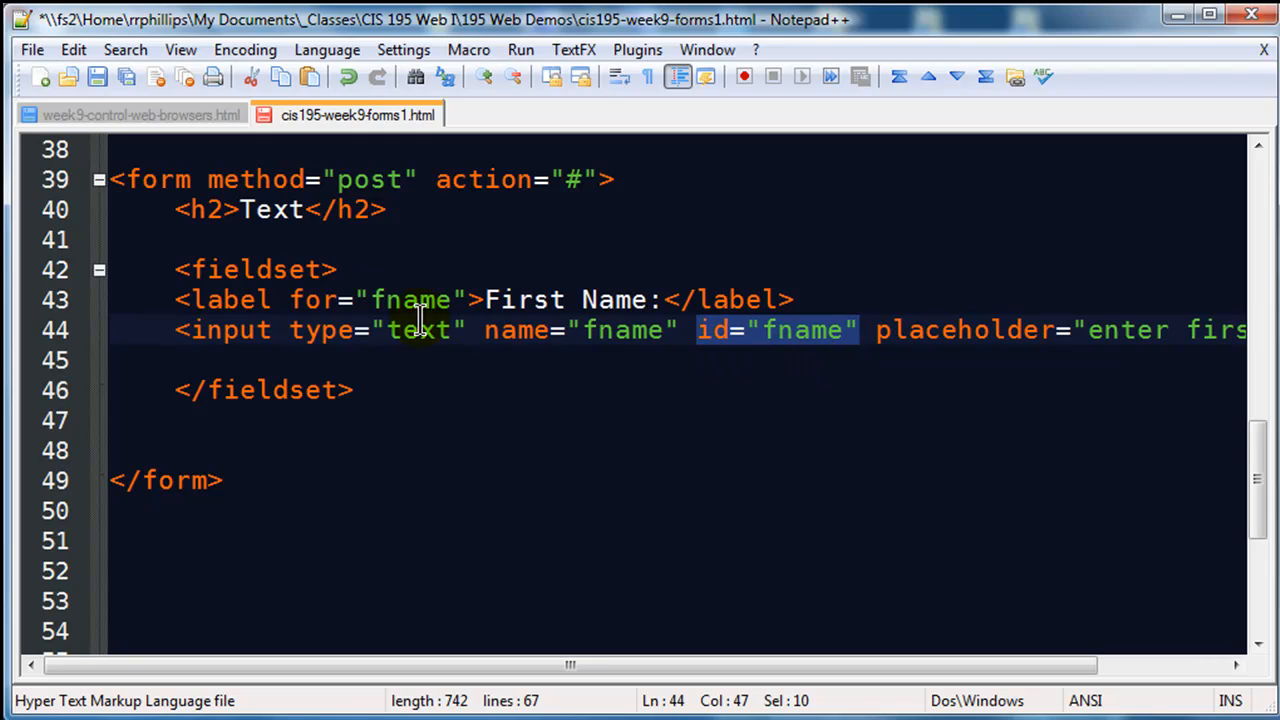
pyautogui.moveTo(760, 345)
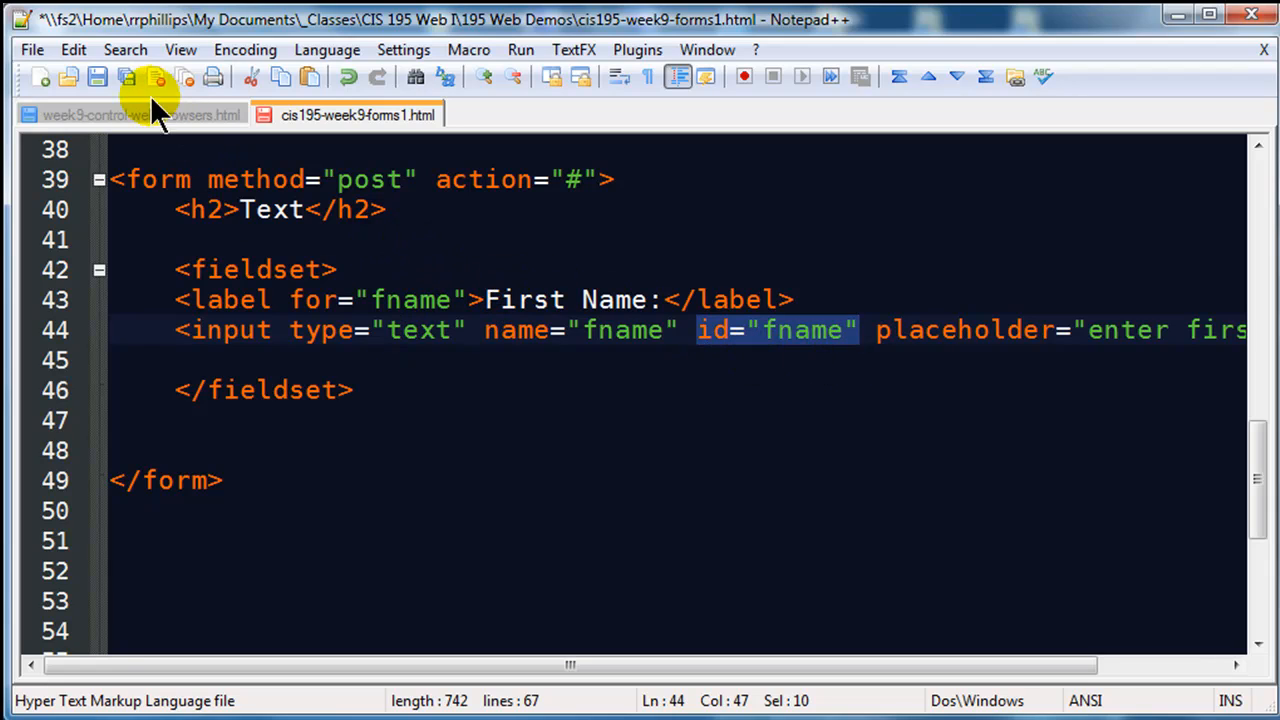
# Save the file, reload Opera, type in First Name, and click its label to test focus.
pyautogui.click(97, 77)
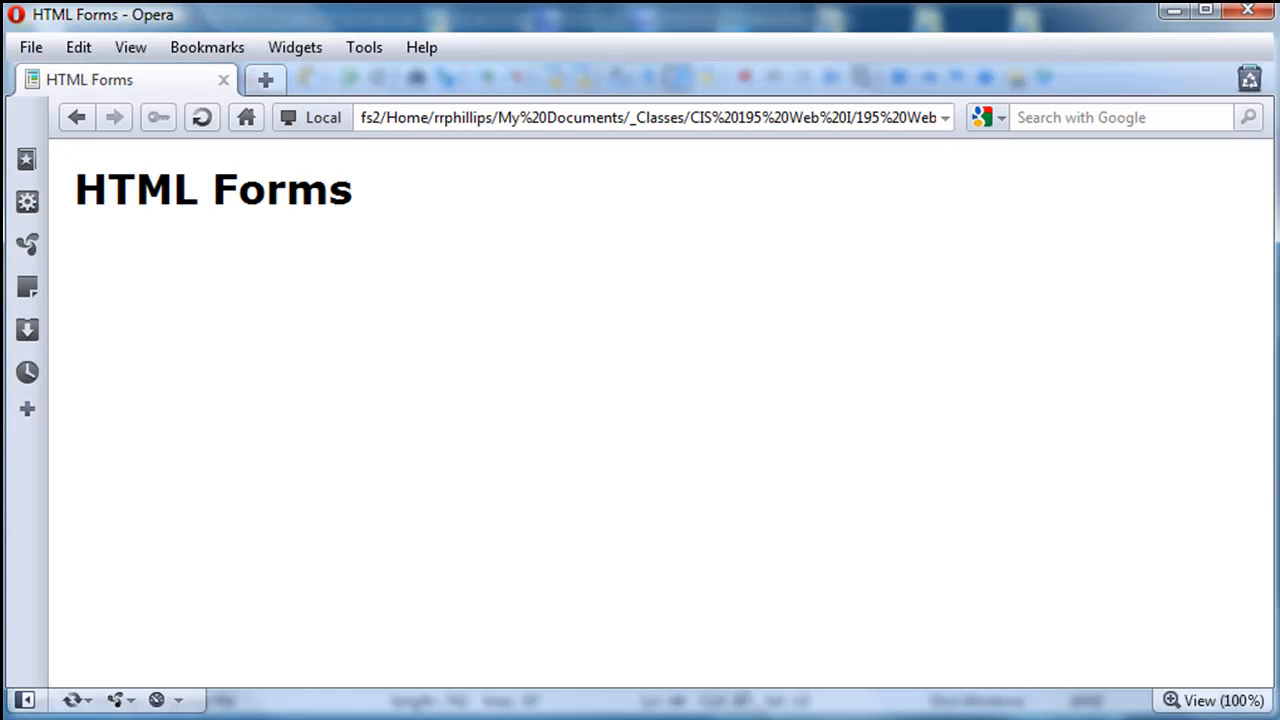
pyautogui.click(202, 117)
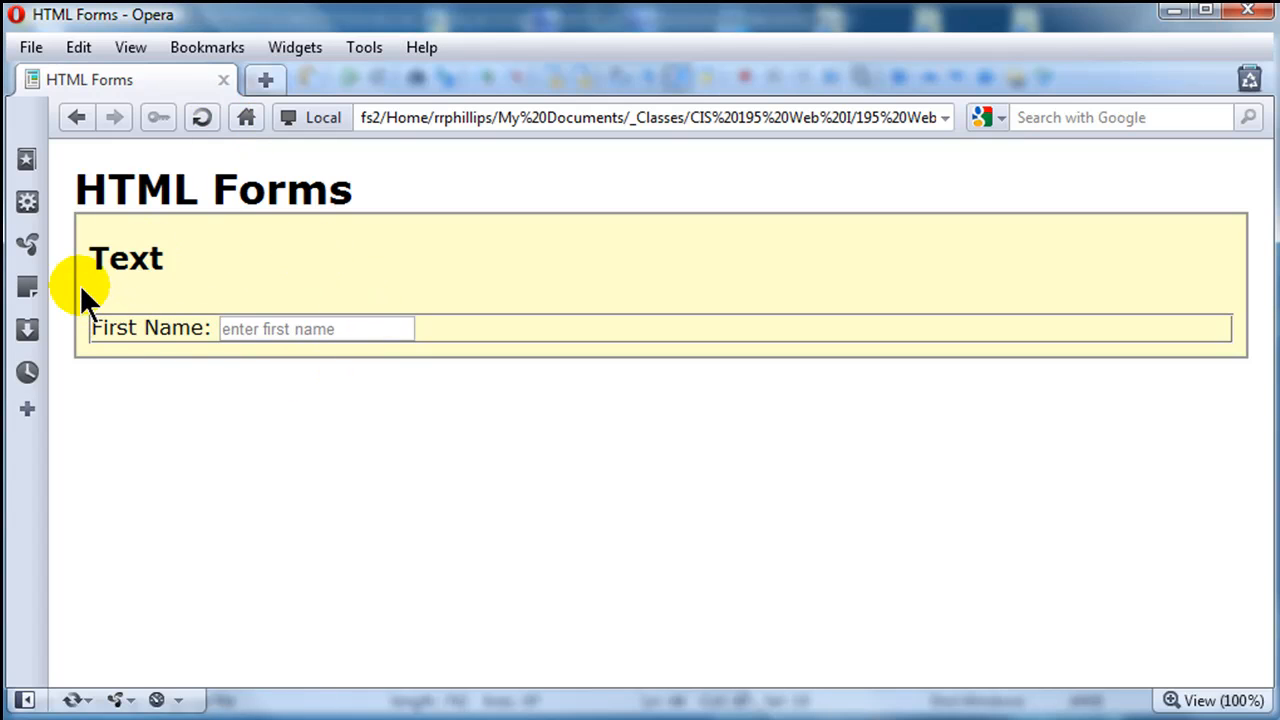
pyautogui.moveTo(105, 280)
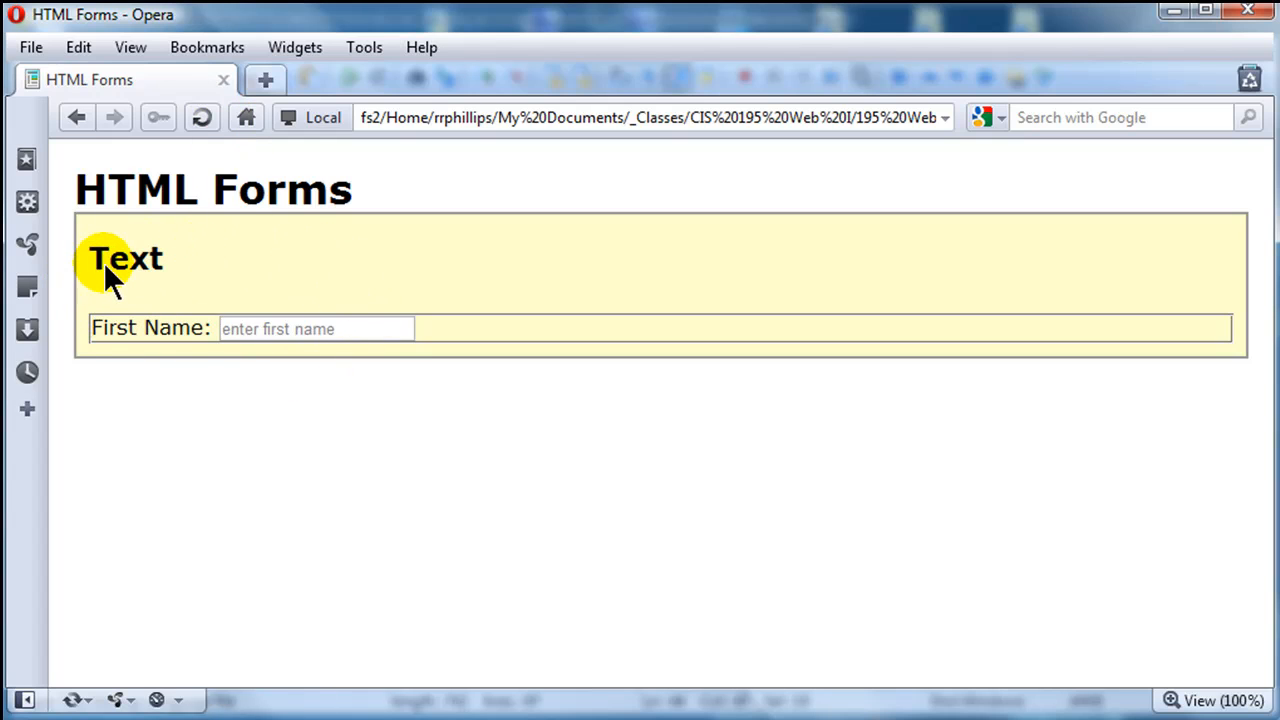
pyautogui.moveTo(108, 350)
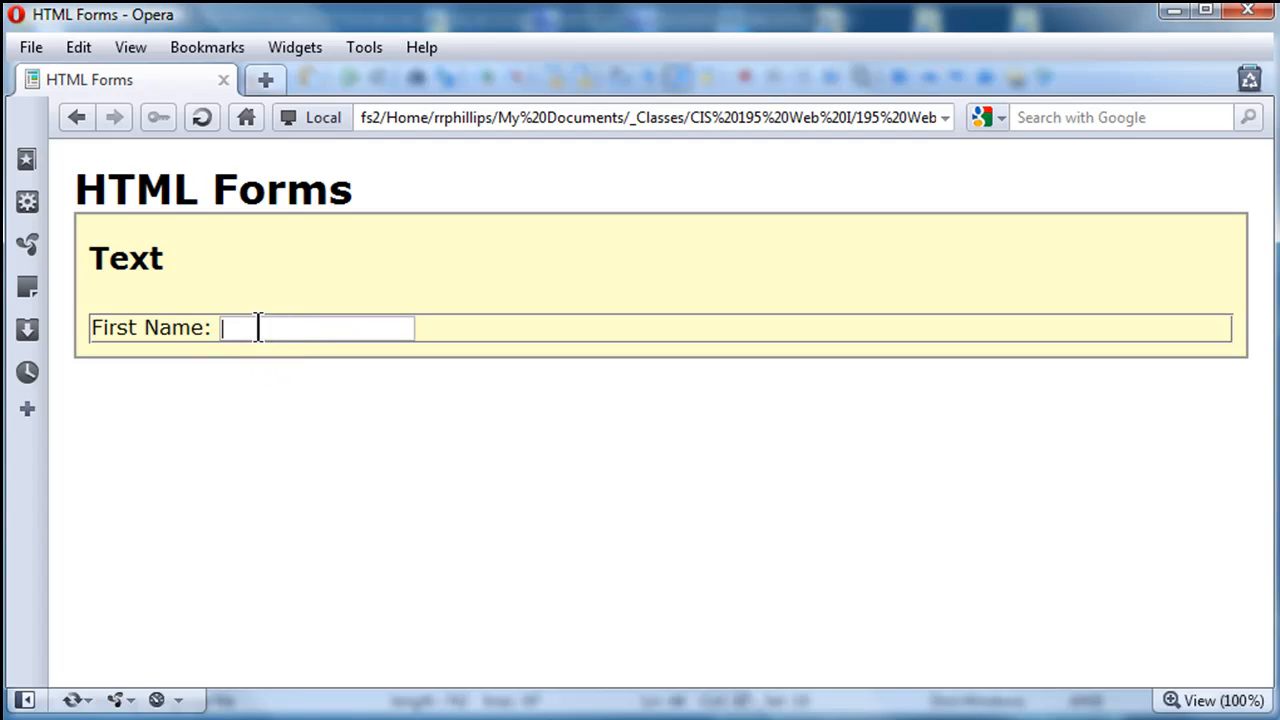
pyautogui.write('R')
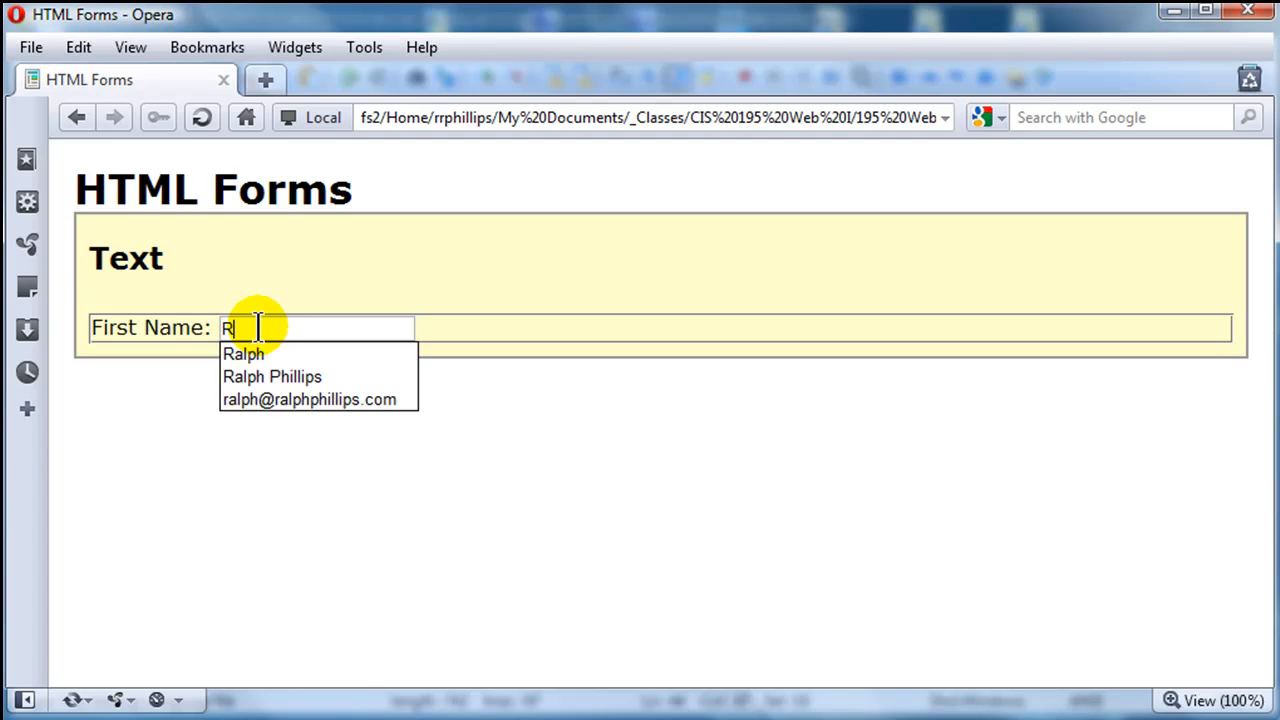
pyautogui.click(243, 354)
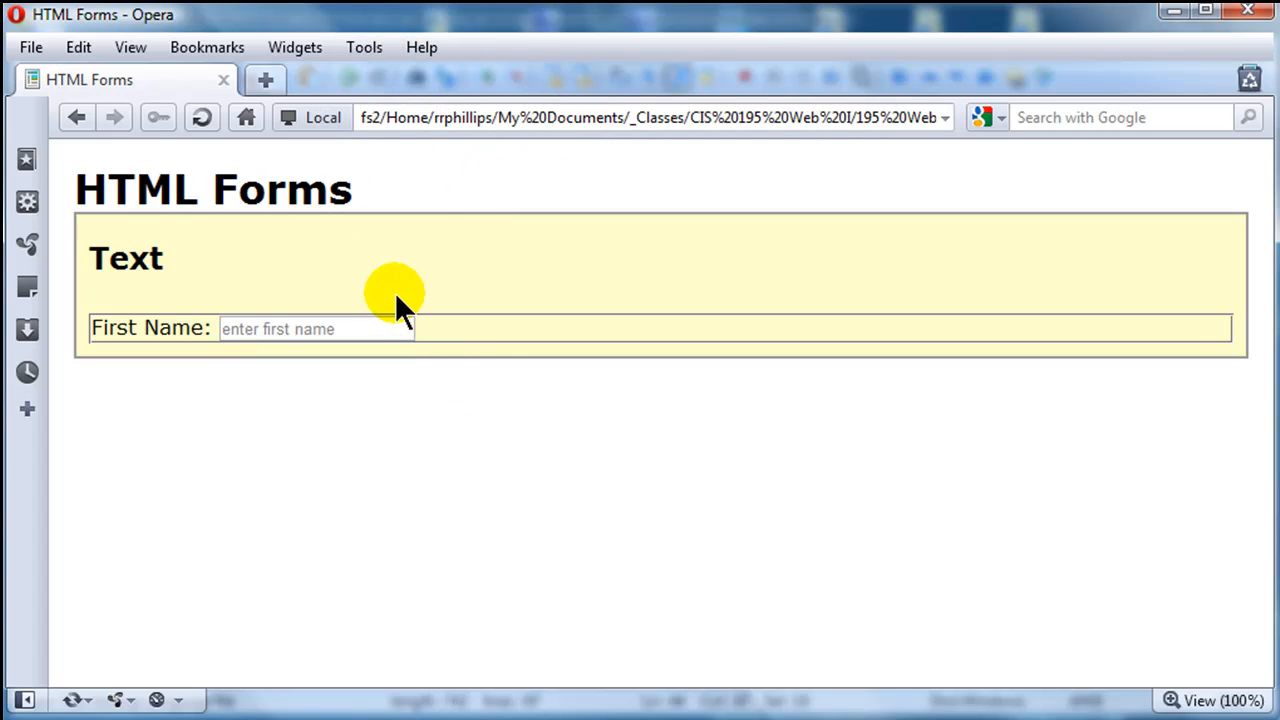
pyautogui.moveTo(145, 445)
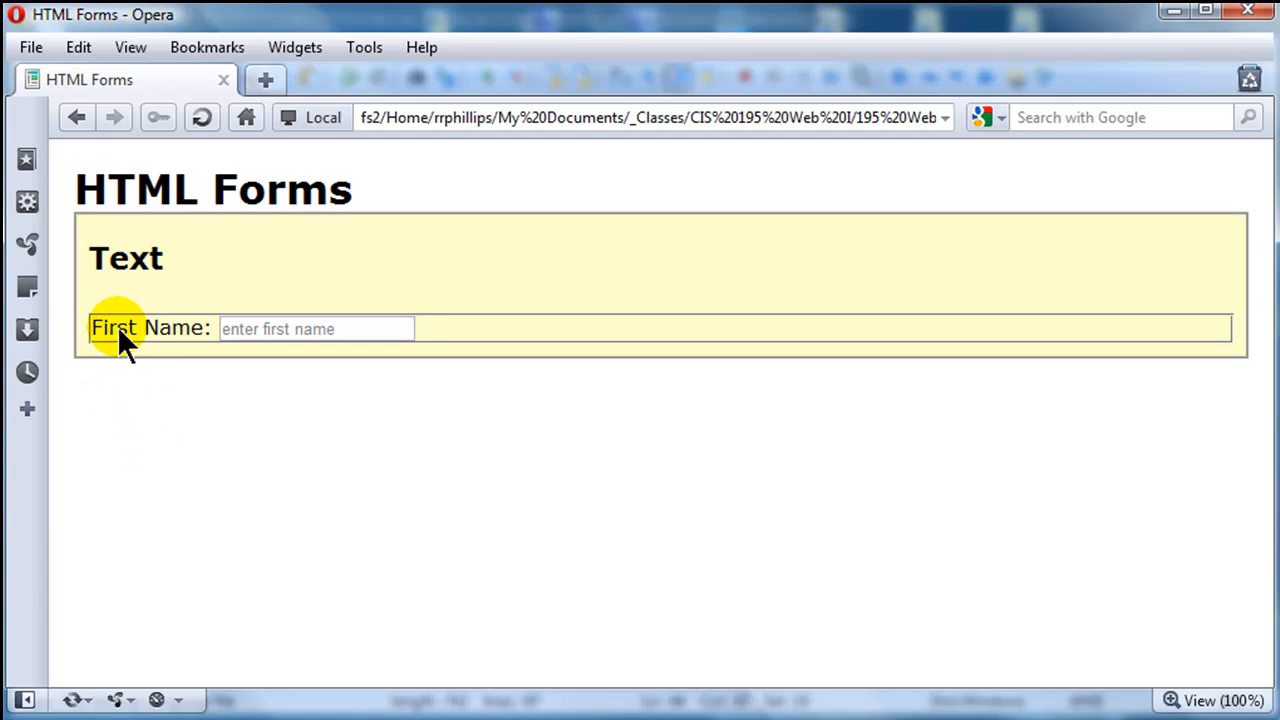
pyautogui.click(316, 328)
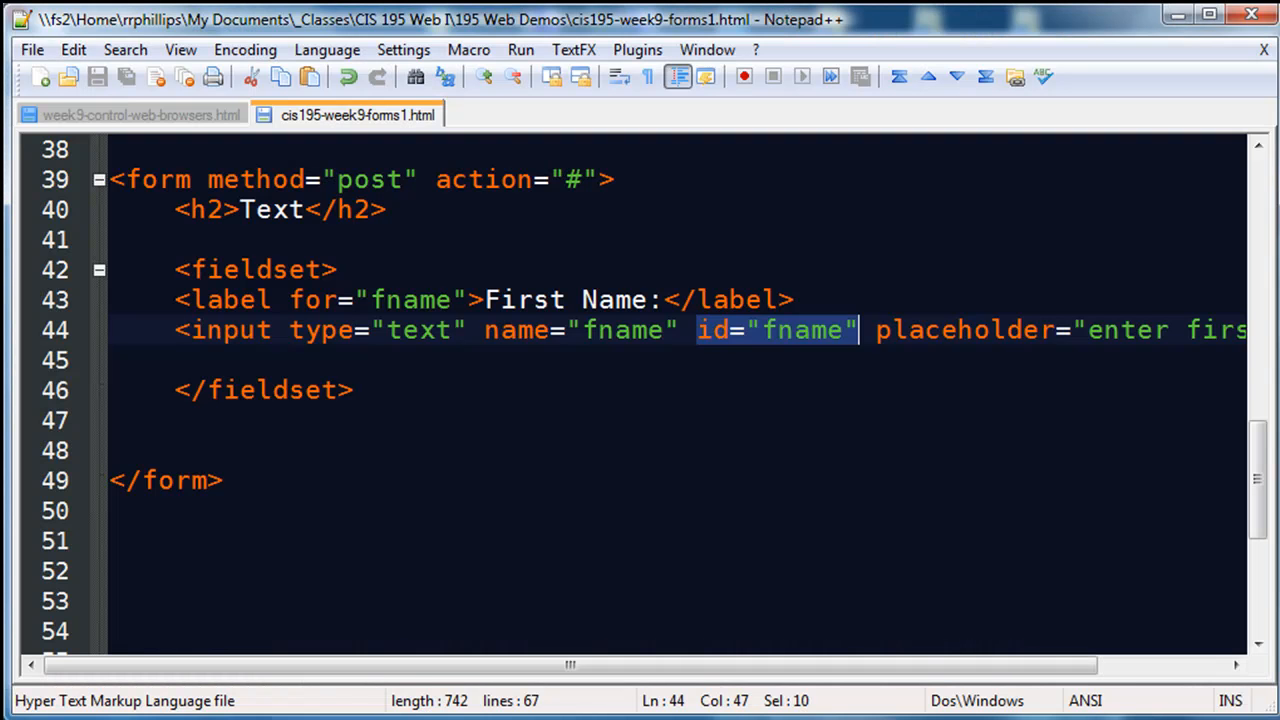
# Near the fieldset end, start a Password: label containing a password-type input.
pyautogui.click(352, 390)
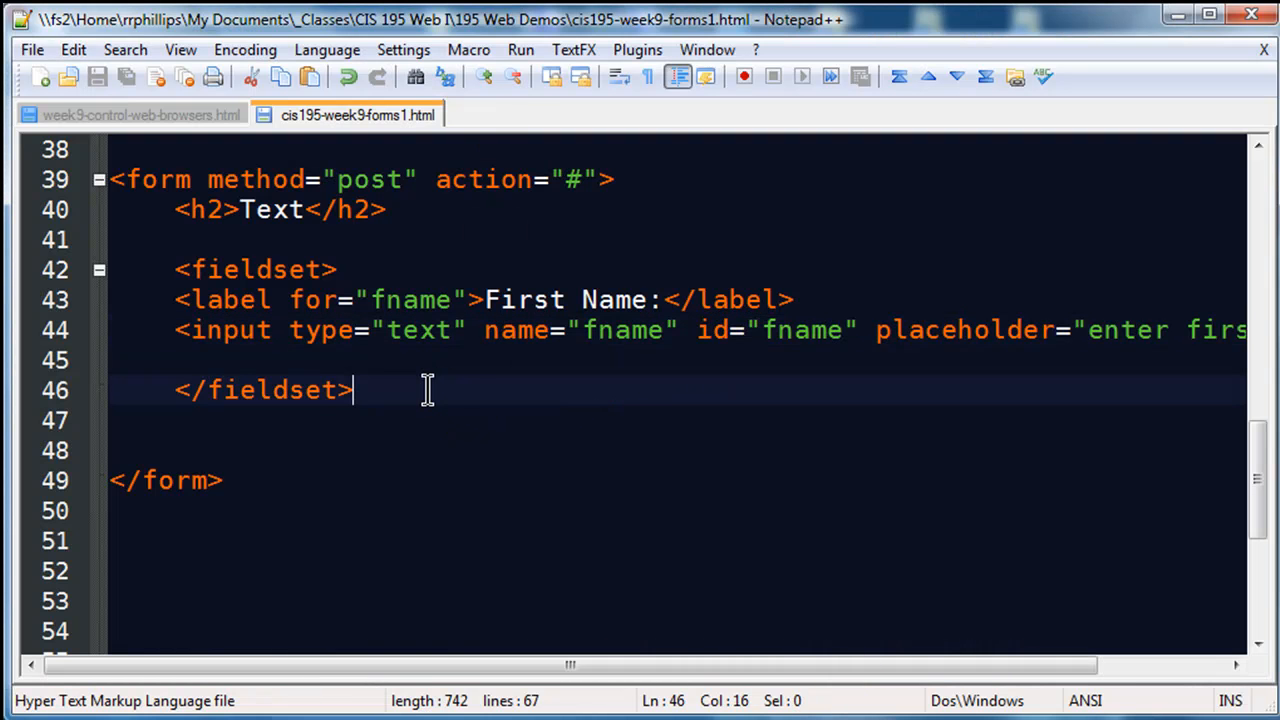
pyautogui.click(235, 360)
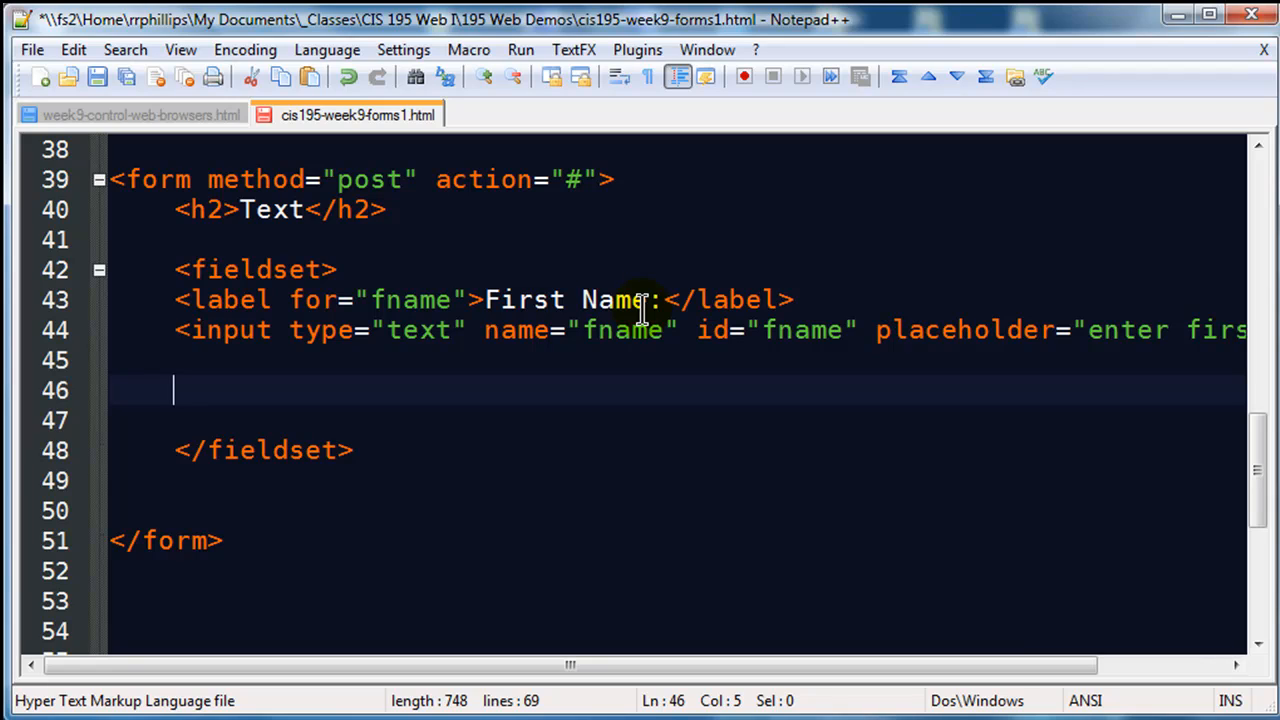
pyautogui.write('<lab')
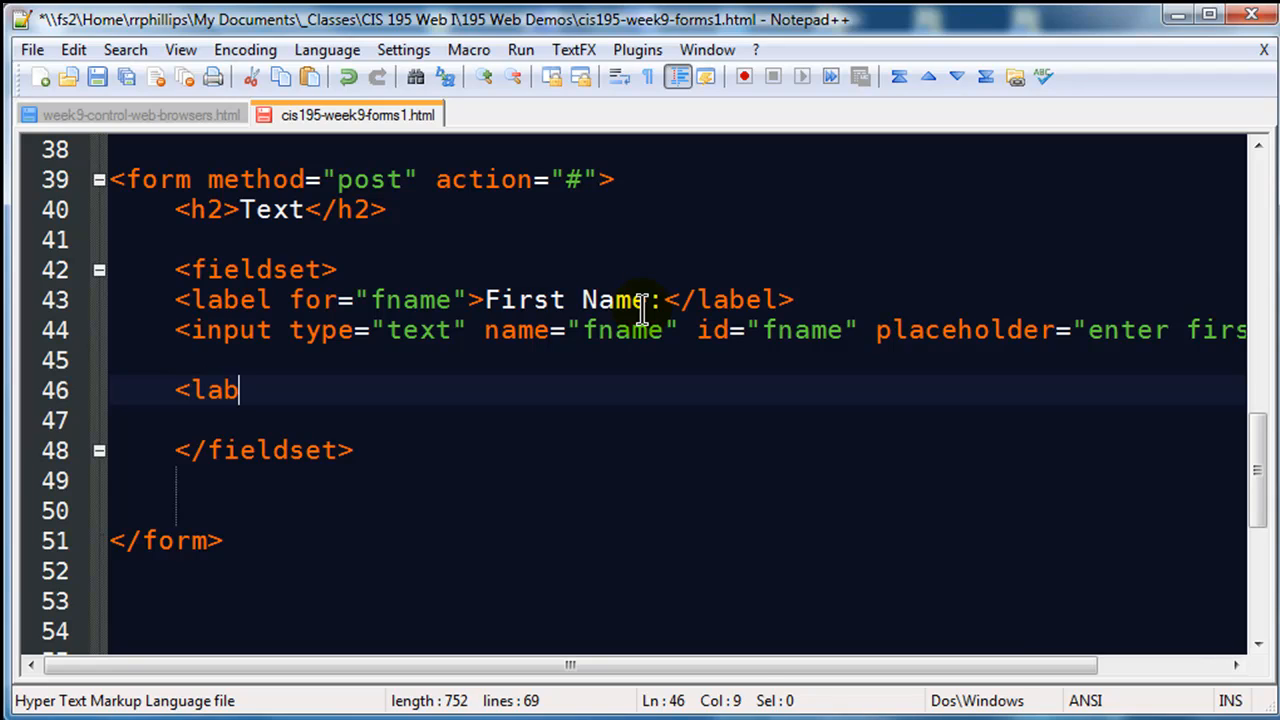
pyautogui.write('el>Pa')
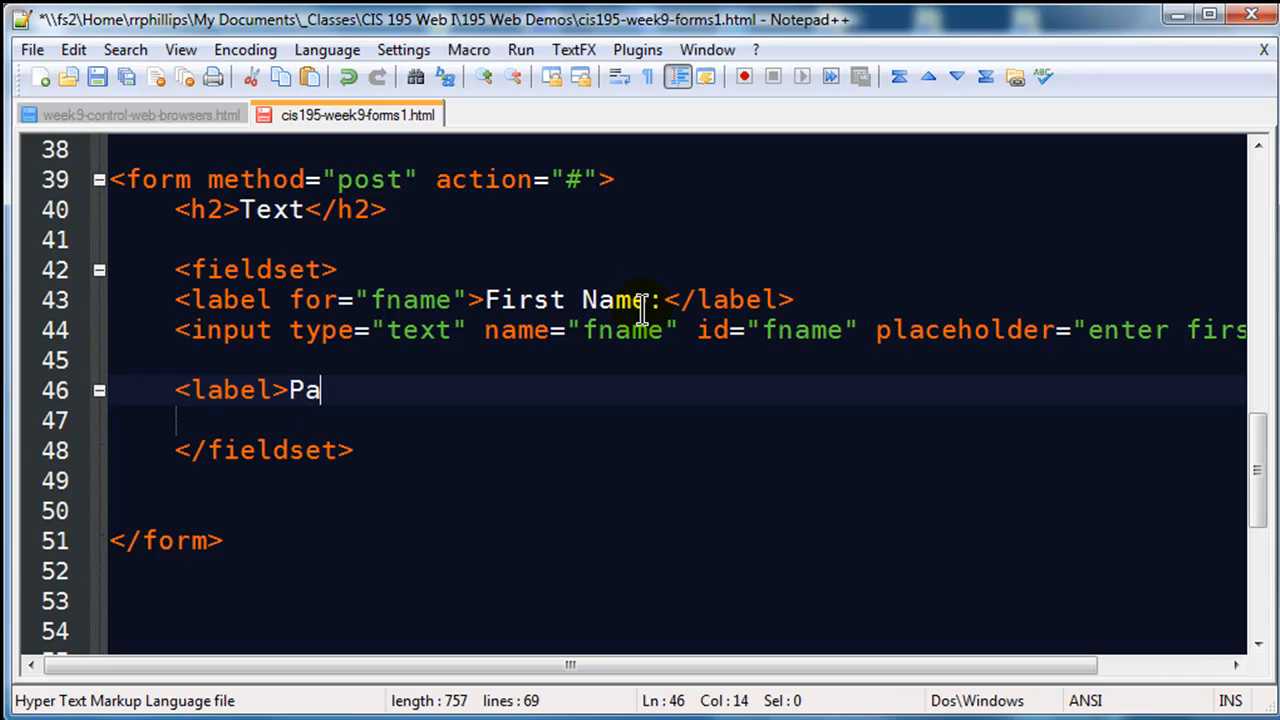
pyautogui.write('ssword:')
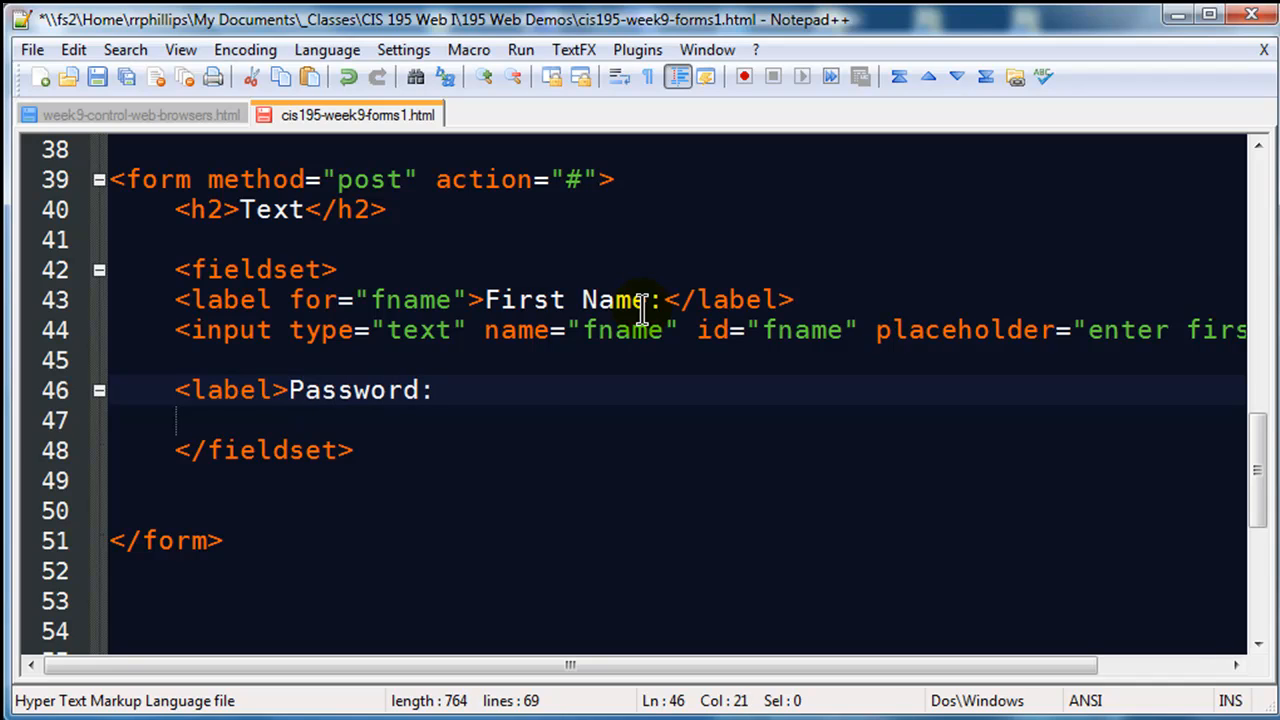
pyautogui.write('<')
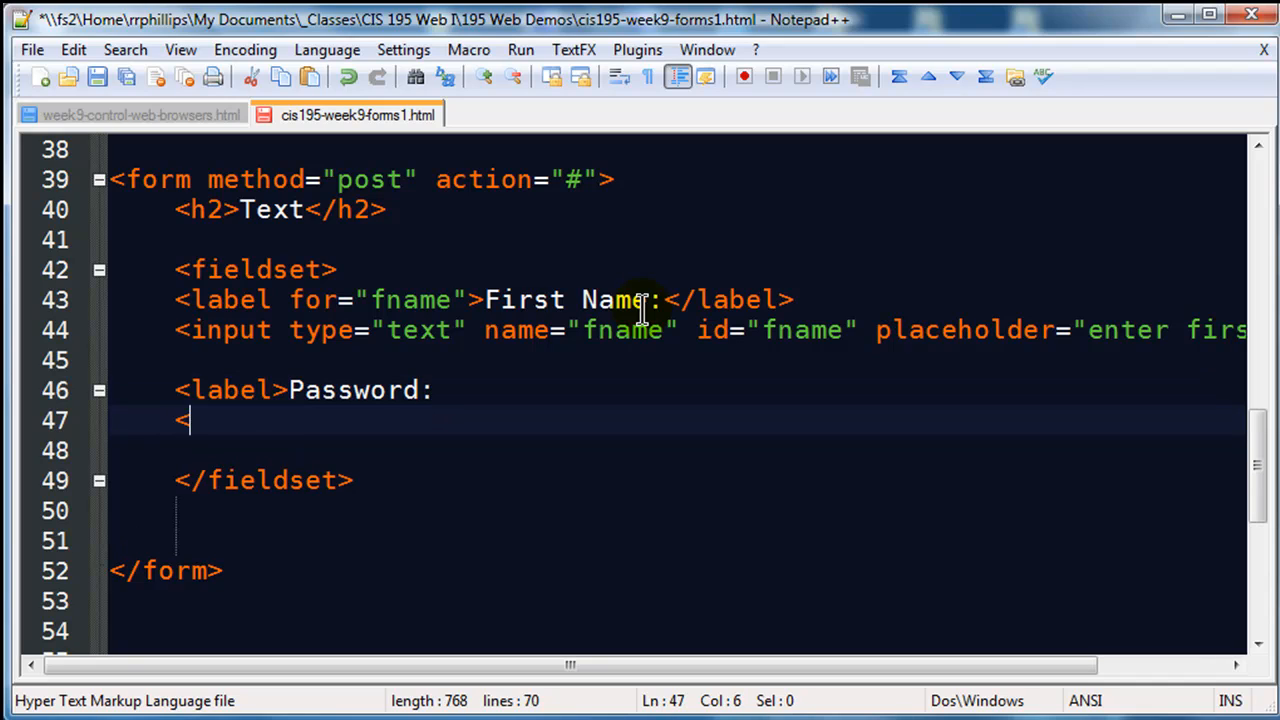
pyautogui.write('input type-')
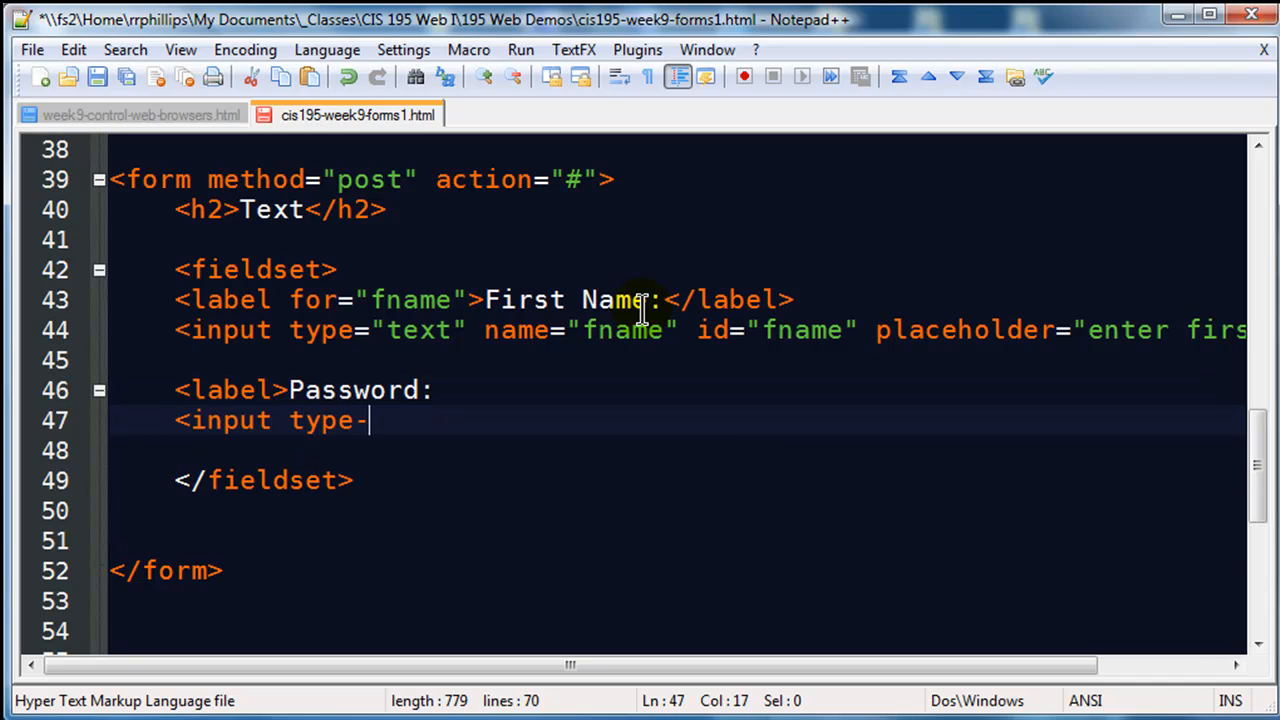
pyautogui.write('="')
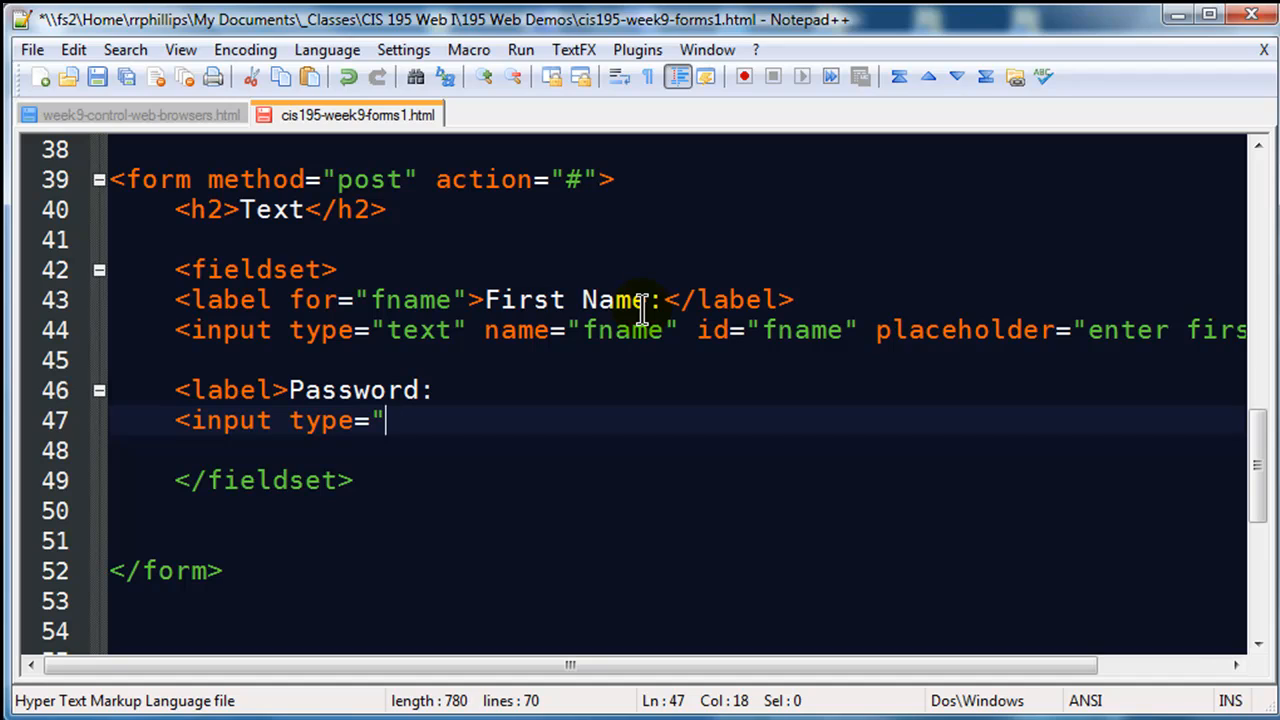
pyautogui.write('password"')
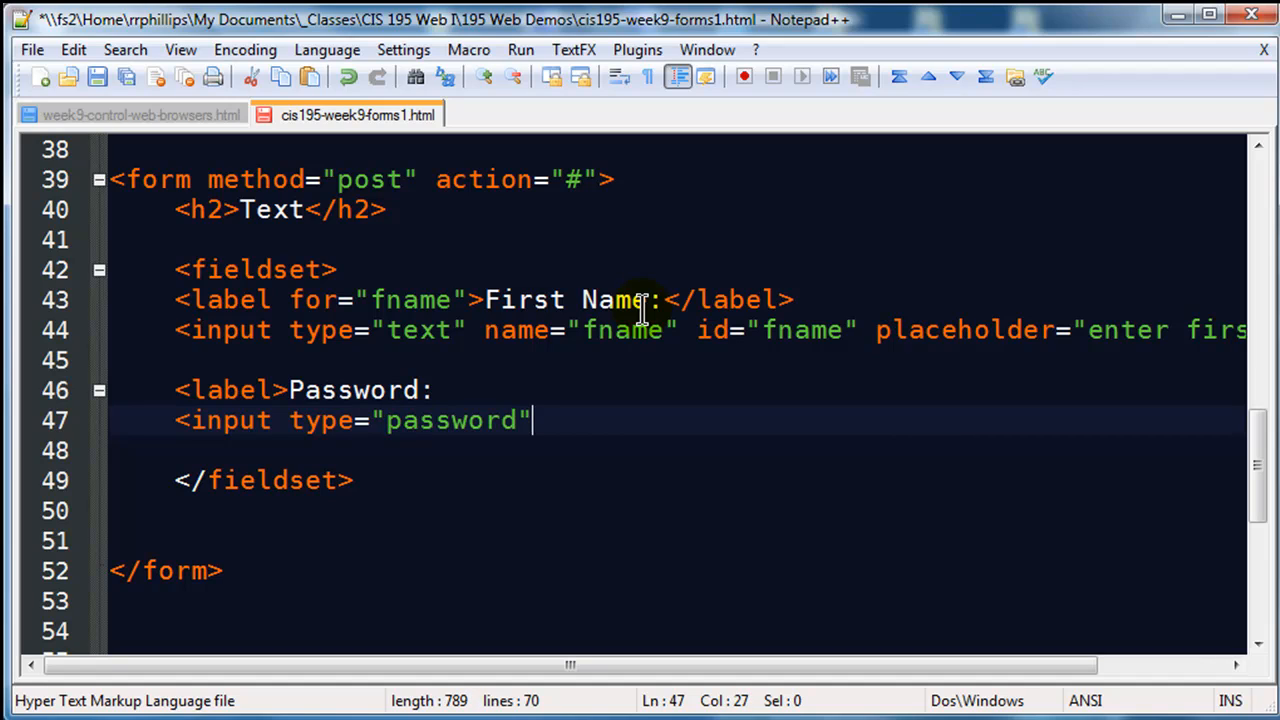
pyautogui.write('" "')
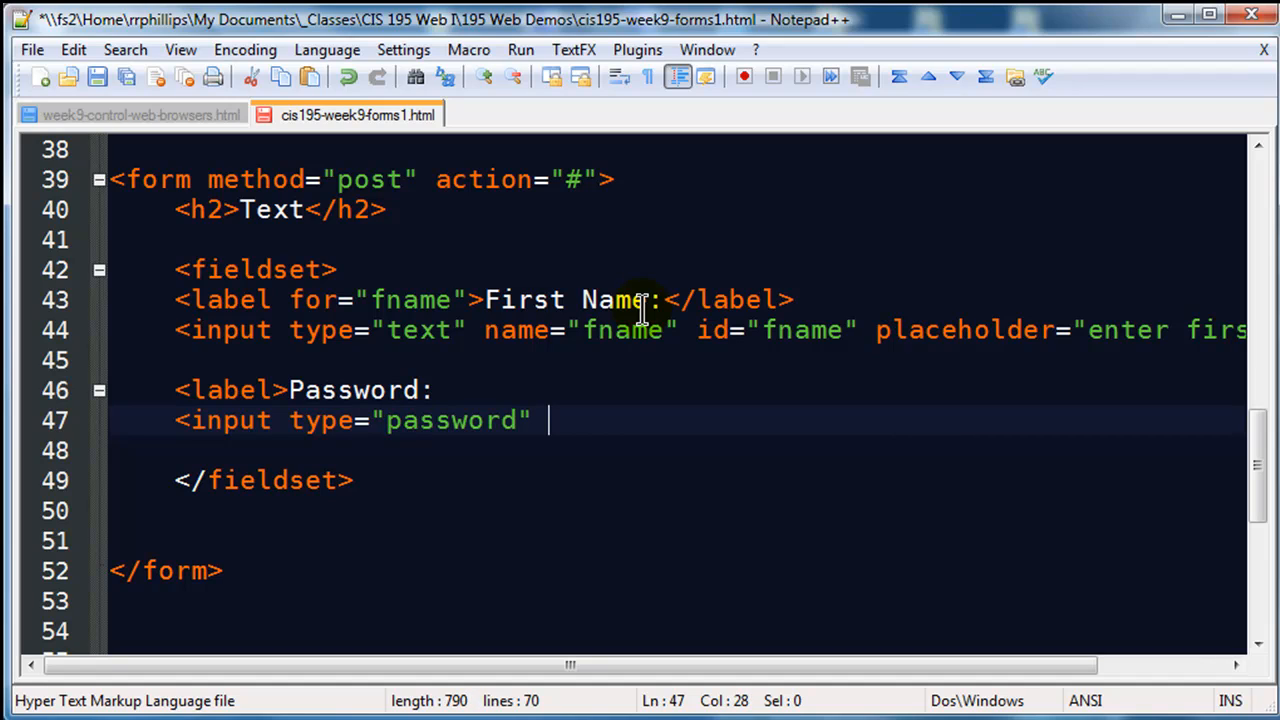
# Give the password input name and id pwd, placeholder 'enter password', and close the label.
pyautogui.write('name')
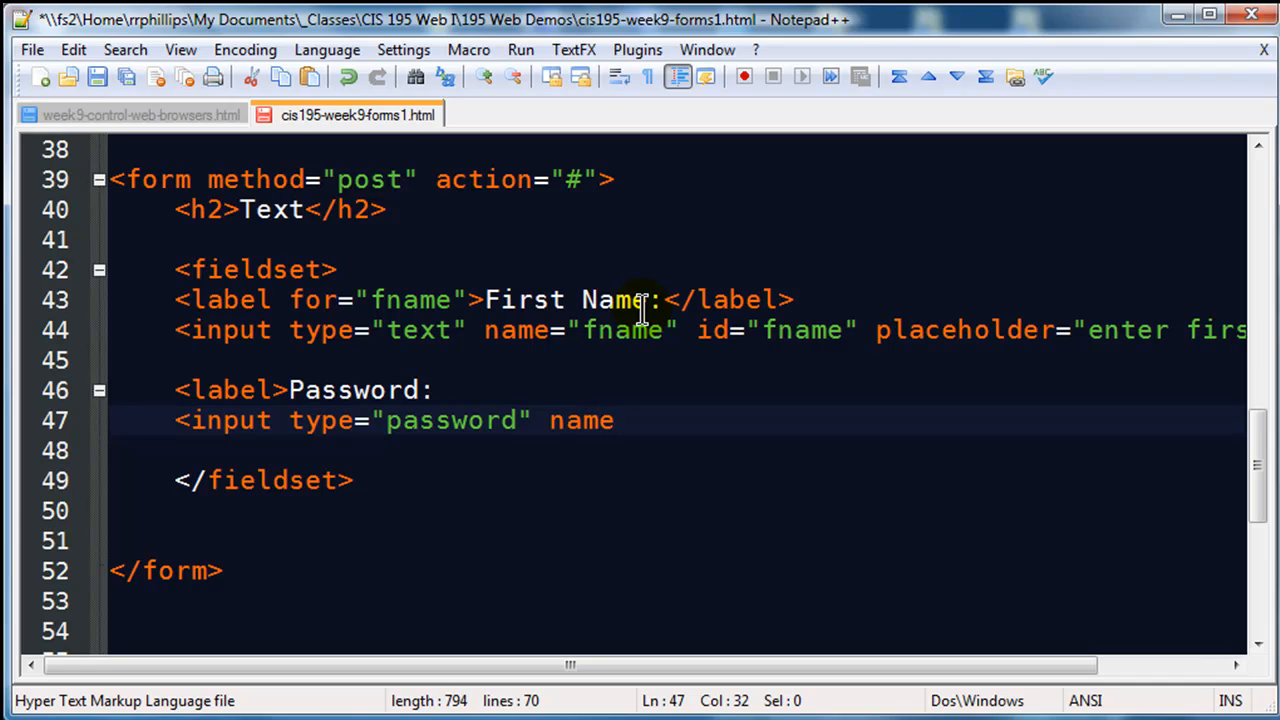
pyautogui.write('="')
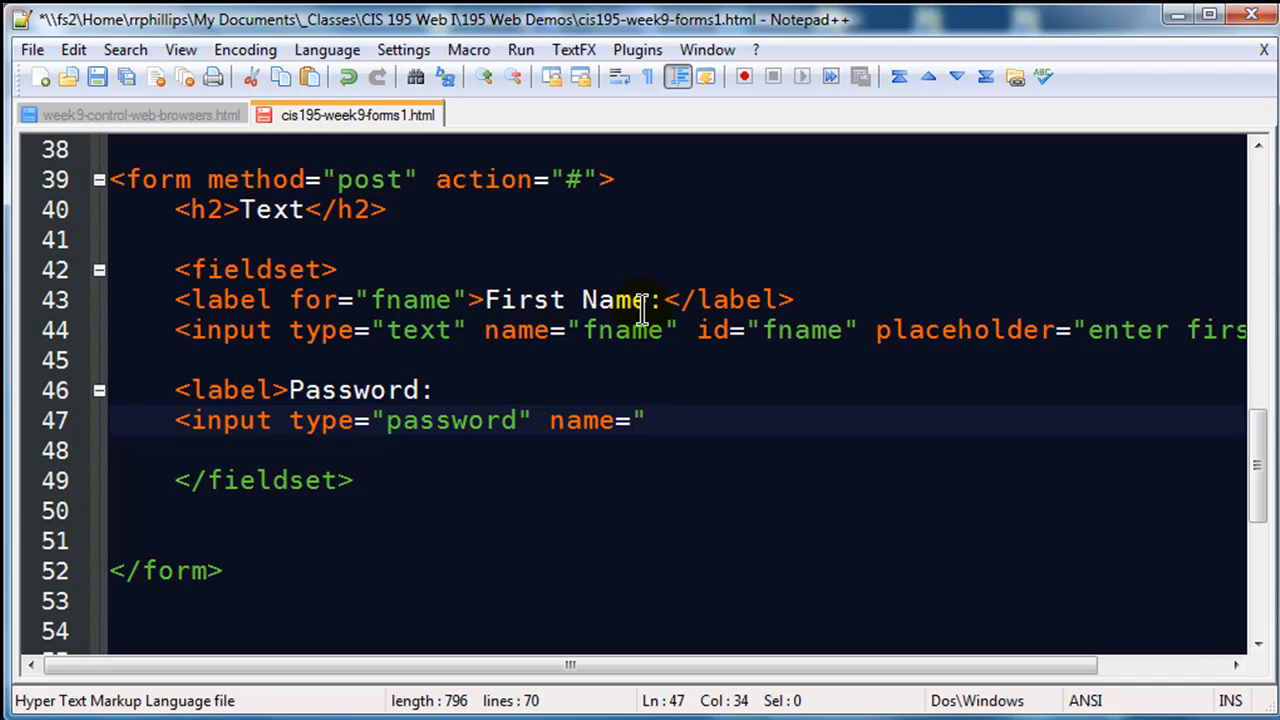
pyautogui.write('pwd" id=')
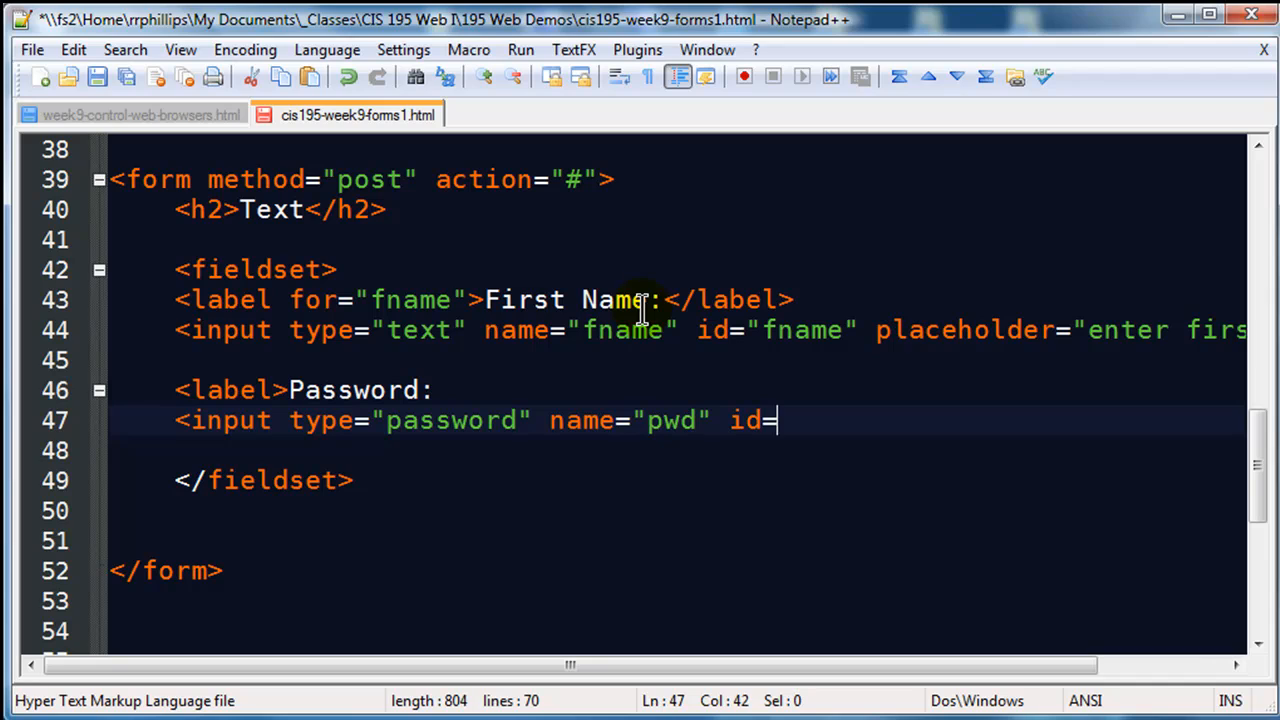
pyautogui.write('"pwd"')
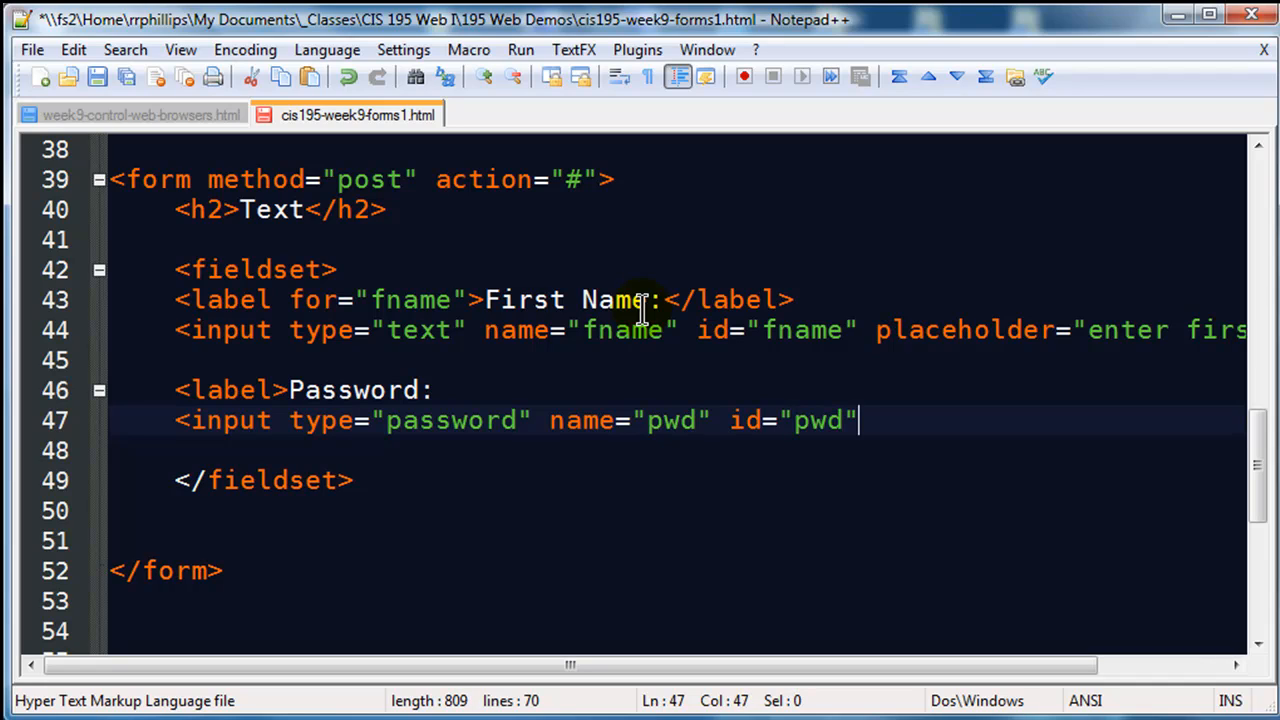
pyautogui.write('plac')
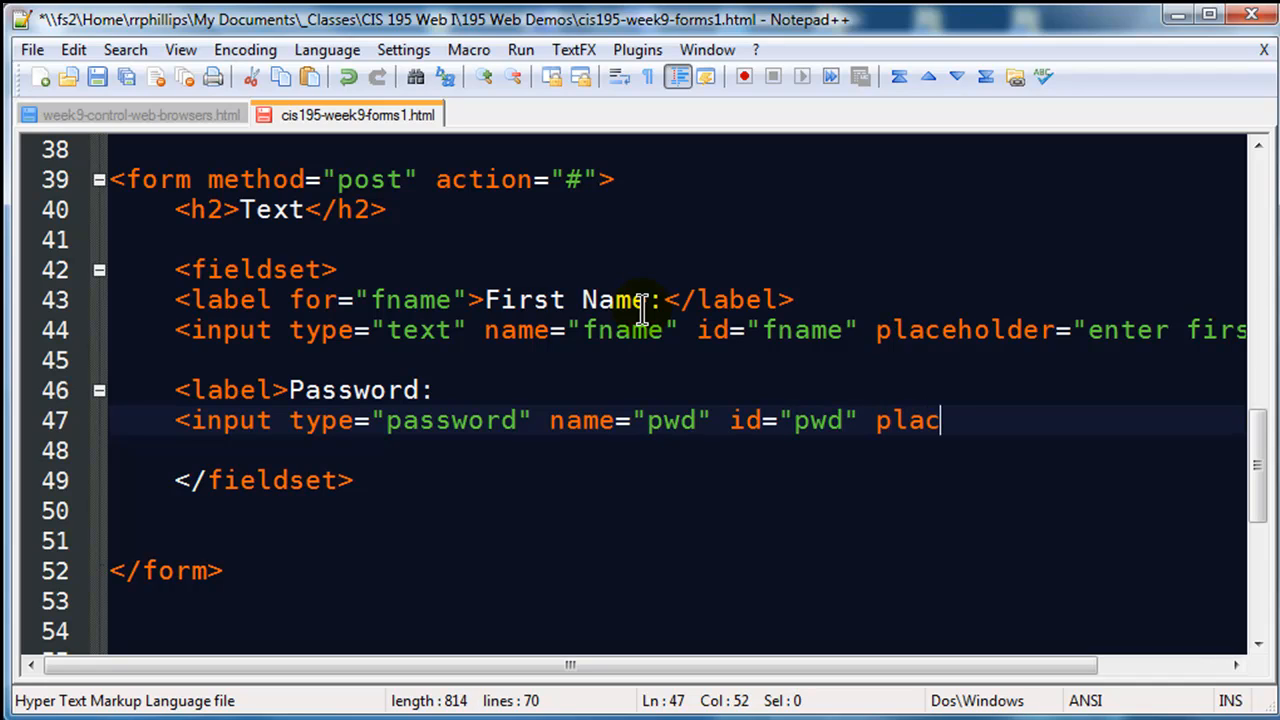
pyautogui.write('eholder="en')
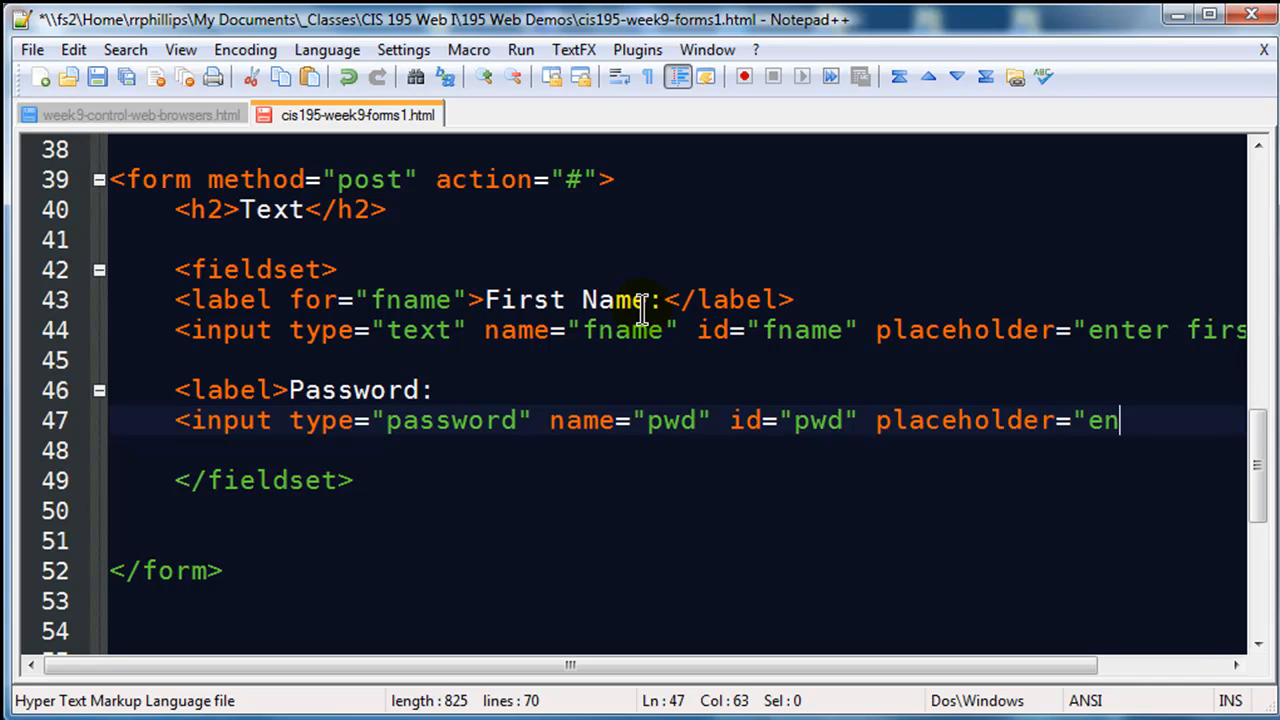
pyautogui.write('ter password">')
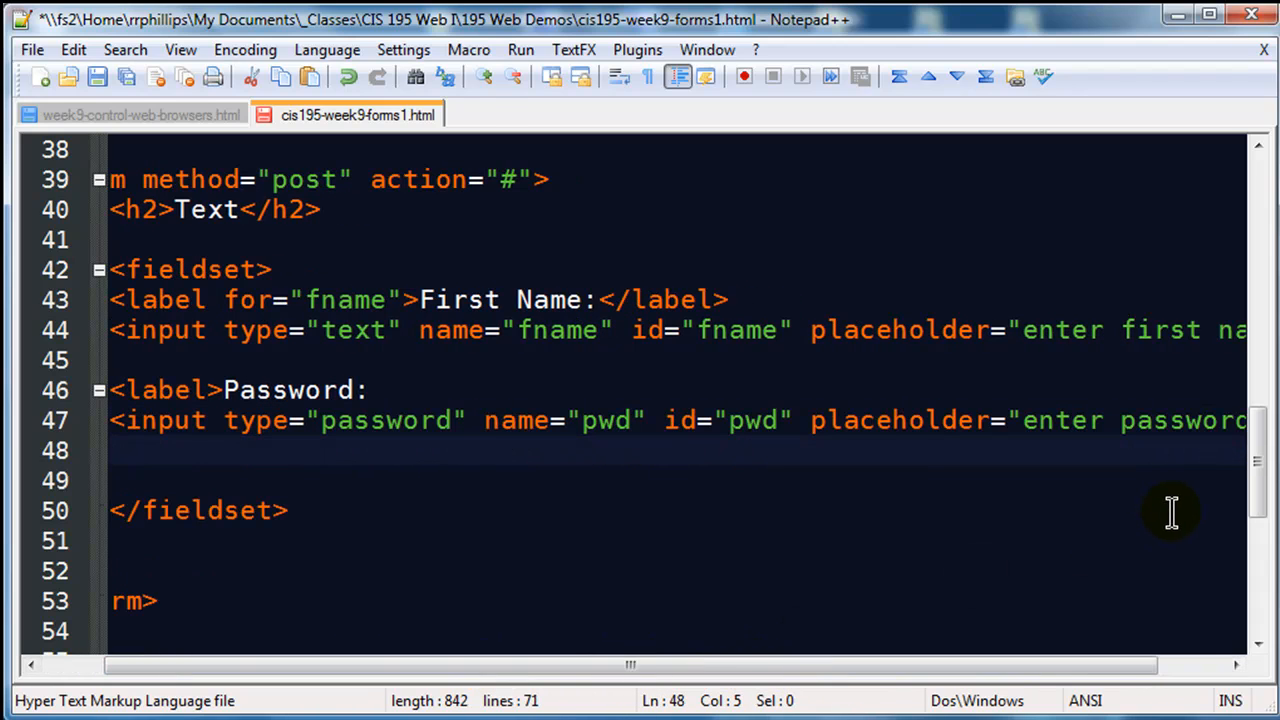
pyautogui.write('</label>')
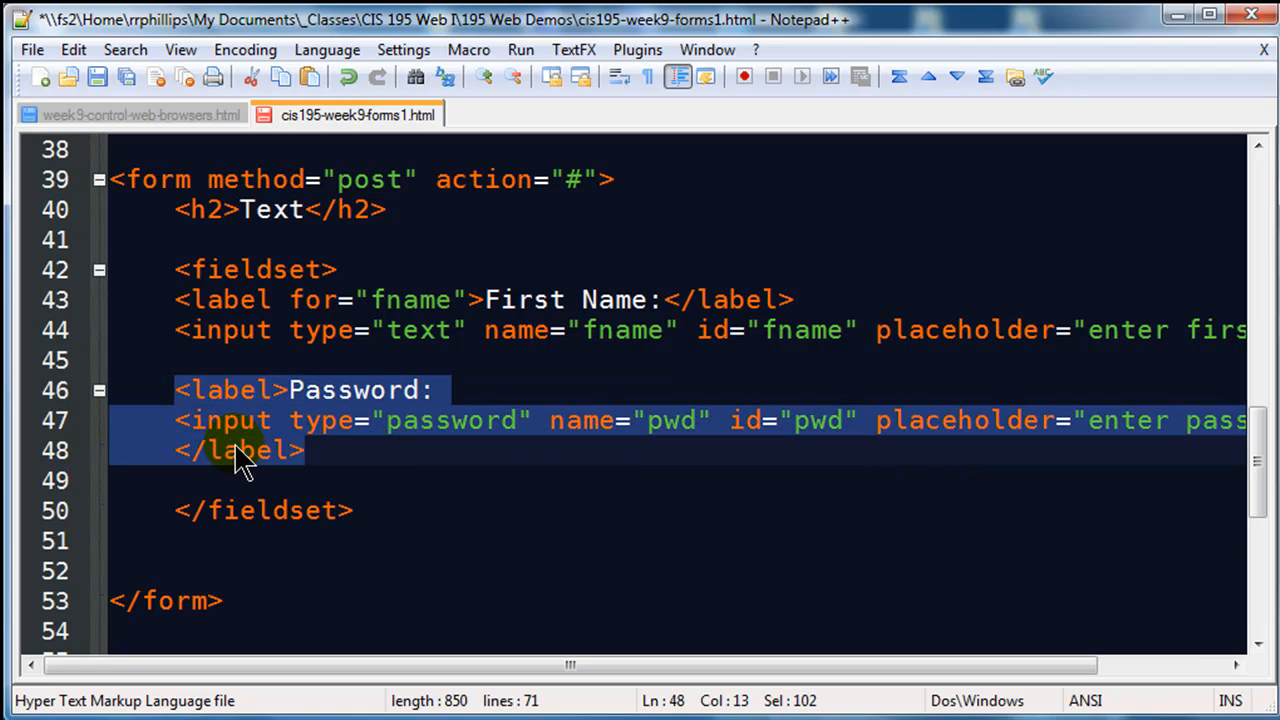
# Deselect the password label lines, save the file, and switch to Opera.
pyautogui.click(270, 390)
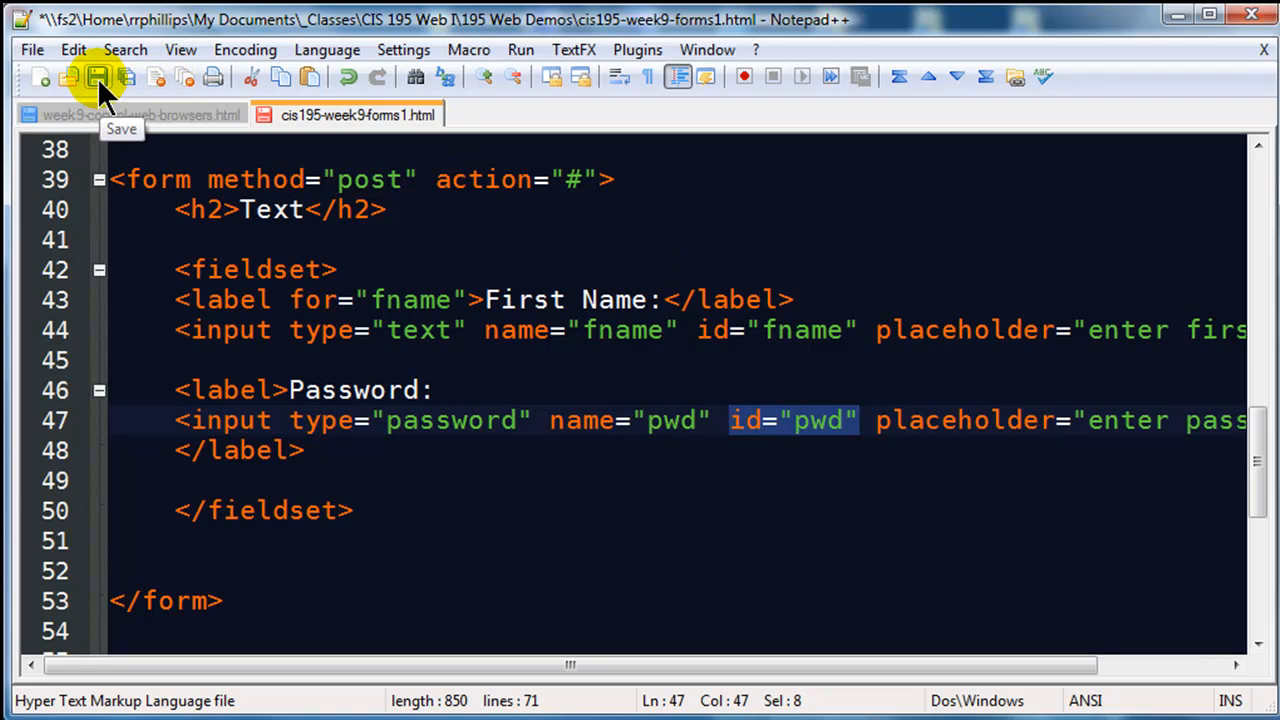
pyautogui.click(97, 77)
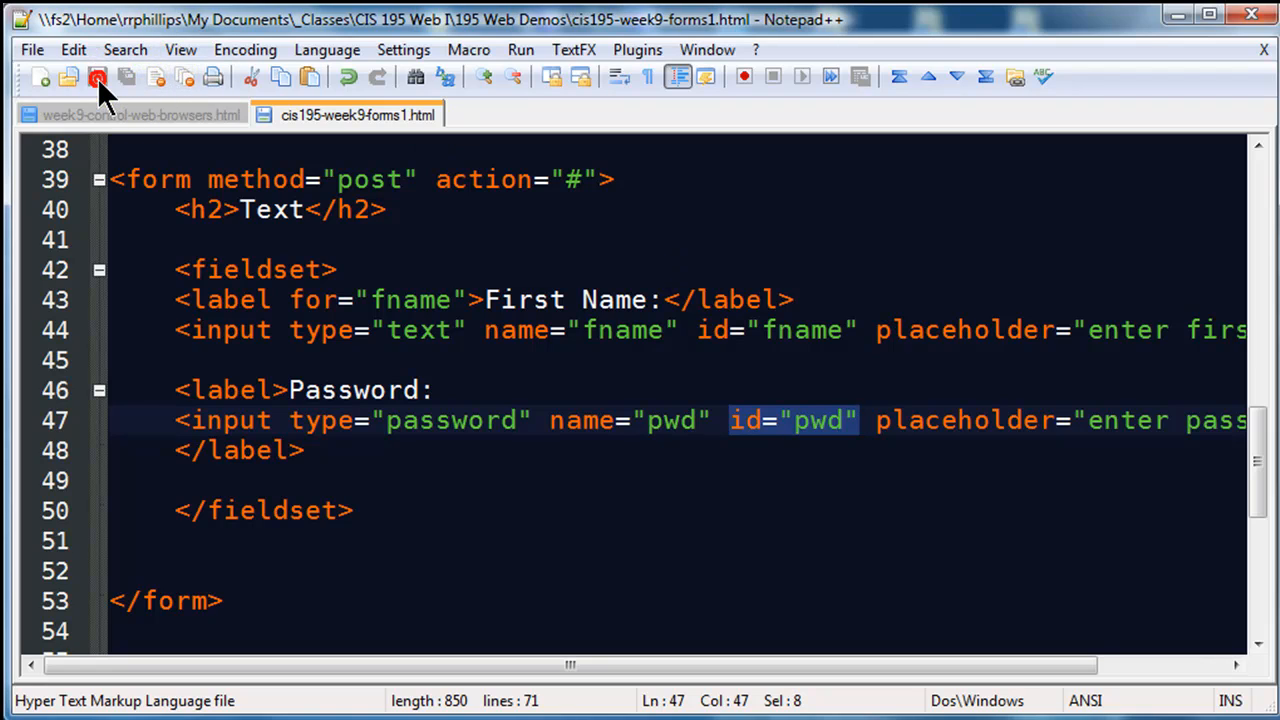
pyautogui.click(97, 77)
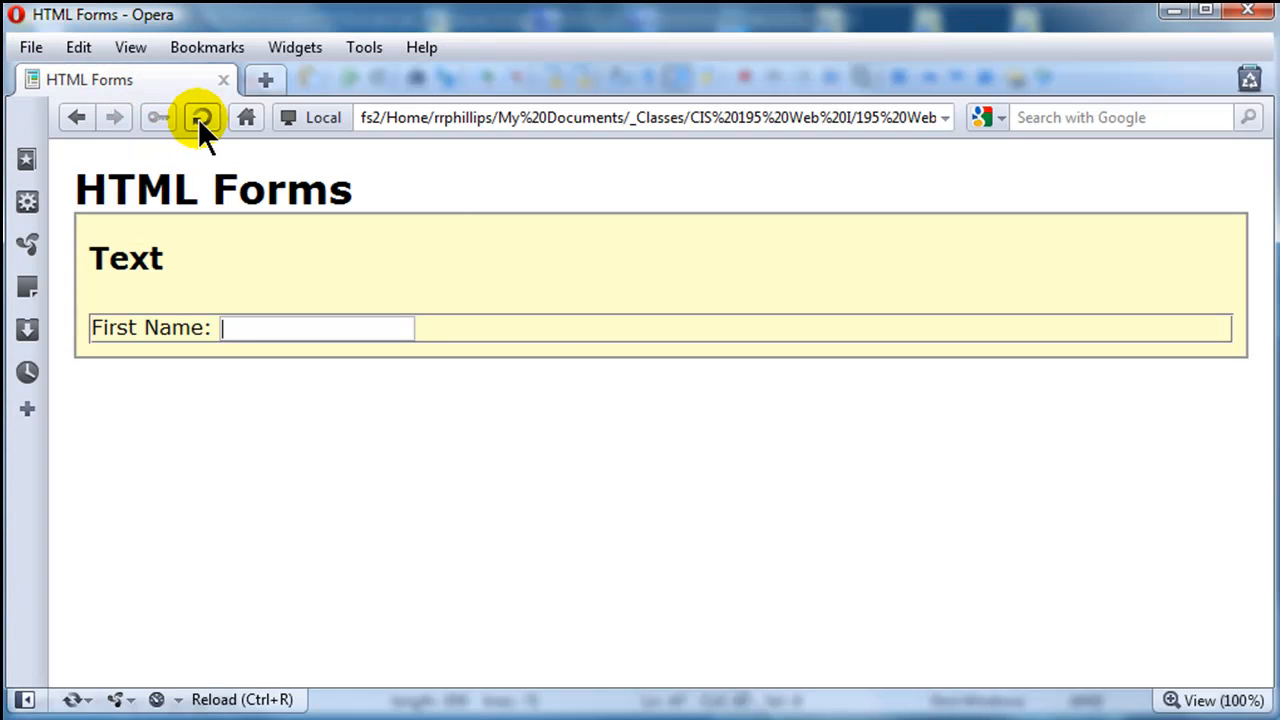
# Reload Opera to show the Password field, then click into First Name to test placeholders.
pyautogui.click(201, 117)
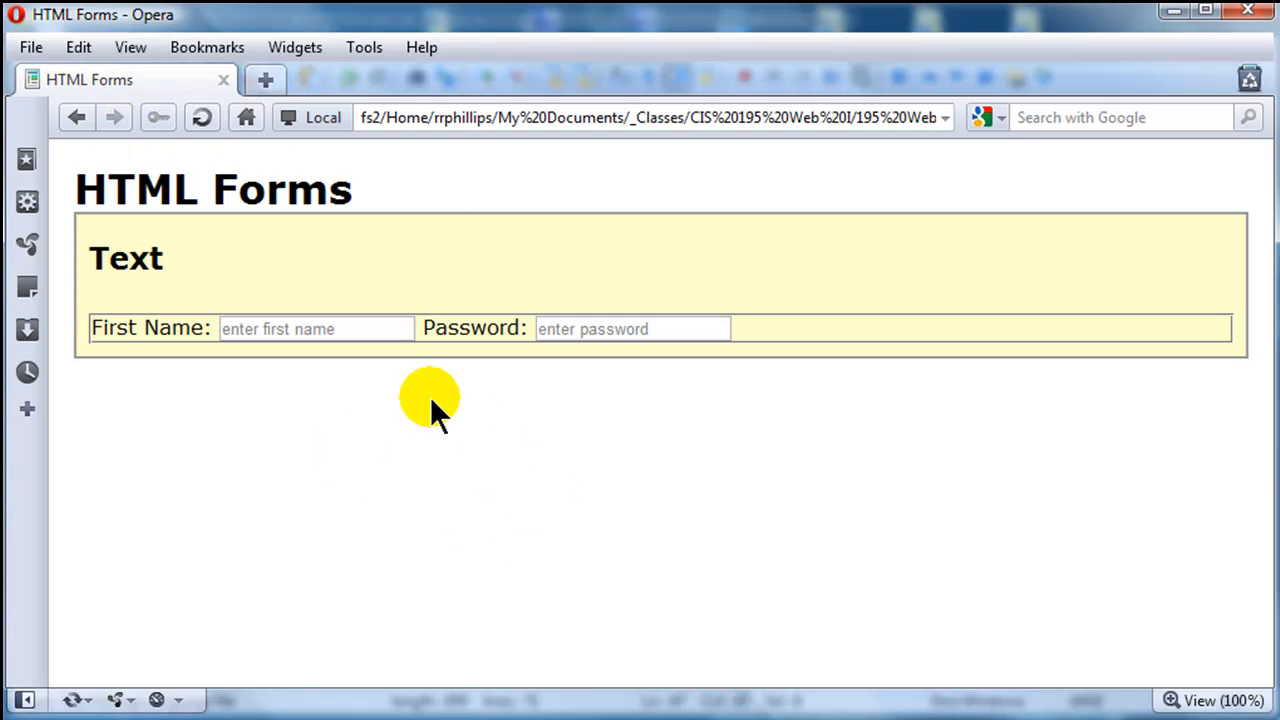
pyautogui.moveTo(225, 420)
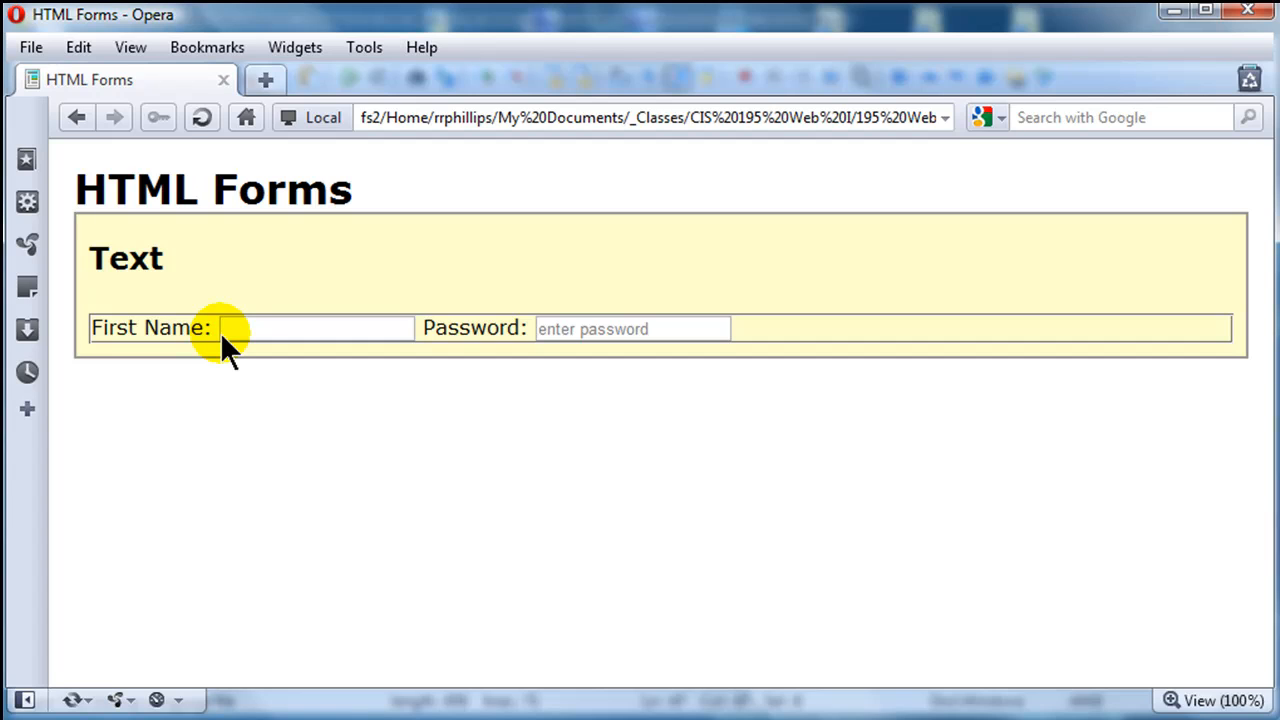
pyautogui.click(632, 328)
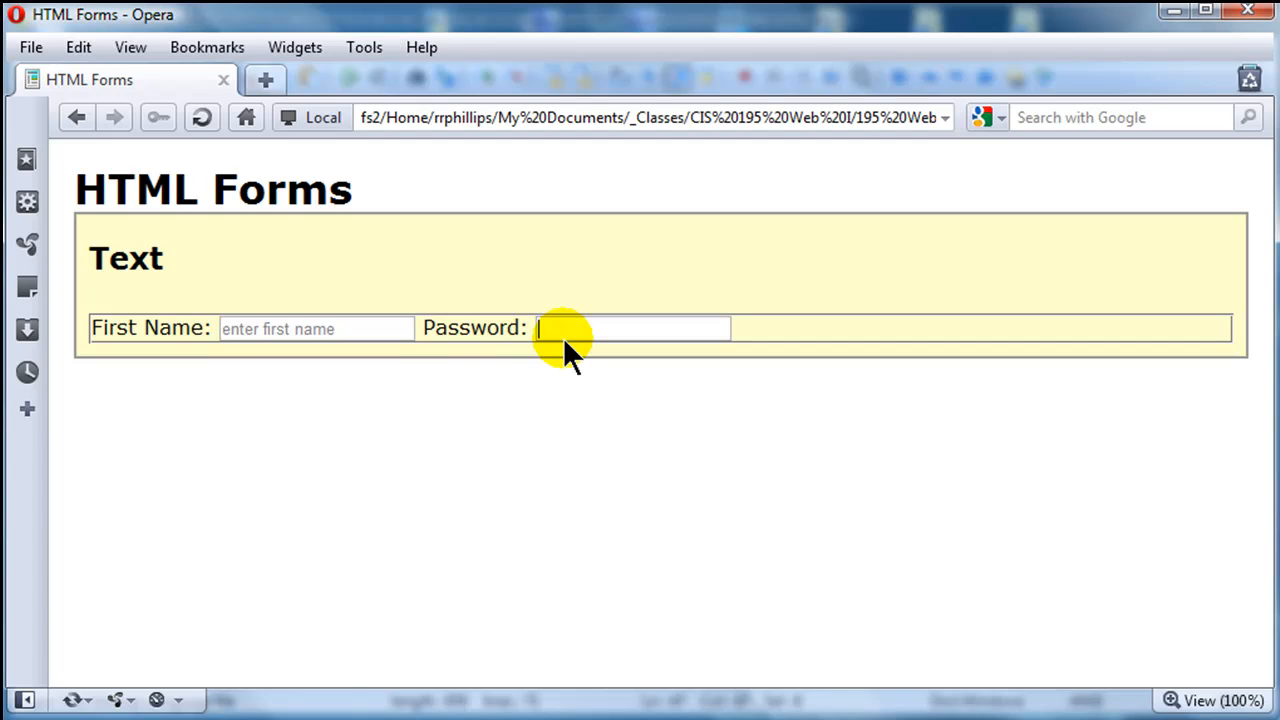
pyautogui.moveTo(515, 375)
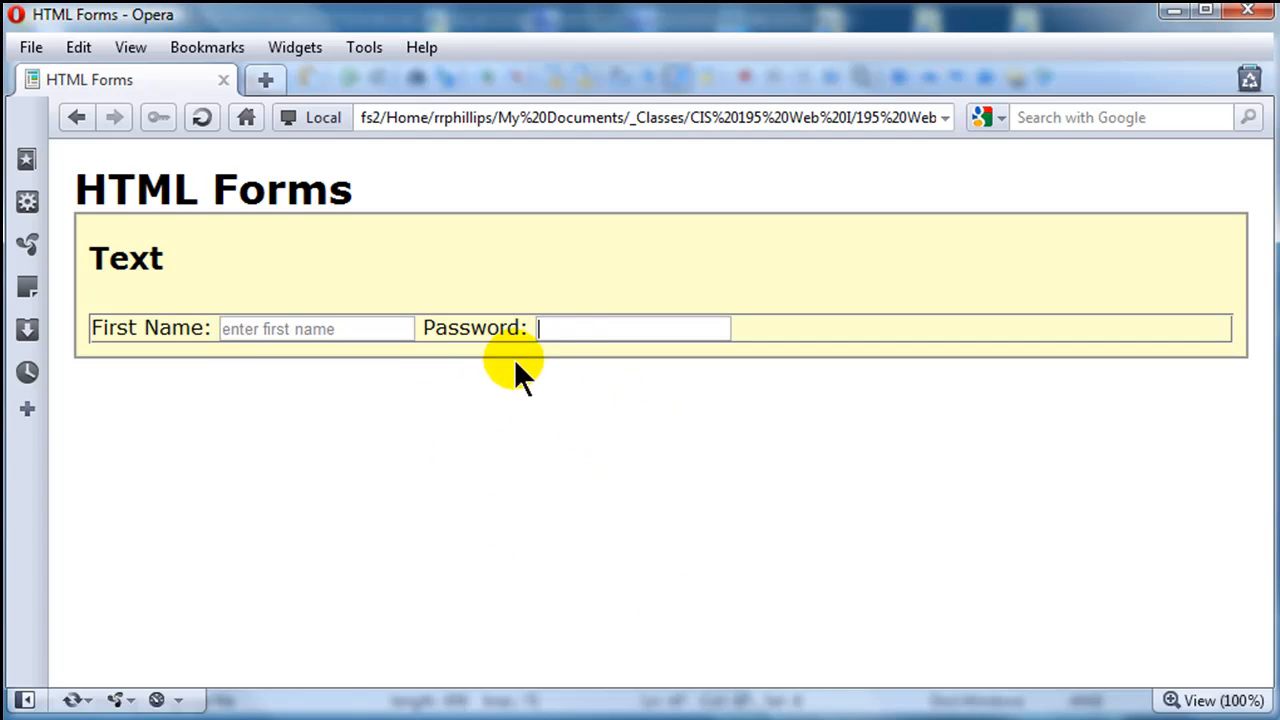
pyautogui.moveTo(595, 408)
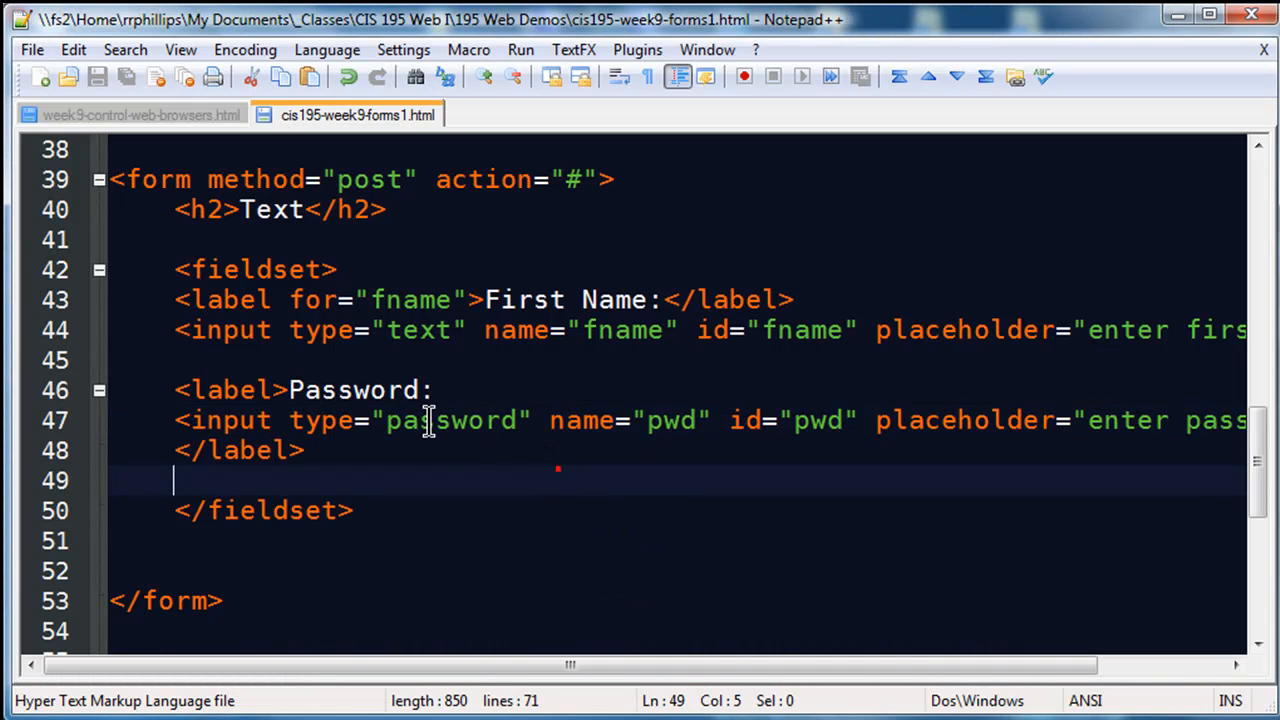
pyautogui.doubleClick(452, 420)
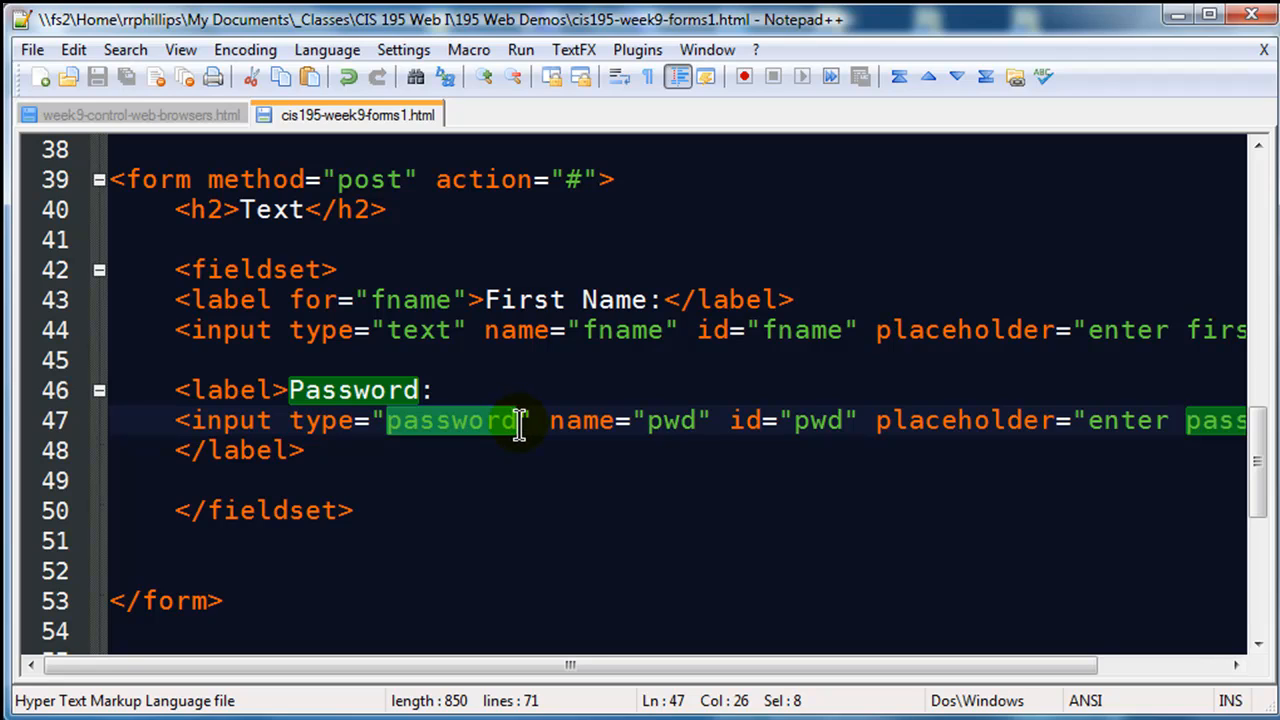
pyautogui.moveTo(428, 368)
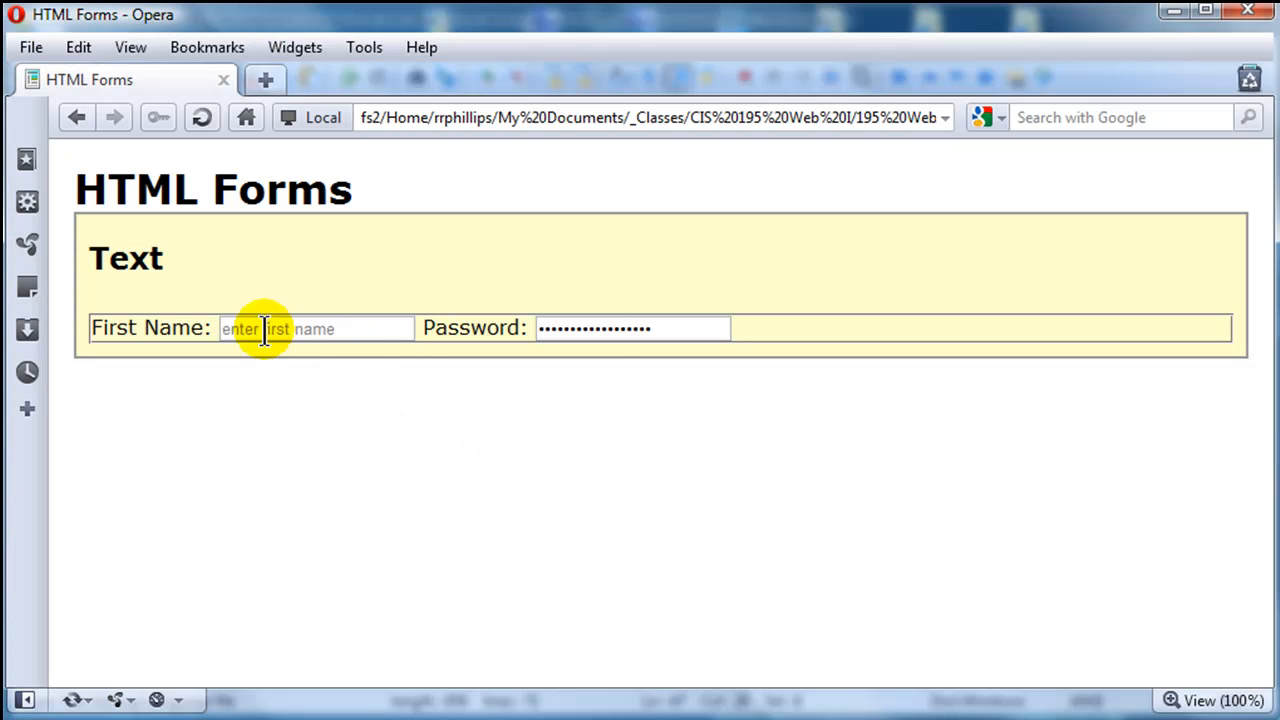
pyautogui.moveTo(460, 442)
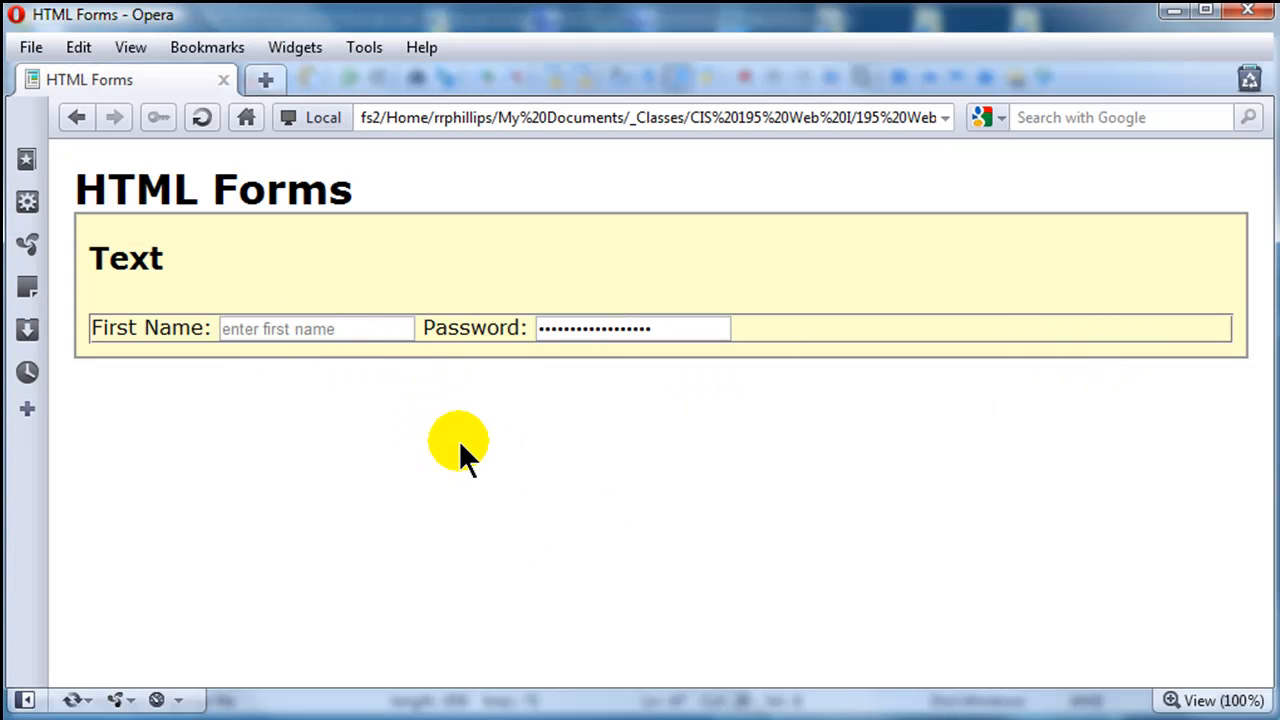
pyautogui.moveTo(620, 685)
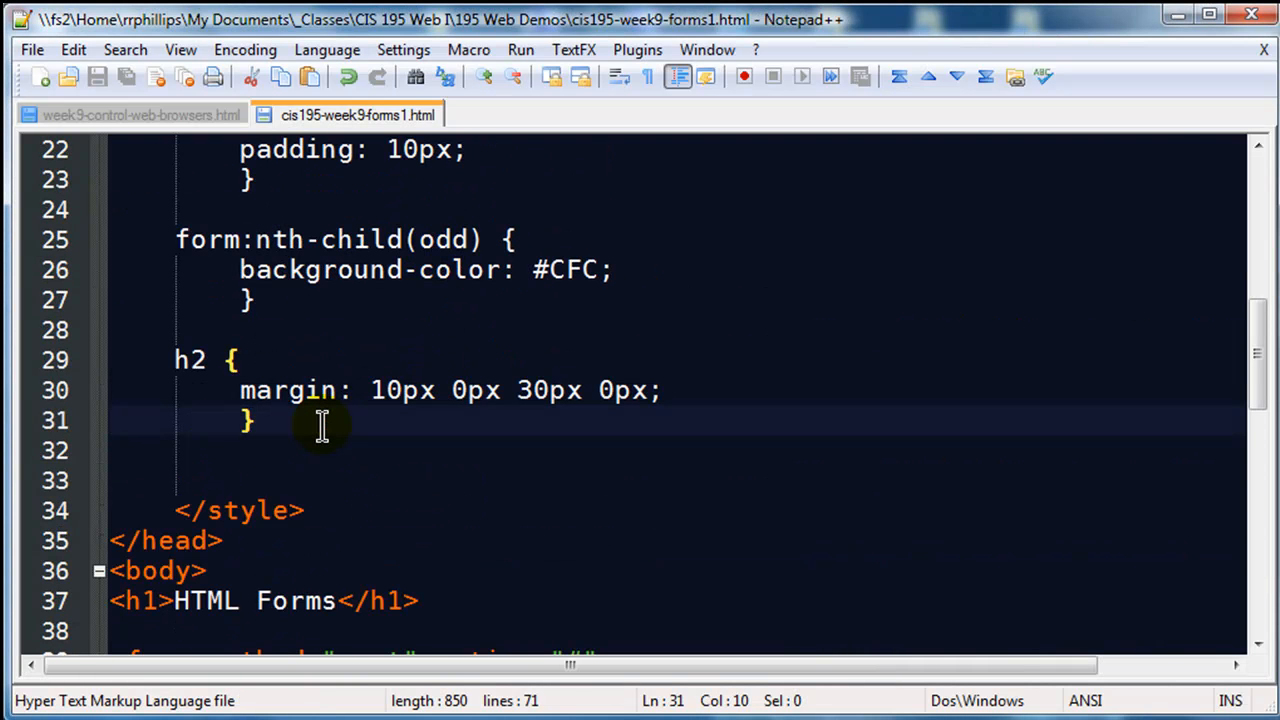
# Type a fieldset rule with border: 0px; into the style block.
pyautogui.write('fieldset {')
pyautogui.write('m')
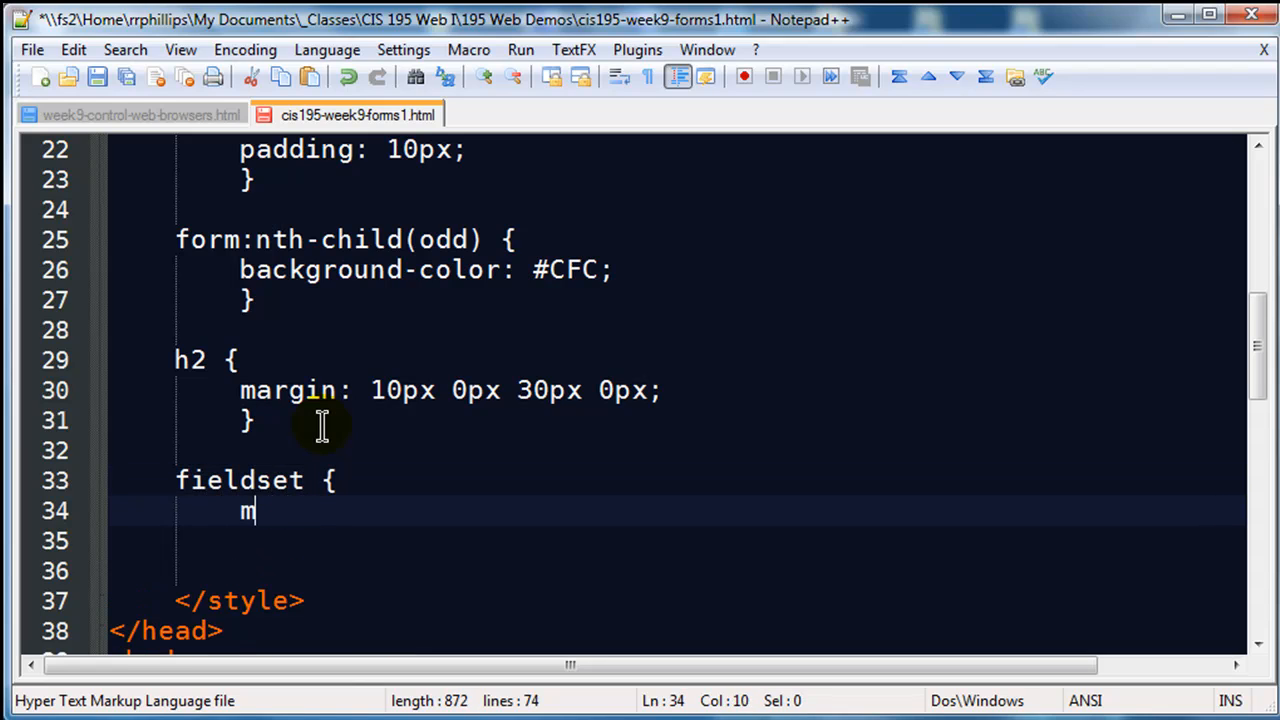
pyautogui.write('order: 0px;')
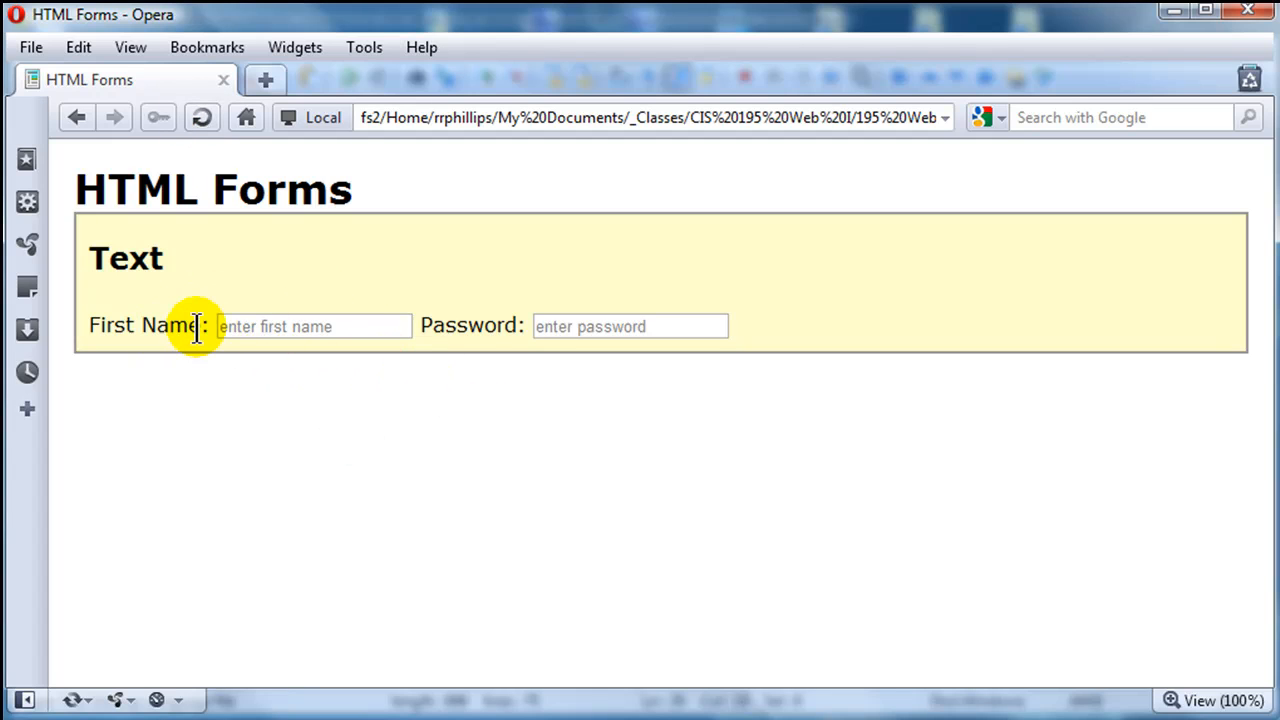
pyautogui.moveTo(535, 618)
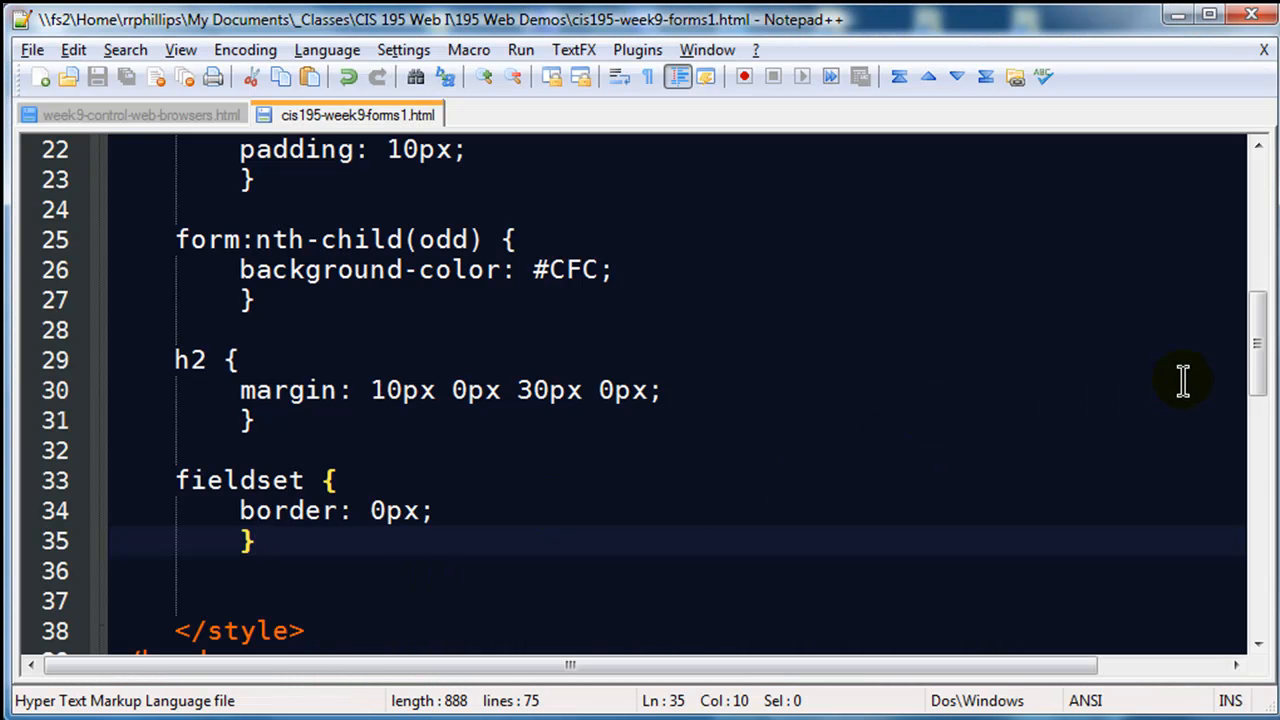
# Add autofocus to the fname input, then return to the editor and highlight the attribute.
pyautogui.scroll(-3)
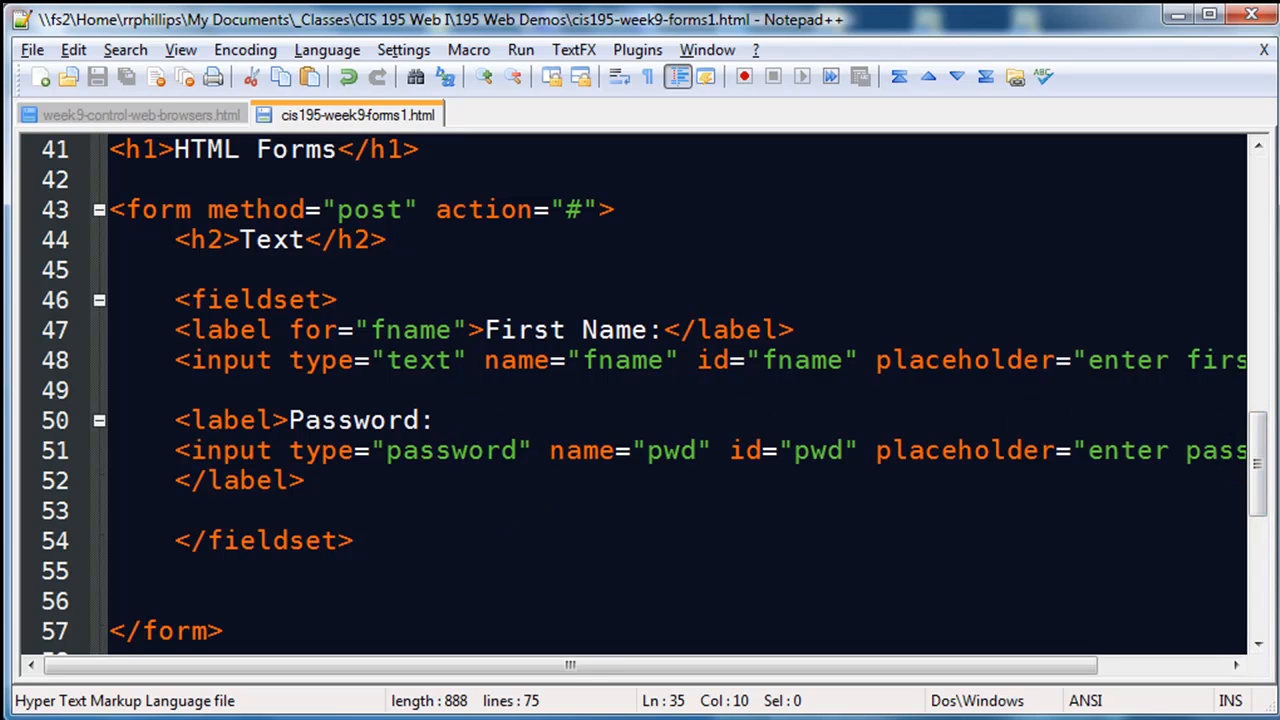
pyautogui.hscroll(3)
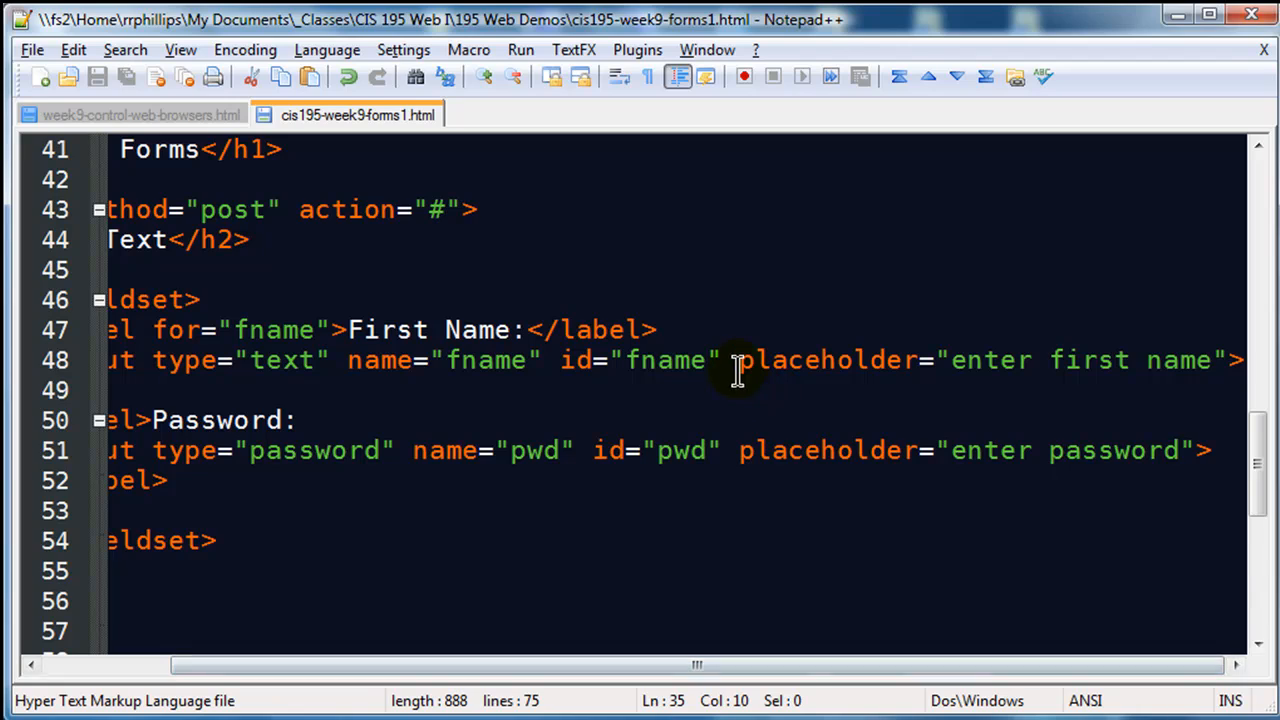
pyautogui.moveTo(841, 510)
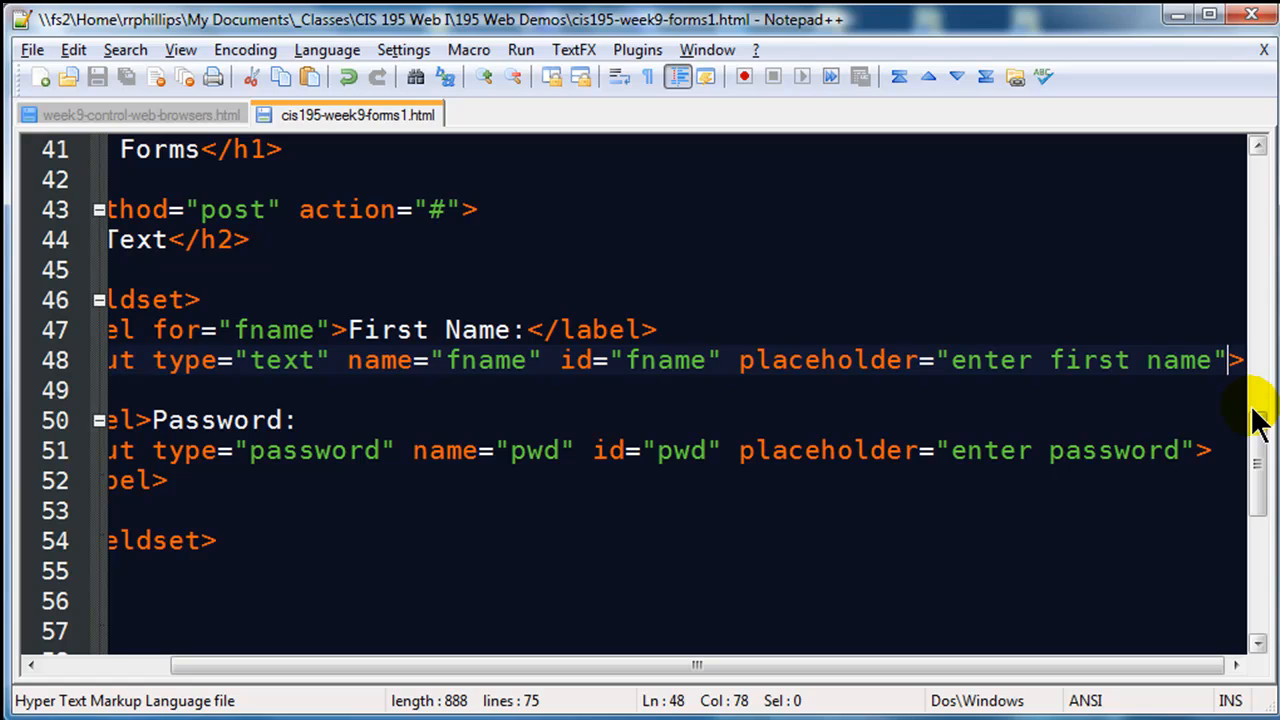
pyautogui.write('>')
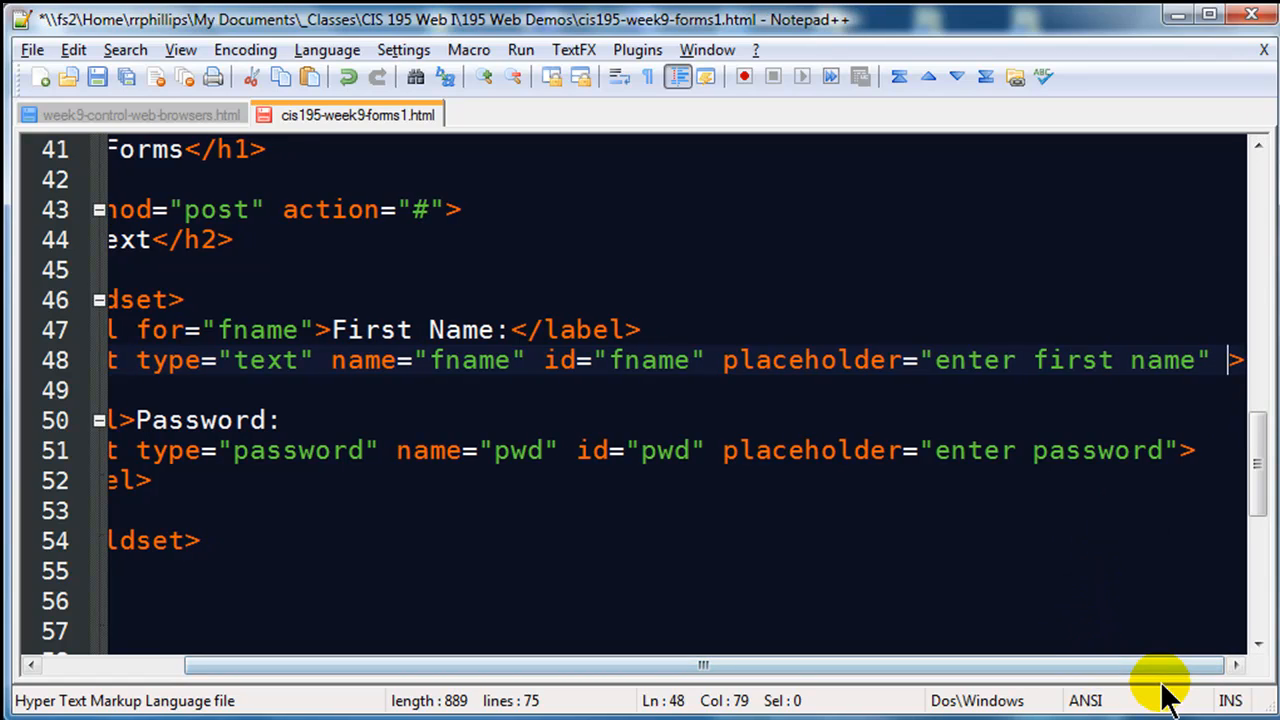
pyautogui.write('autofocus')
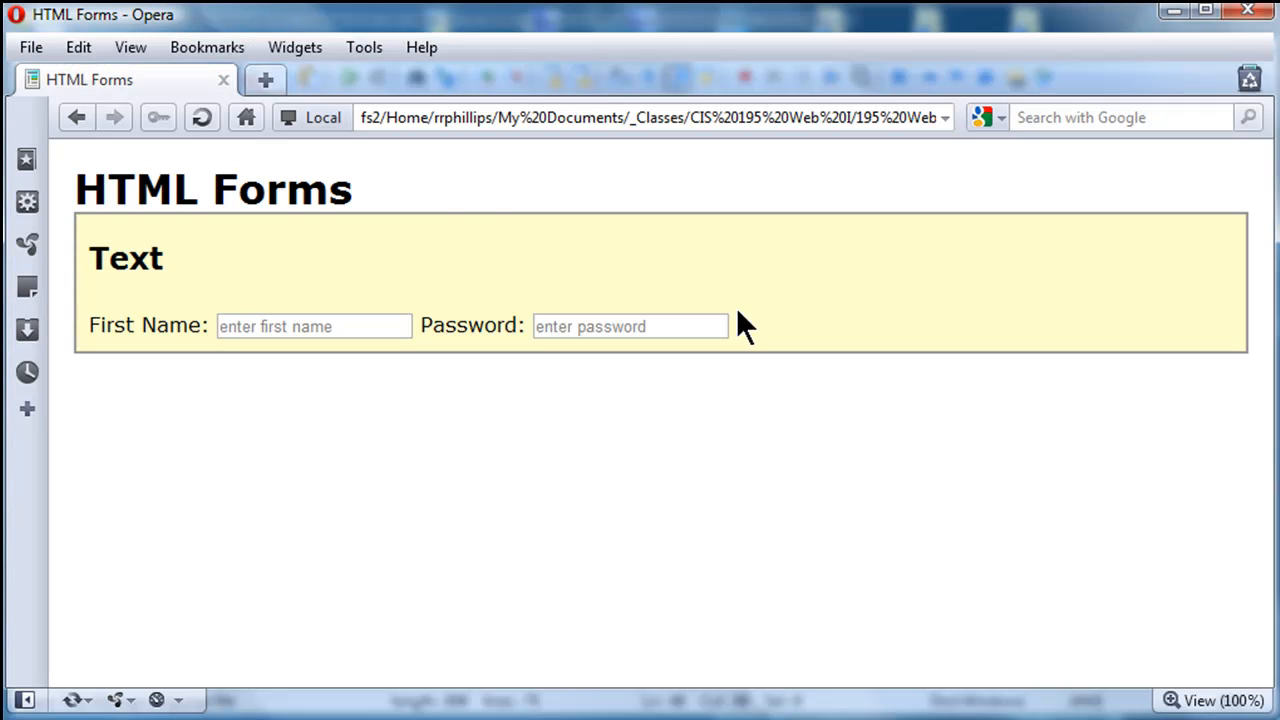
pyautogui.click(314, 326)
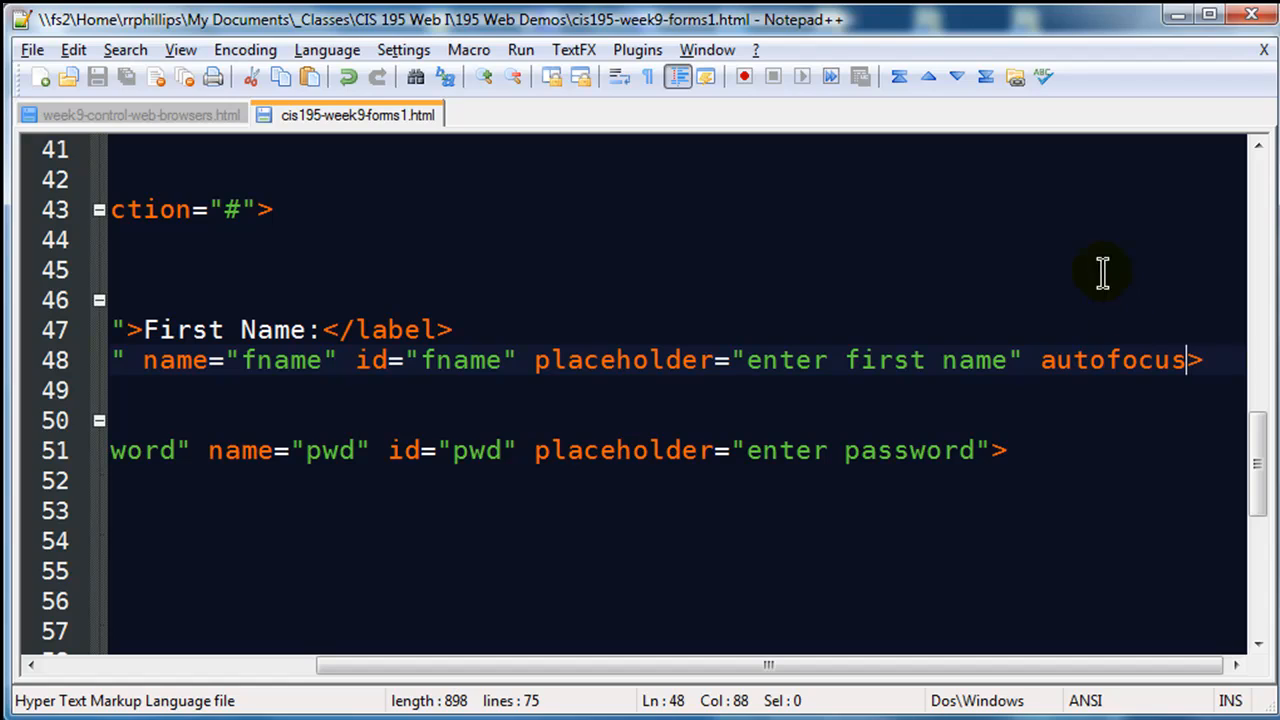
pyautogui.doubleClick(1110, 360)
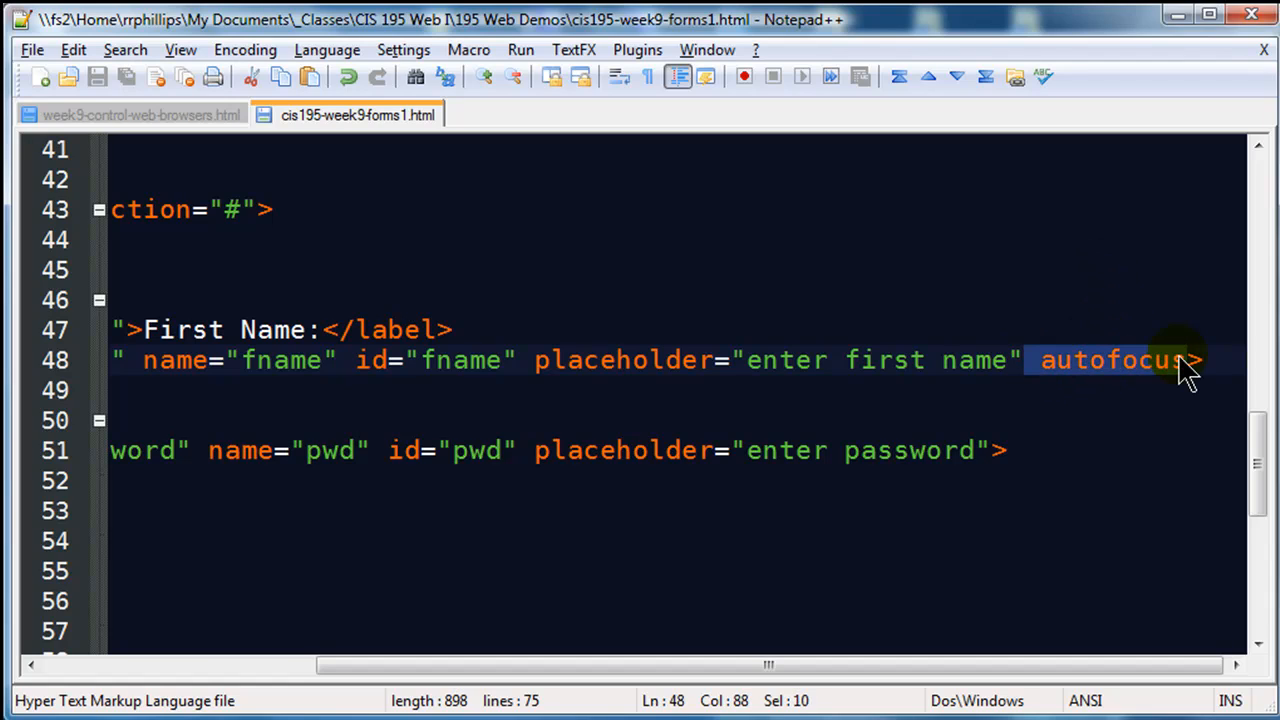